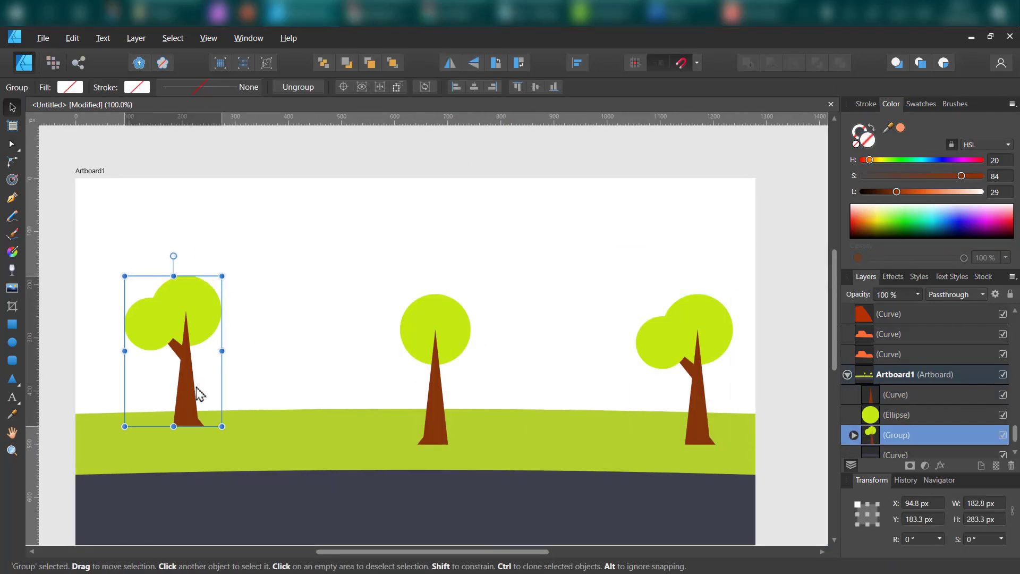
Step: Dismiss the welcome screen and the autosave prompt to start a fresh project
click(12, 324)
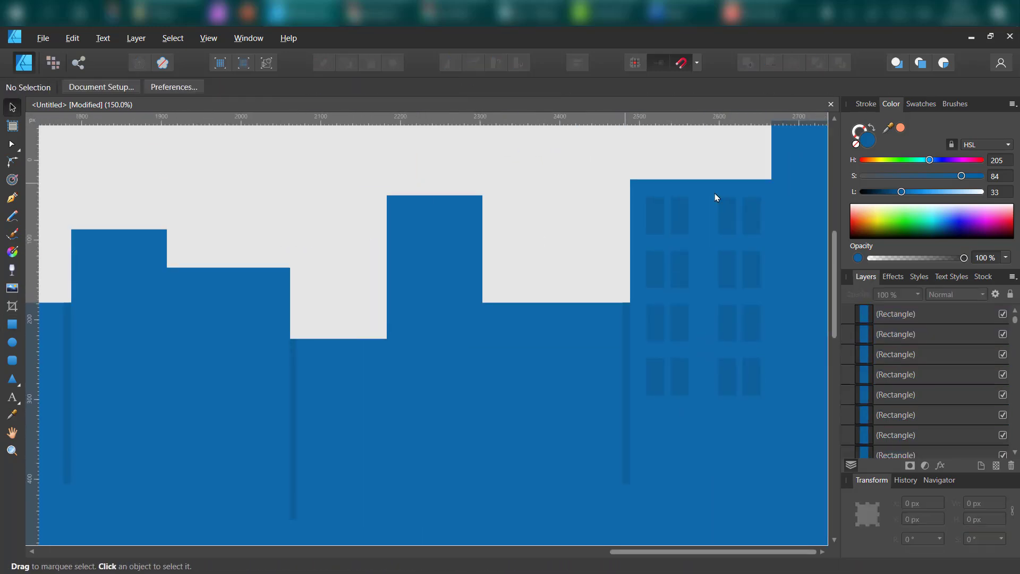
click(430, 253)
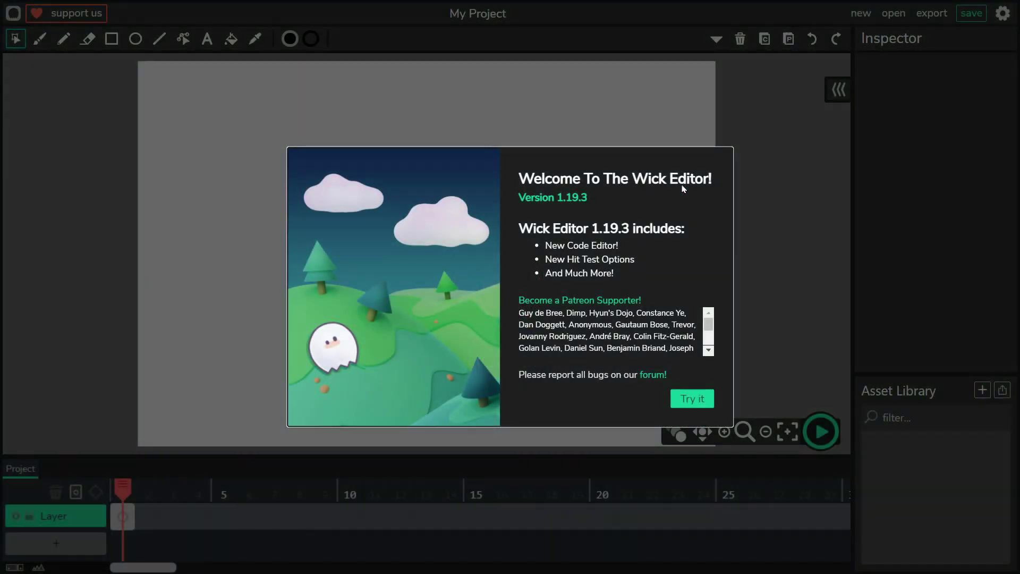
click(691, 398)
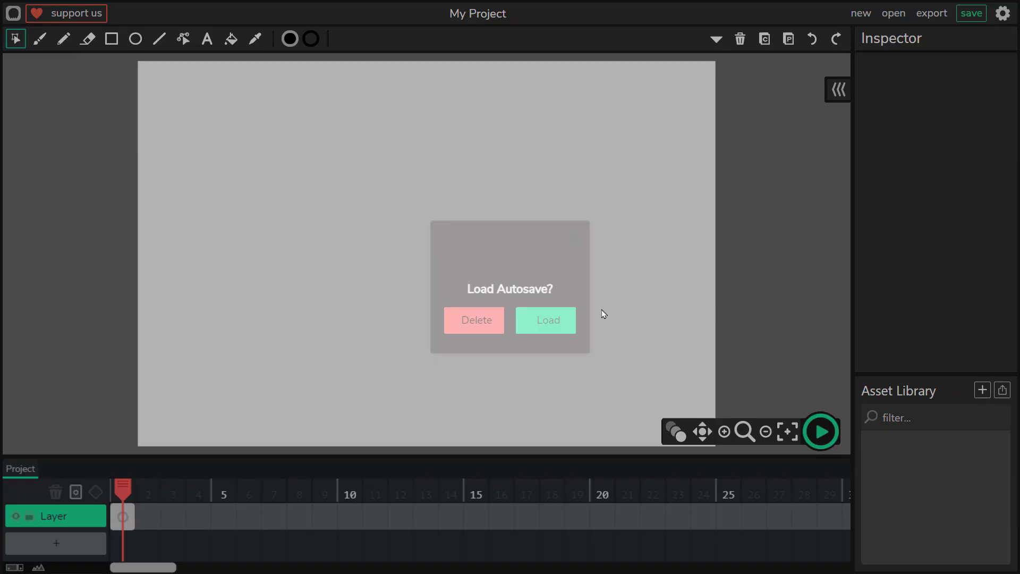
click(473, 320)
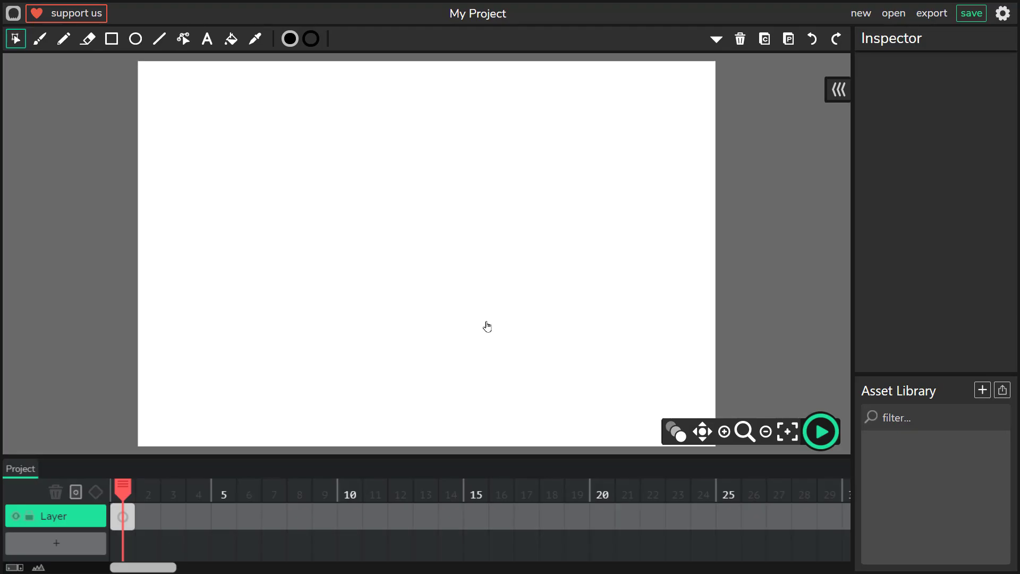
mouse_move(586, 230)
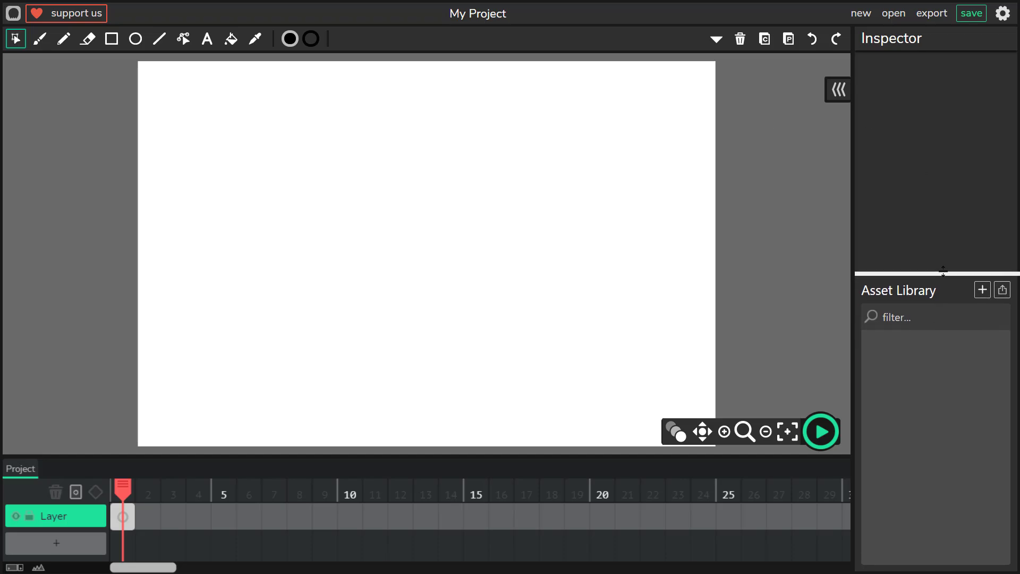
mouse_move(982, 286)
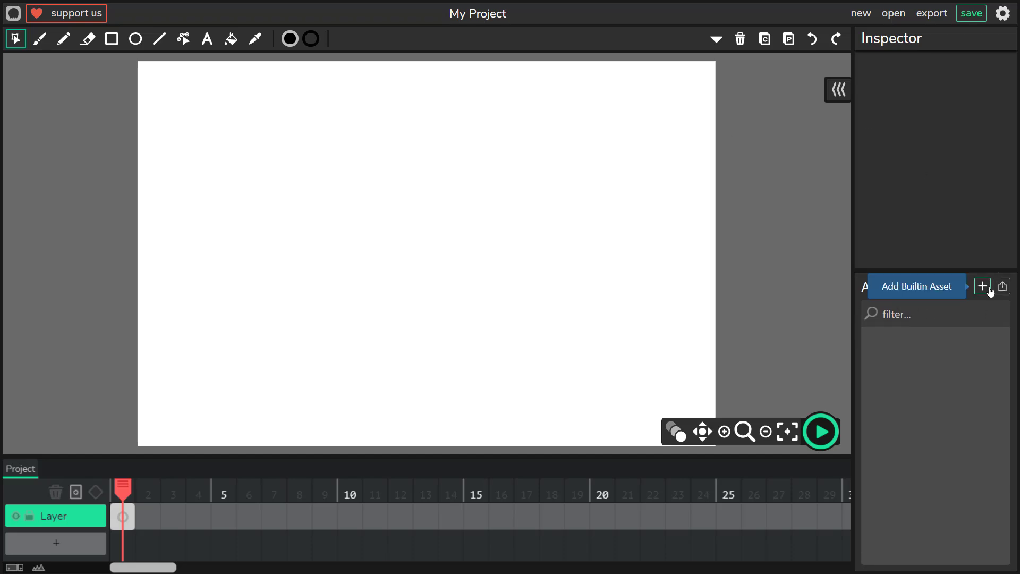
mouse_move(1001, 286)
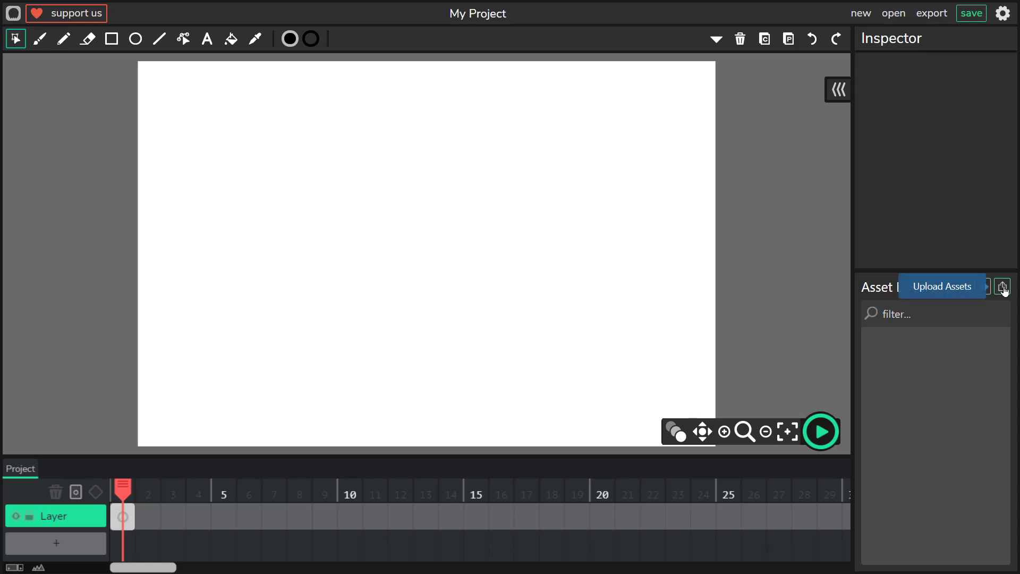
Step: Import the car, road, lines, skyline, smoke and trees PNGs and rename the layer 'road'
click(1002, 288)
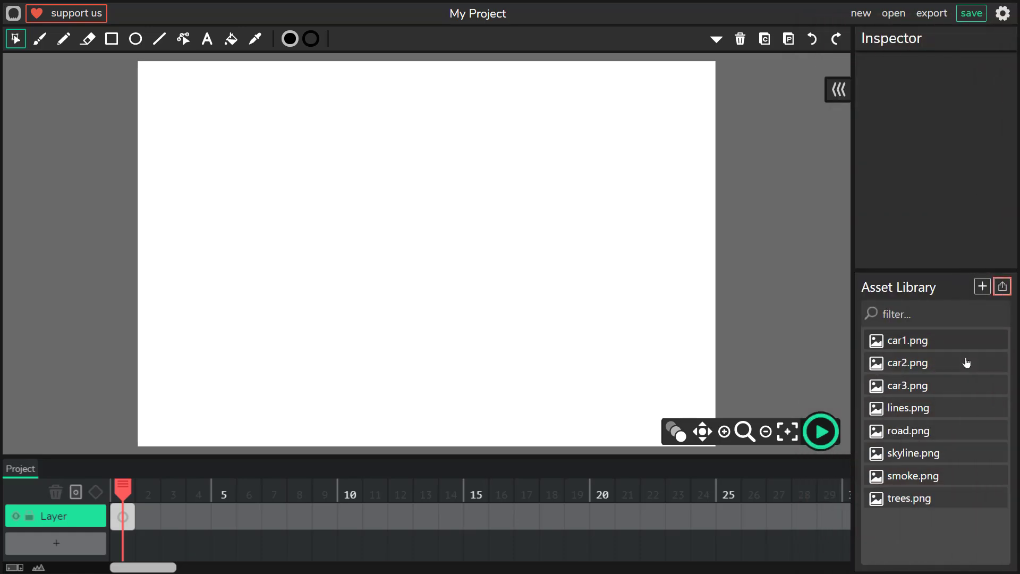
click(53, 517)
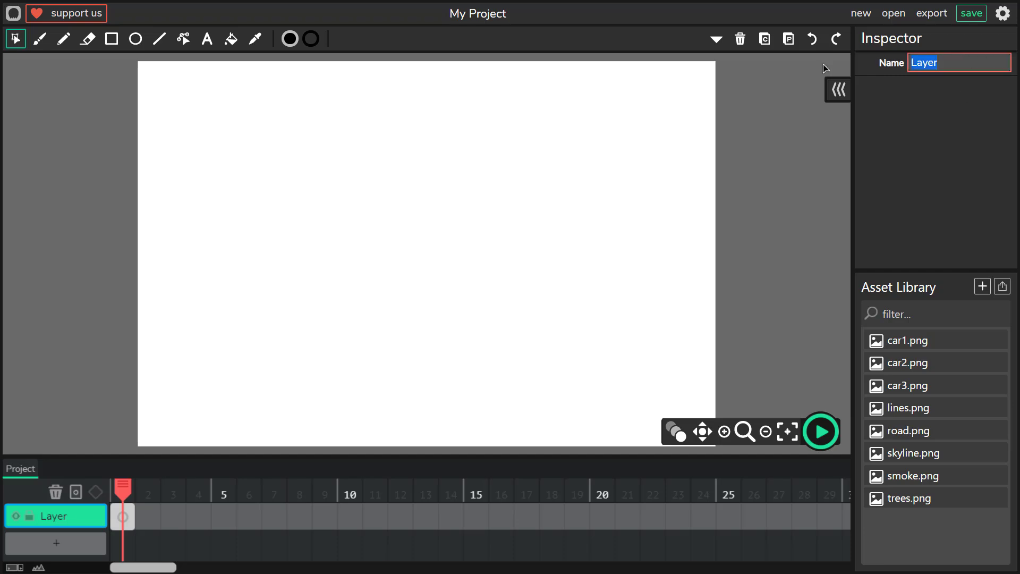
mouse_move(929, 237)
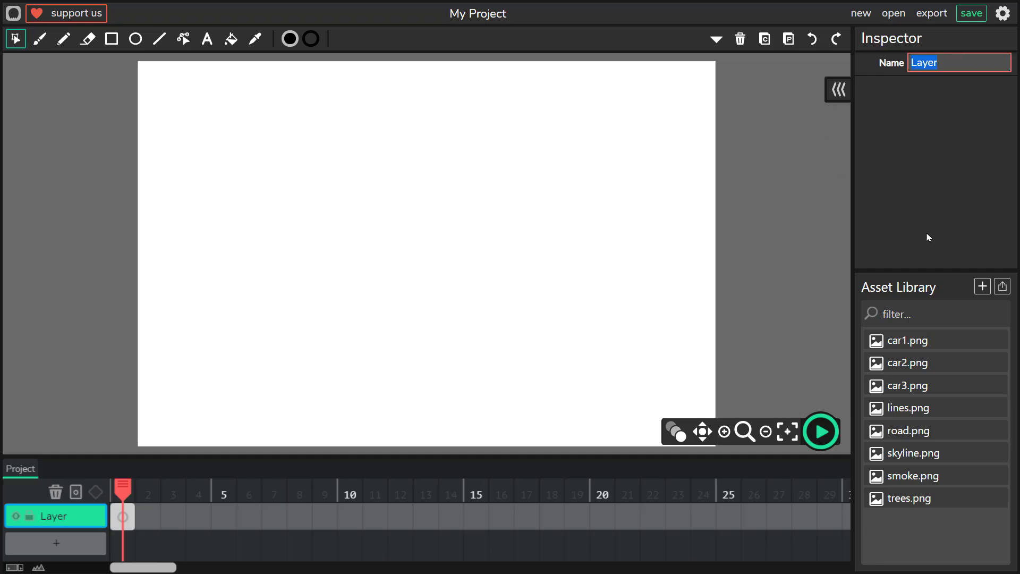
text(road)
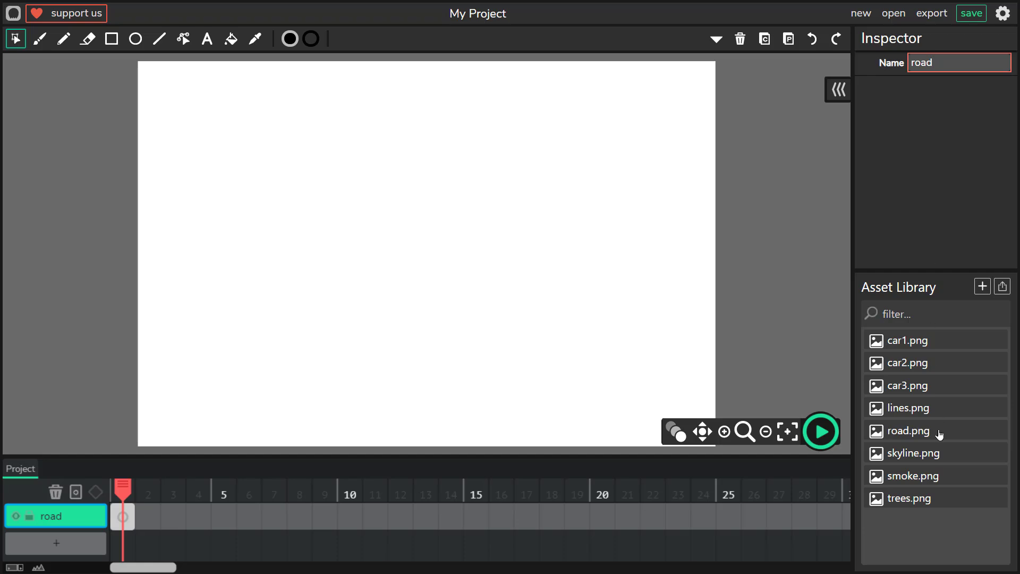
mouse_move(926, 434)
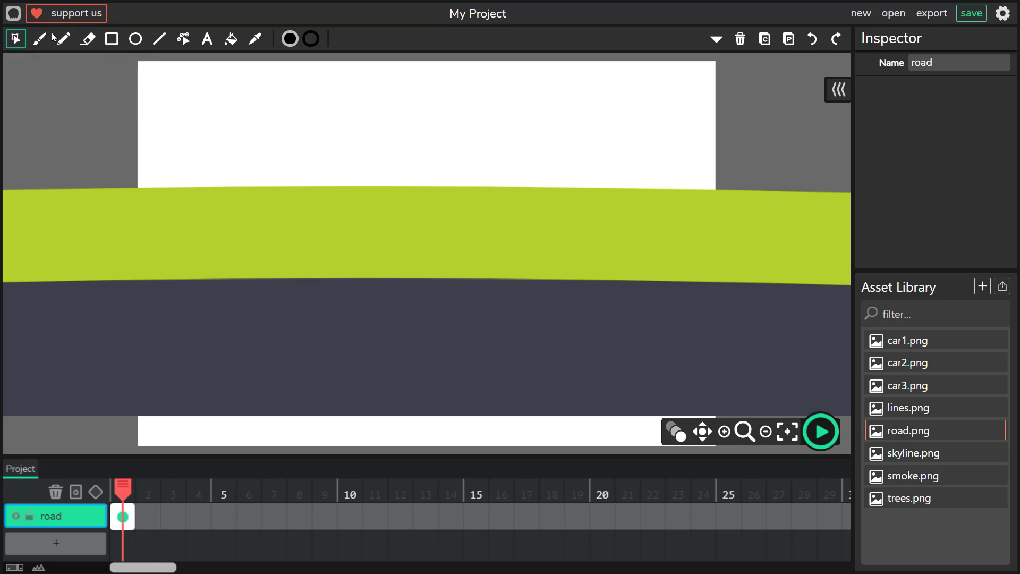
mouse_move(766, 431)
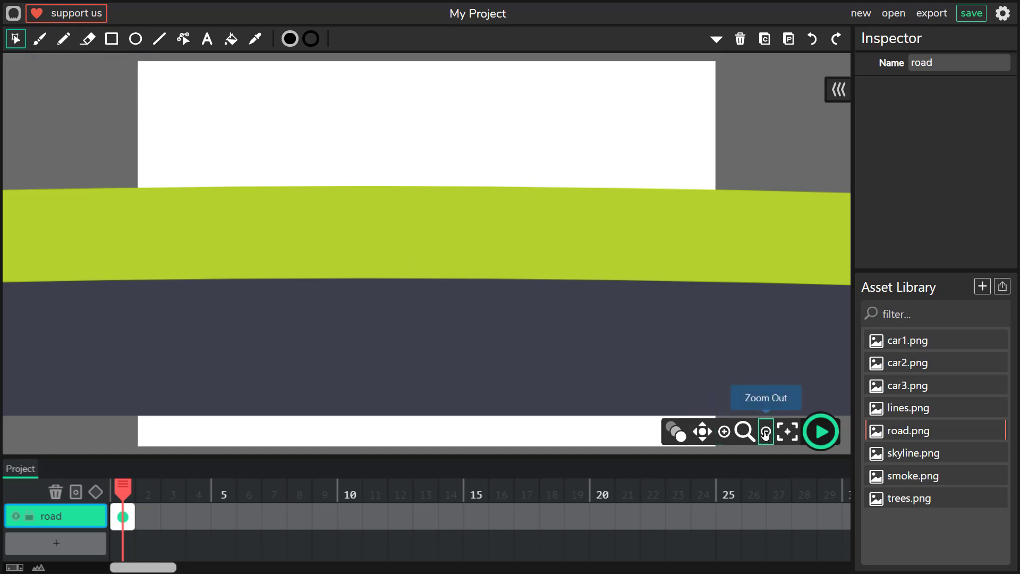
Step: Set the project to the 720p preset (1280×720) with a light cyan background
click(765, 431)
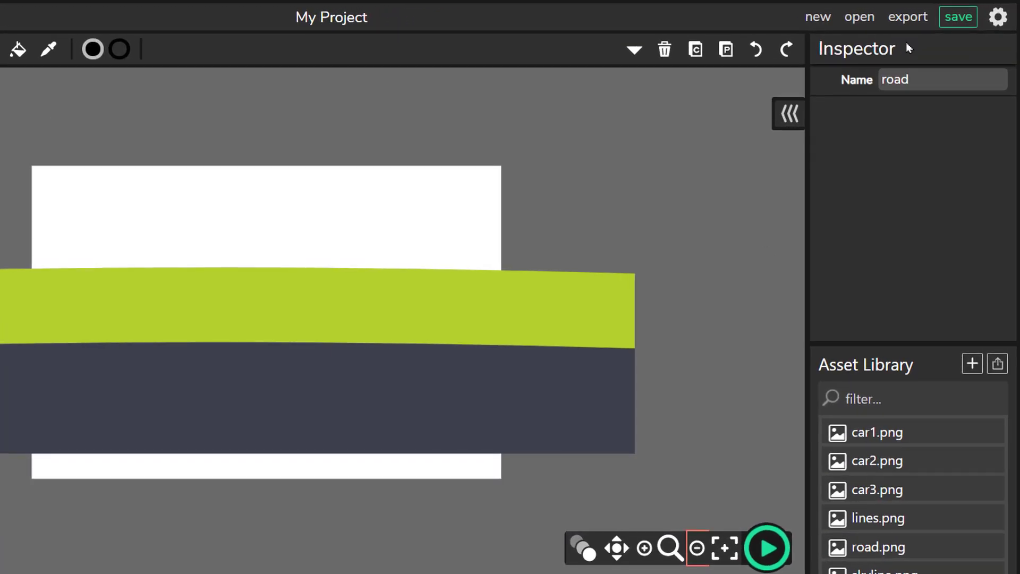
click(997, 17)
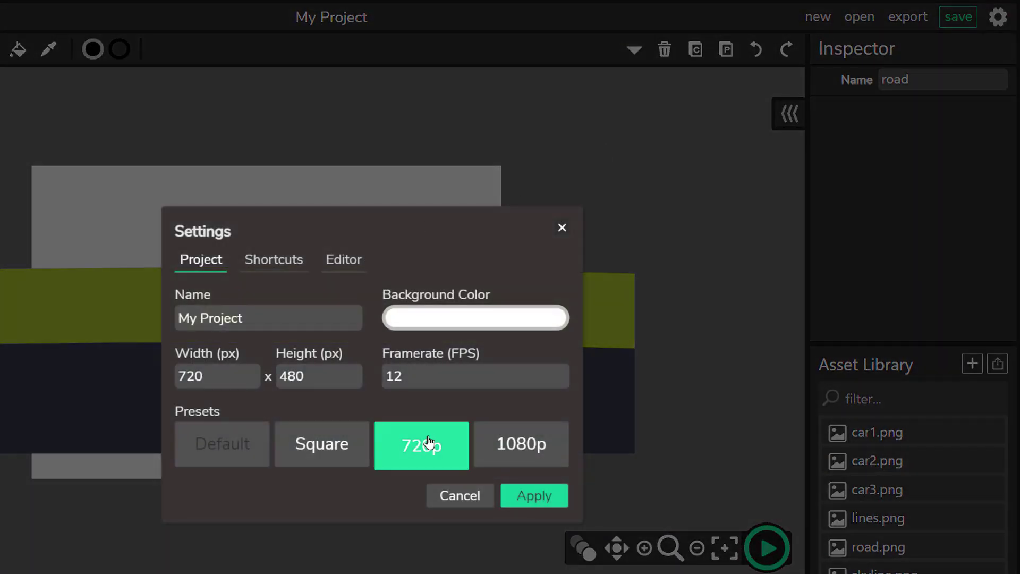
click(420, 444)
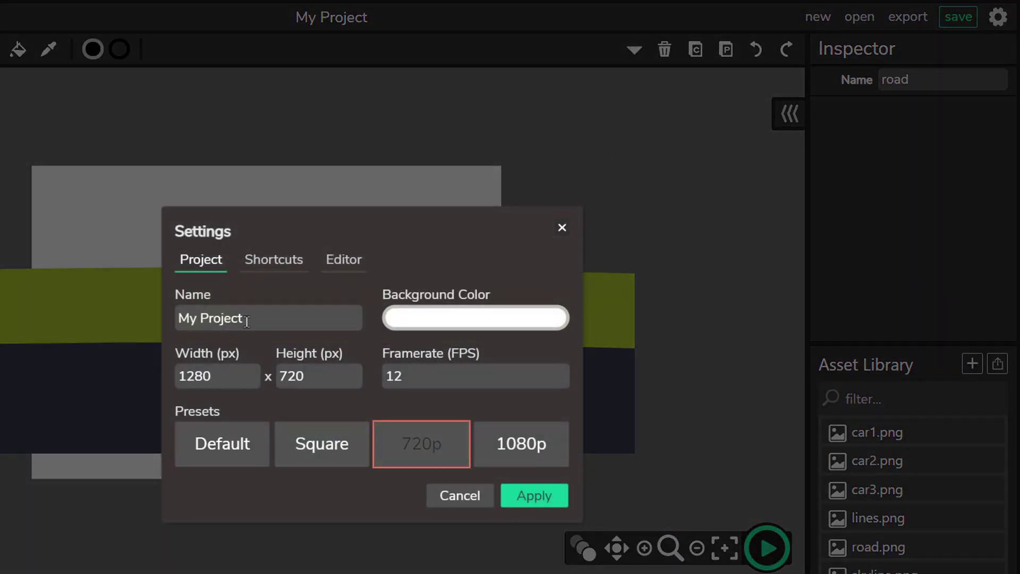
click(475, 317)
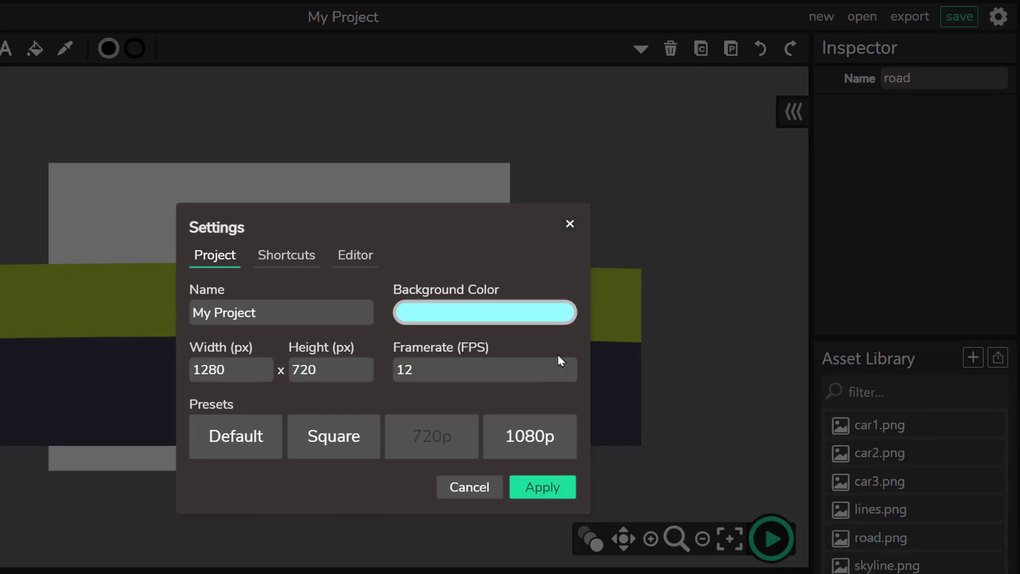
click(540, 487)
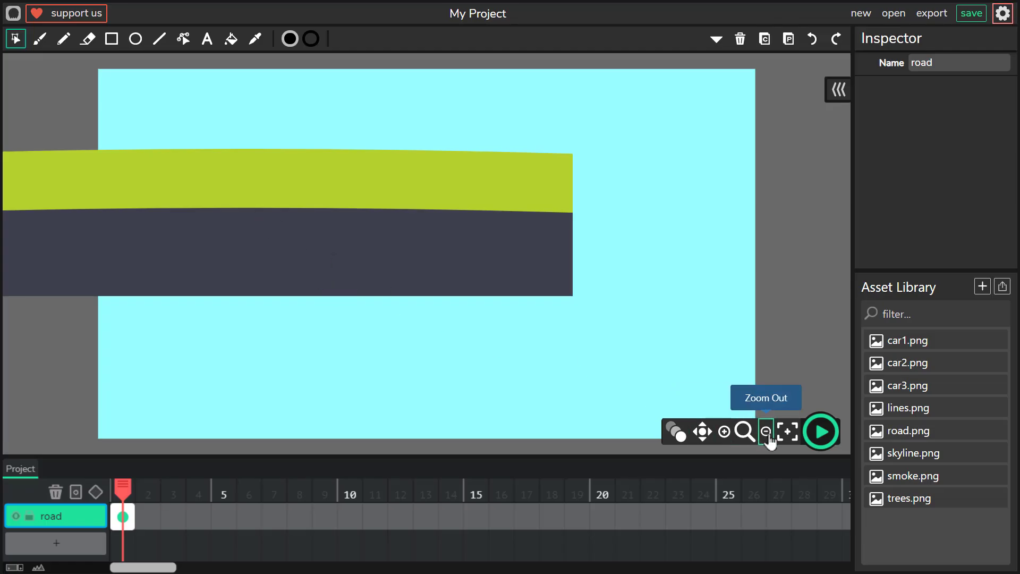
Step: Fit the road image across the bottom edge of the stage
click(766, 431)
text(0)
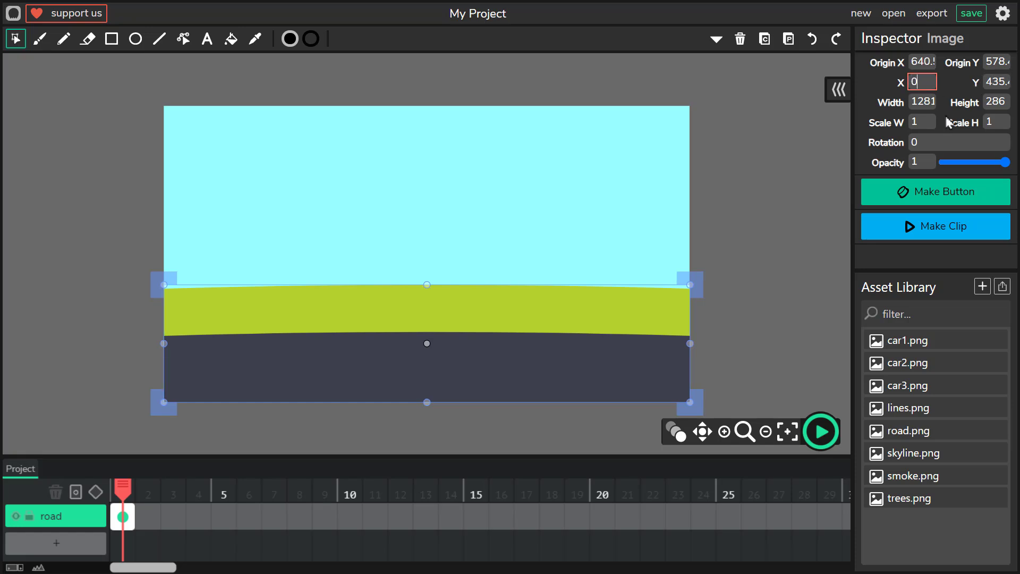
click(774, 179)
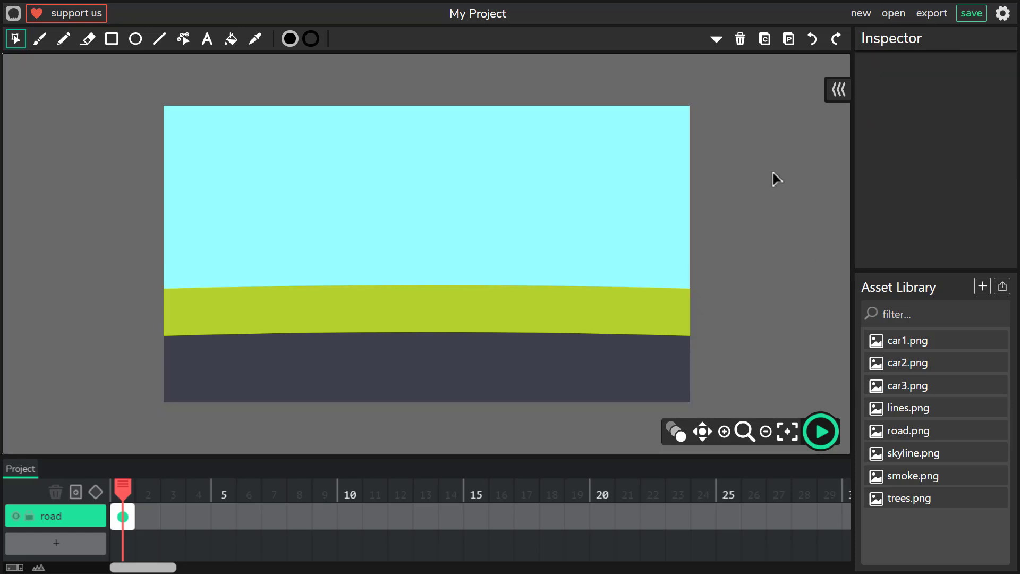
Step: Extend the road layer's frame across the timeline to 49 frames
click(426, 343)
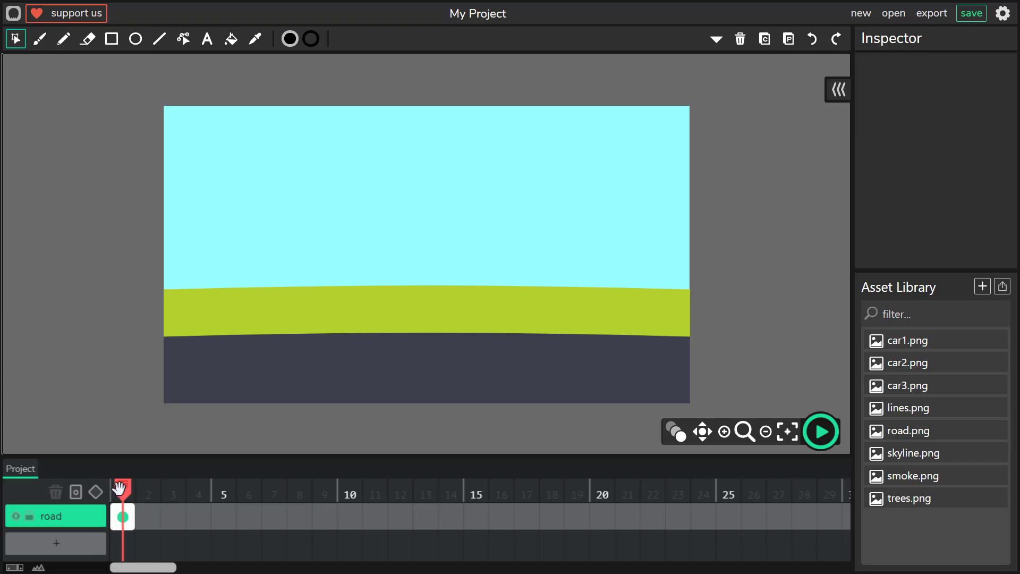
mouse_move(122, 486)
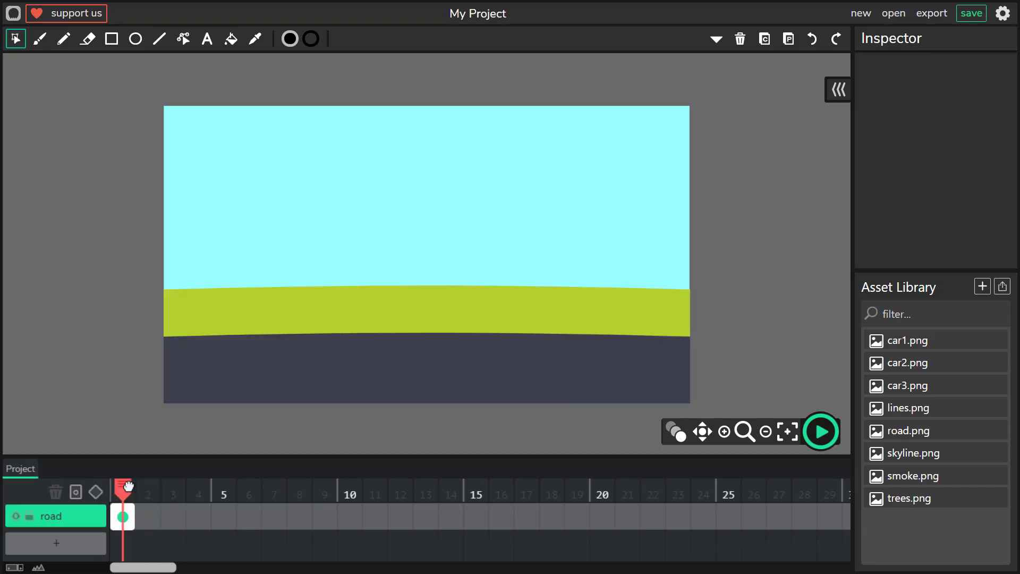
click(122, 516)
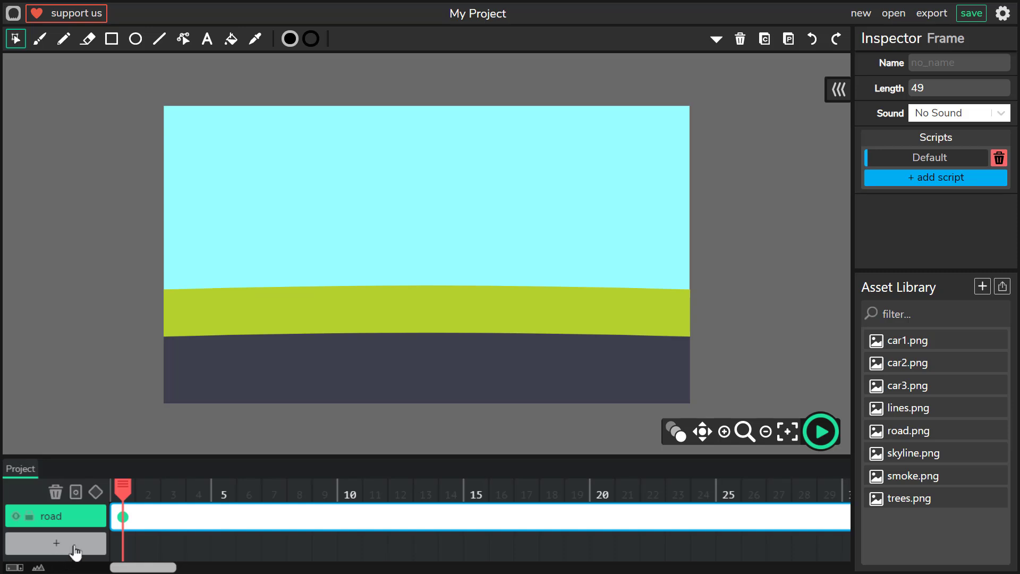
Step: Add a layer named 'lines' and place the lines.png markings strip over the road
click(55, 543)
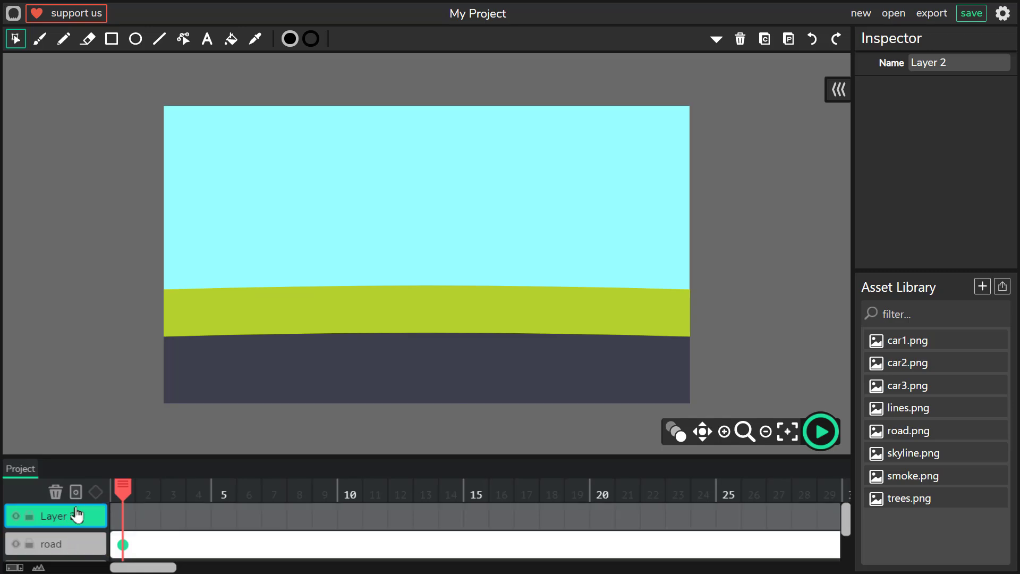
double_click(946, 63)
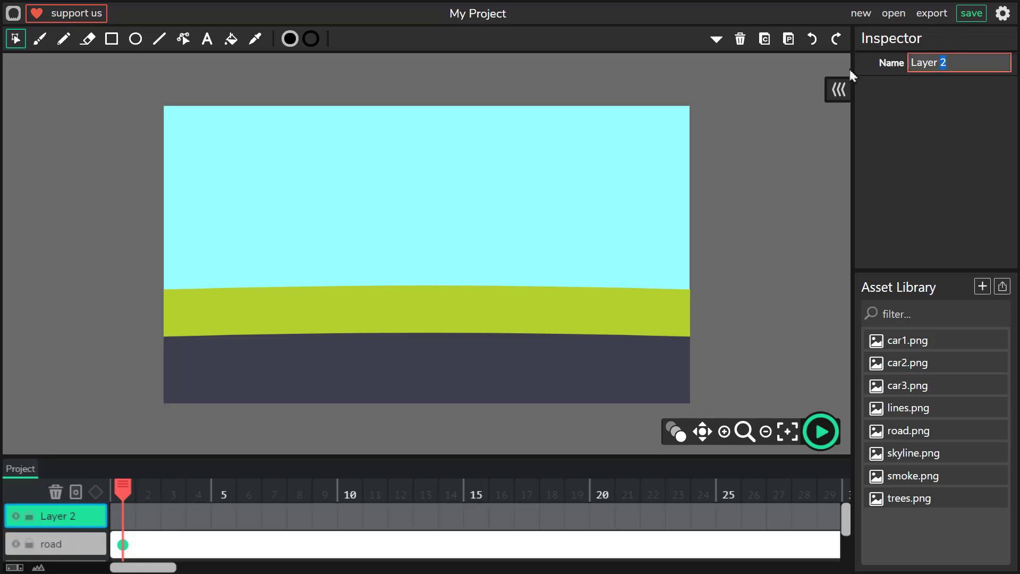
text(lines)
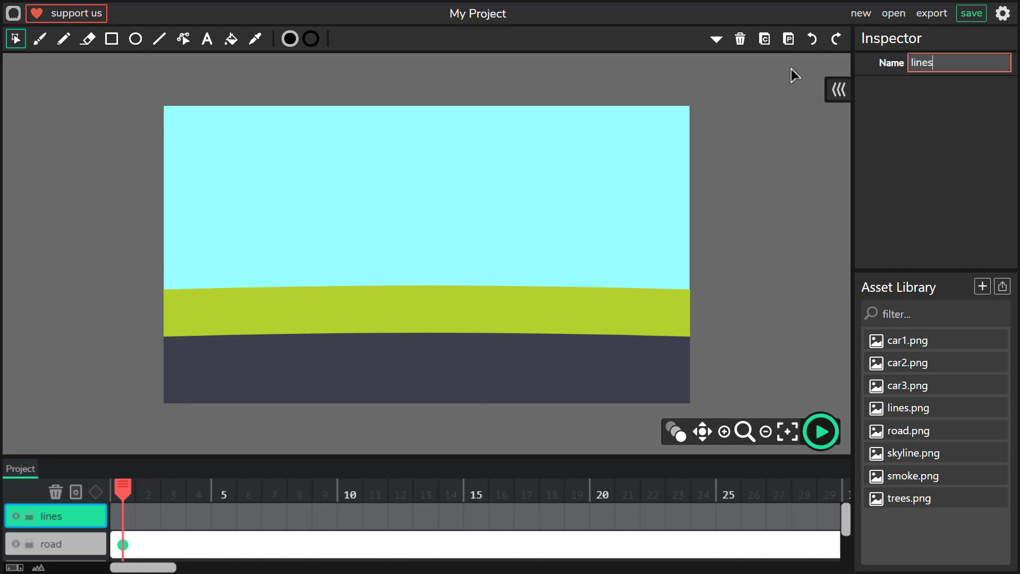
mouse_move(957, 440)
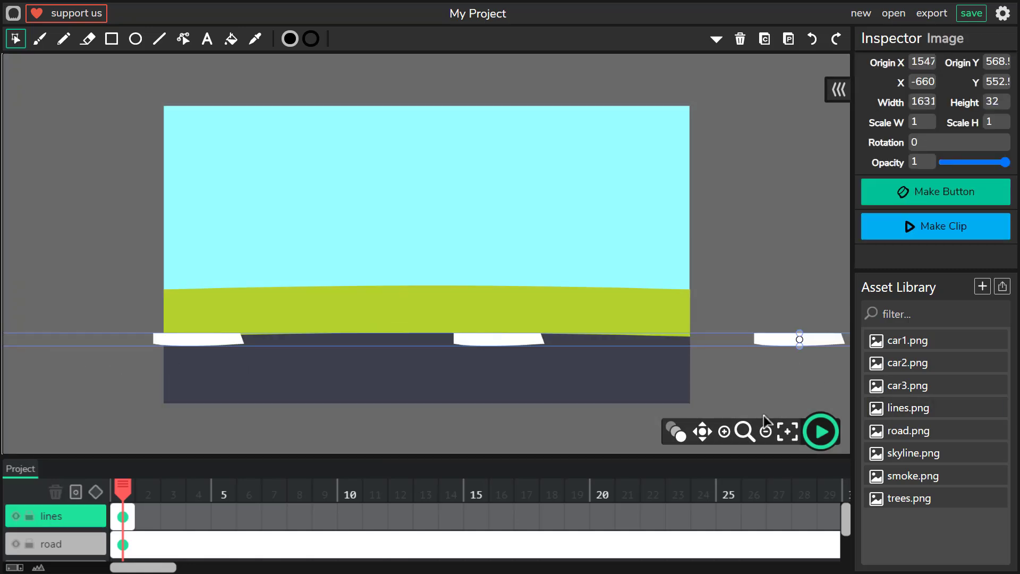
click(766, 432)
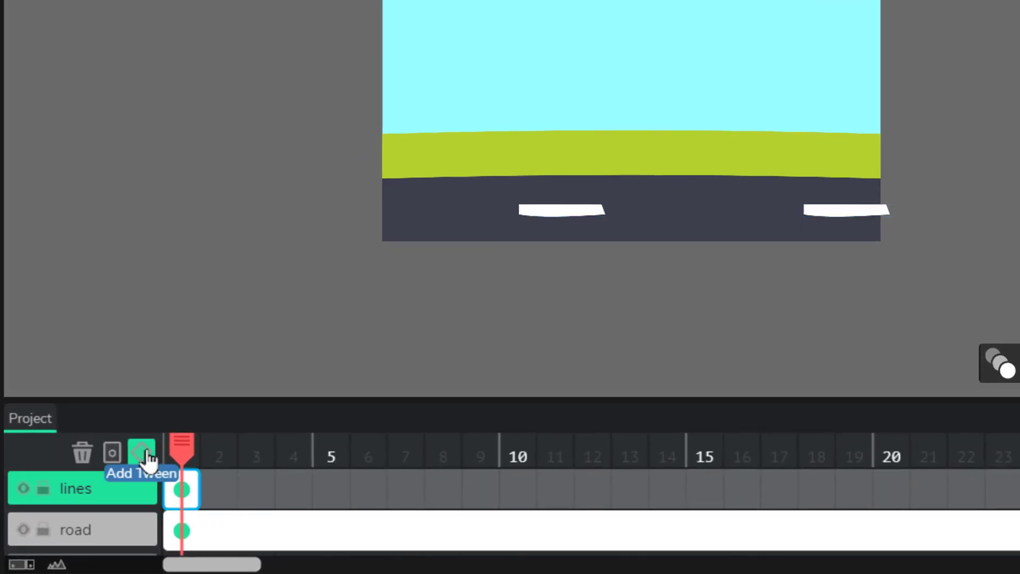
Step: Tween the lines layer to frame 180 with the markings strip shifted left at the end keyframe
click(141, 453)
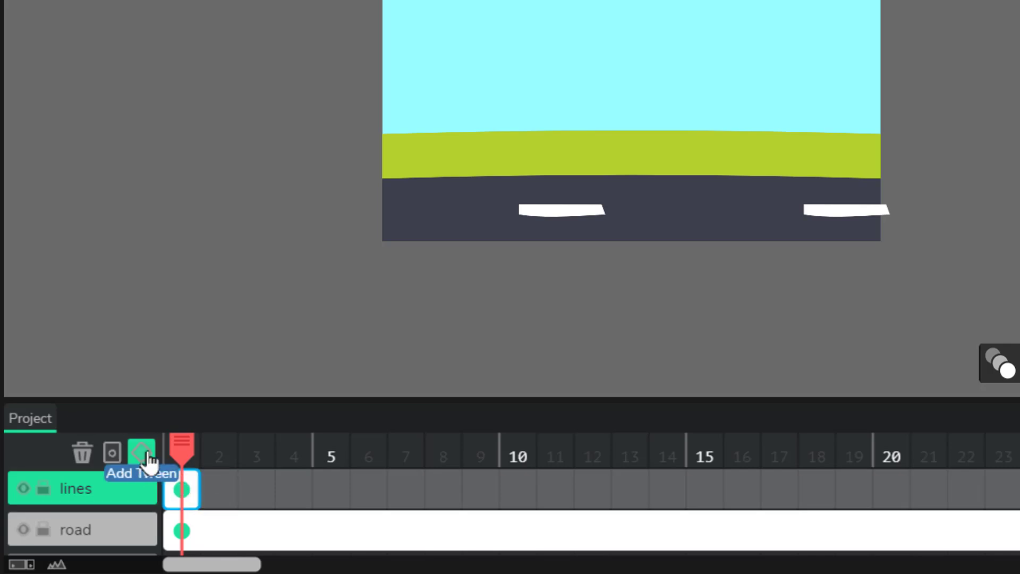
click(141, 452)
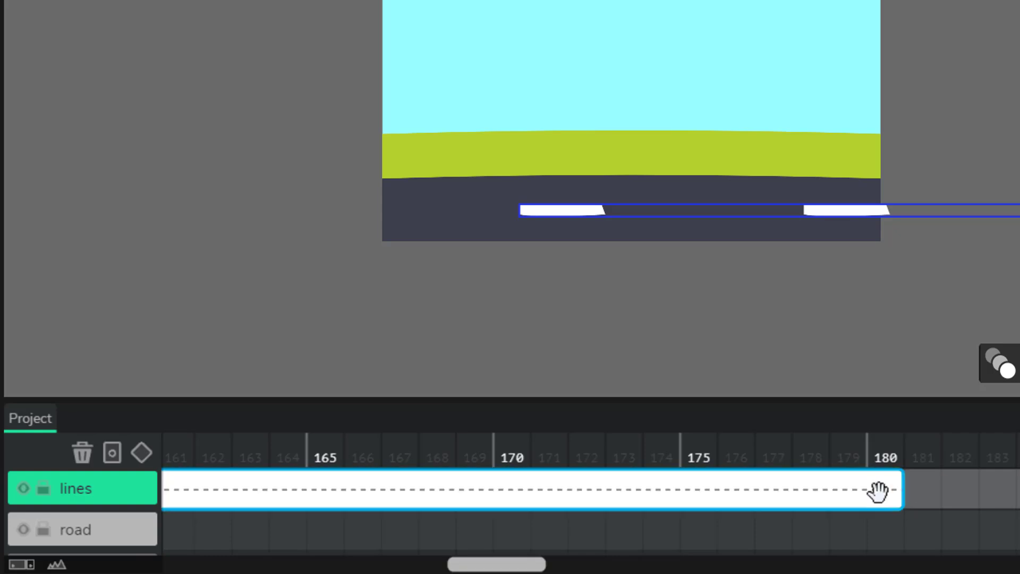
click(885, 456)
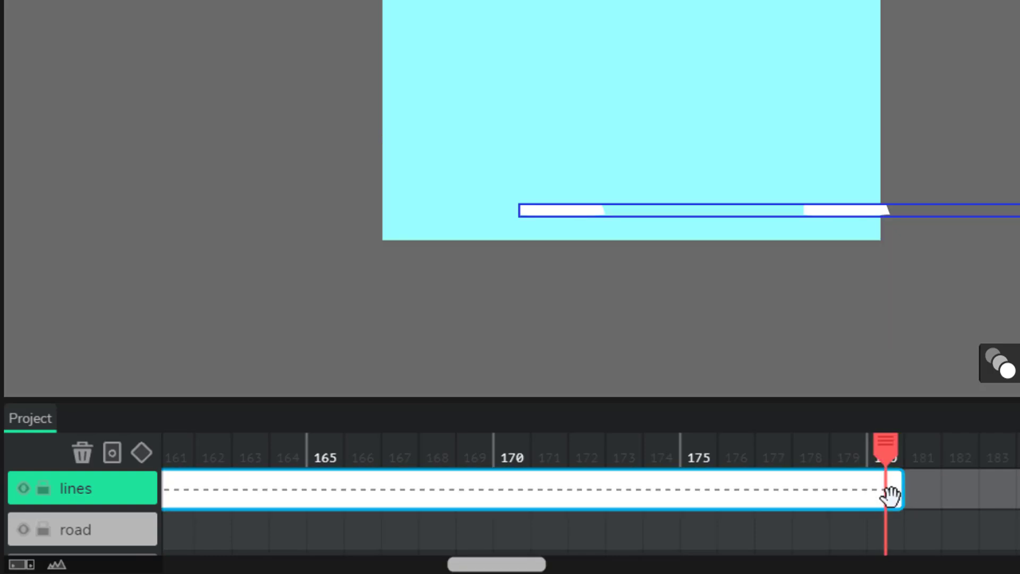
mouse_move(141, 453)
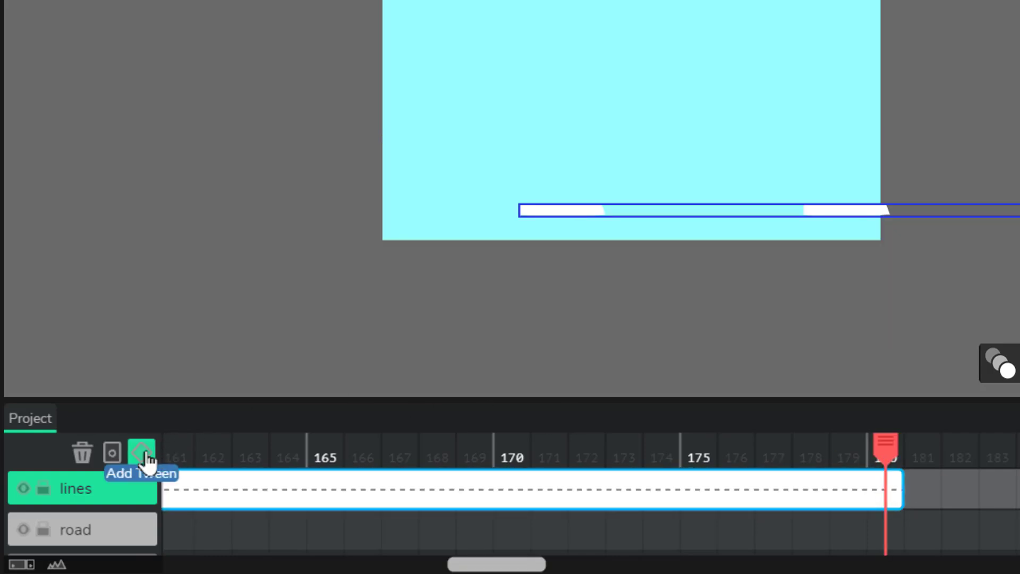
click(141, 453)
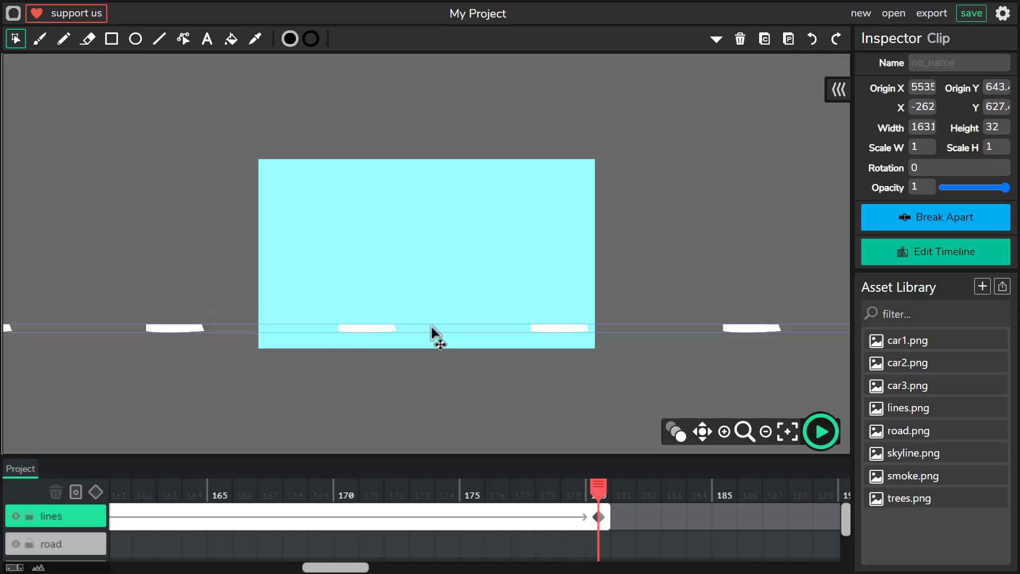
click(765, 432)
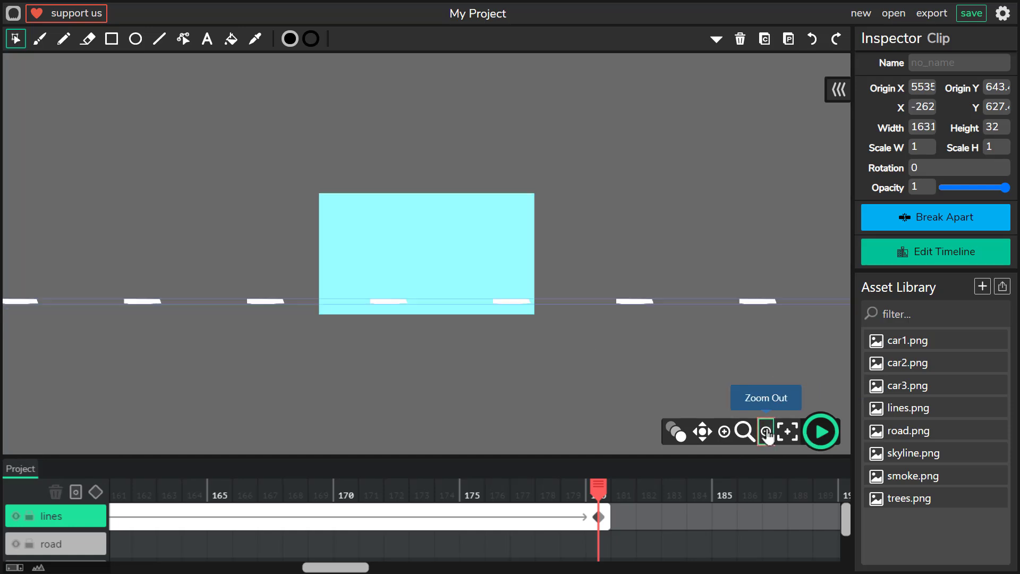
click(766, 431)
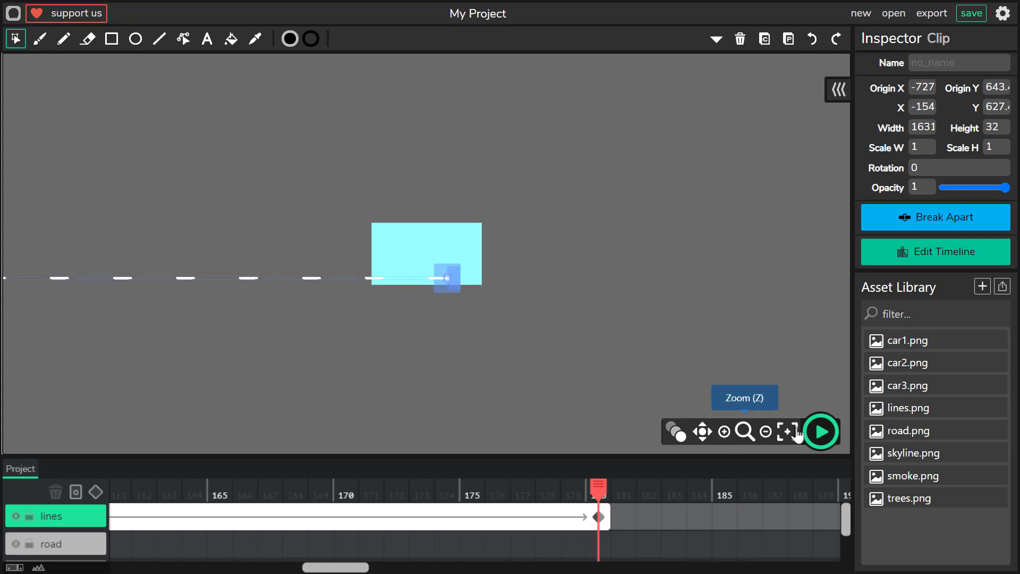
scroll(left, 3)
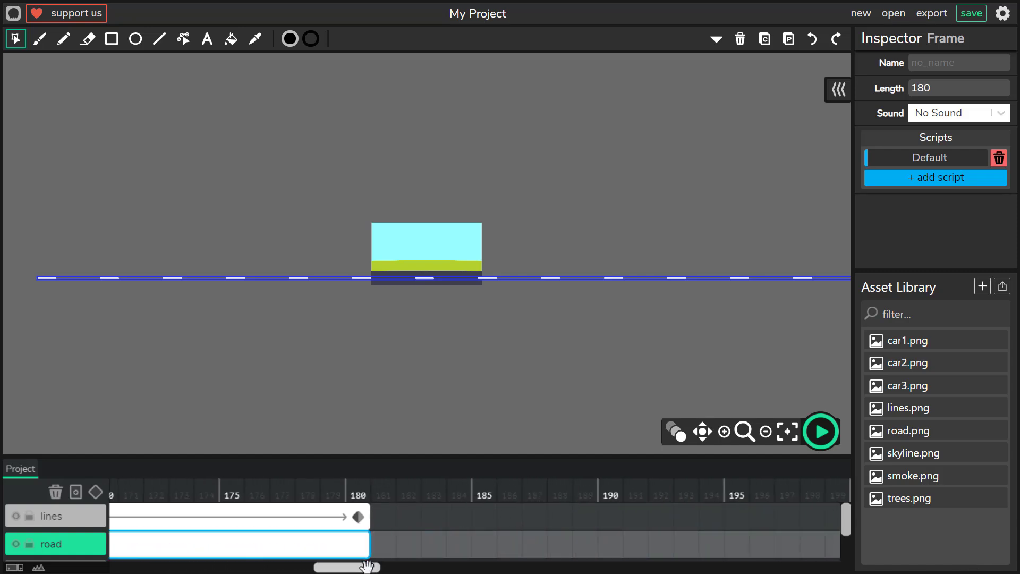
click(786, 432)
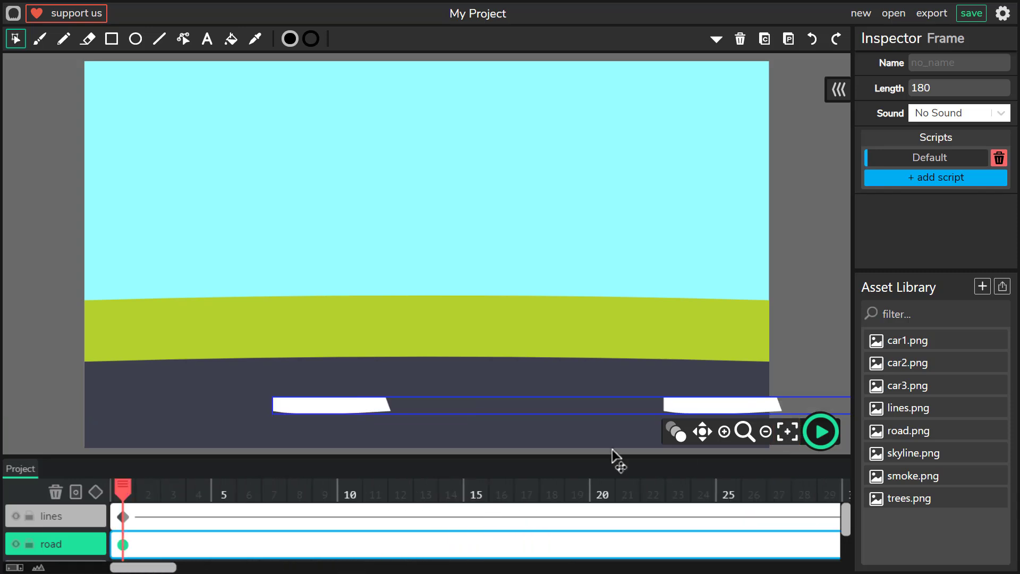
click(820, 431)
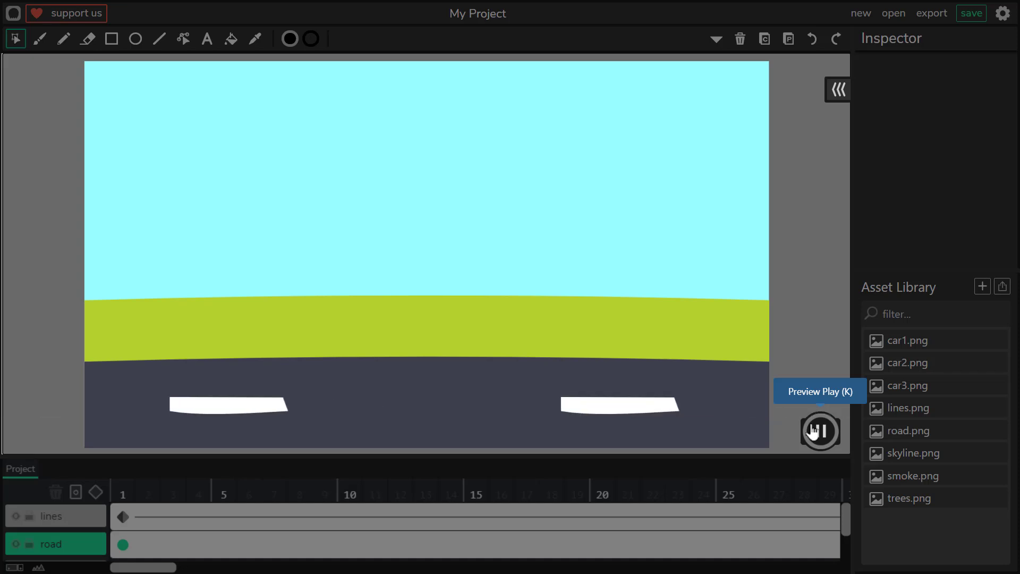
click(820, 431)
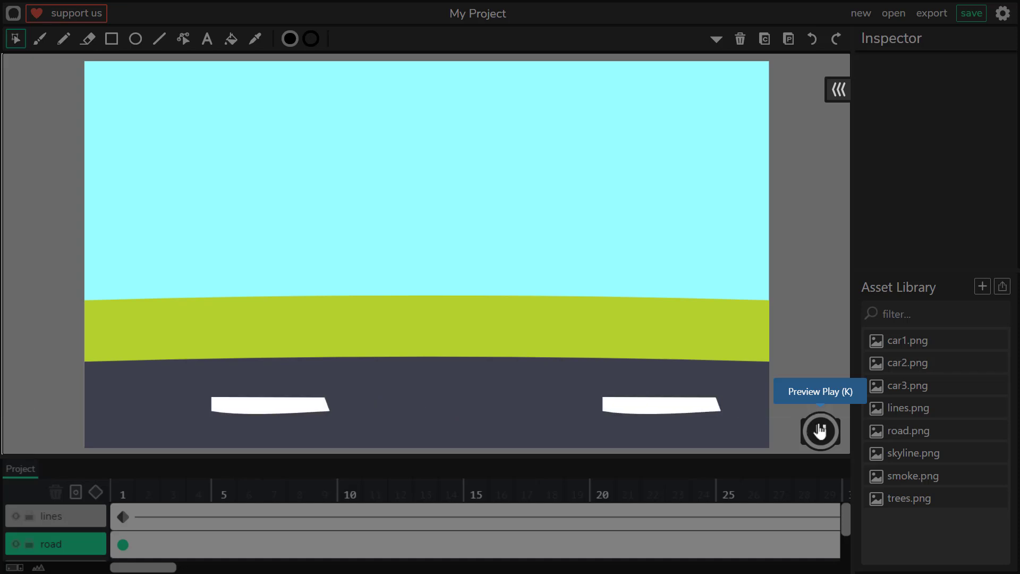
click(820, 430)
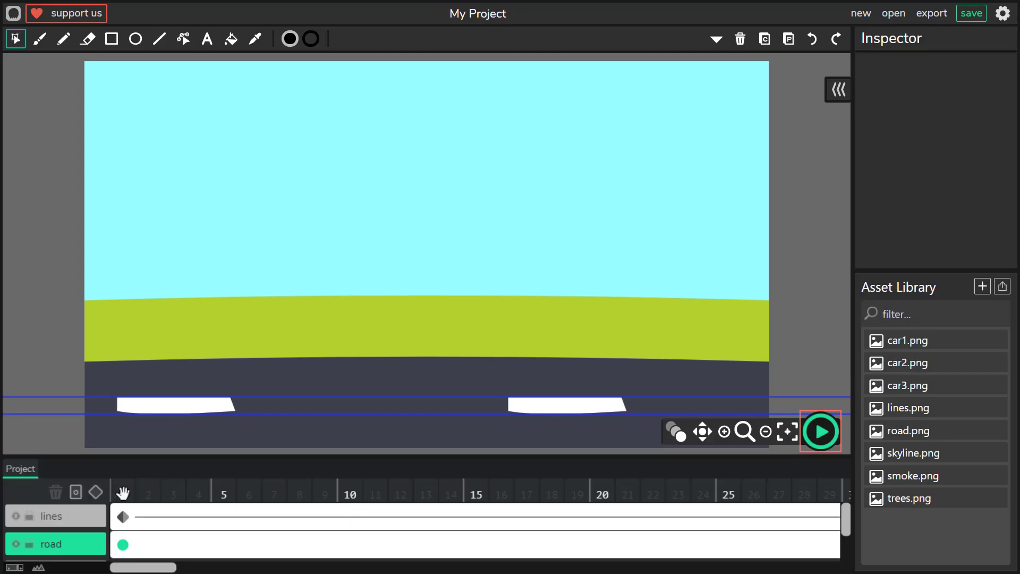
click(122, 489)
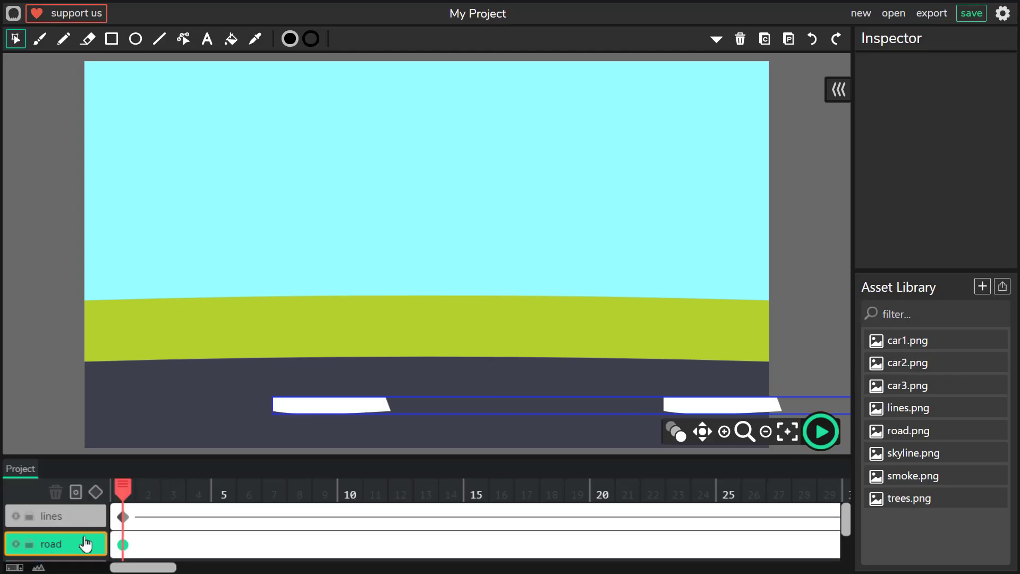
click(56, 517)
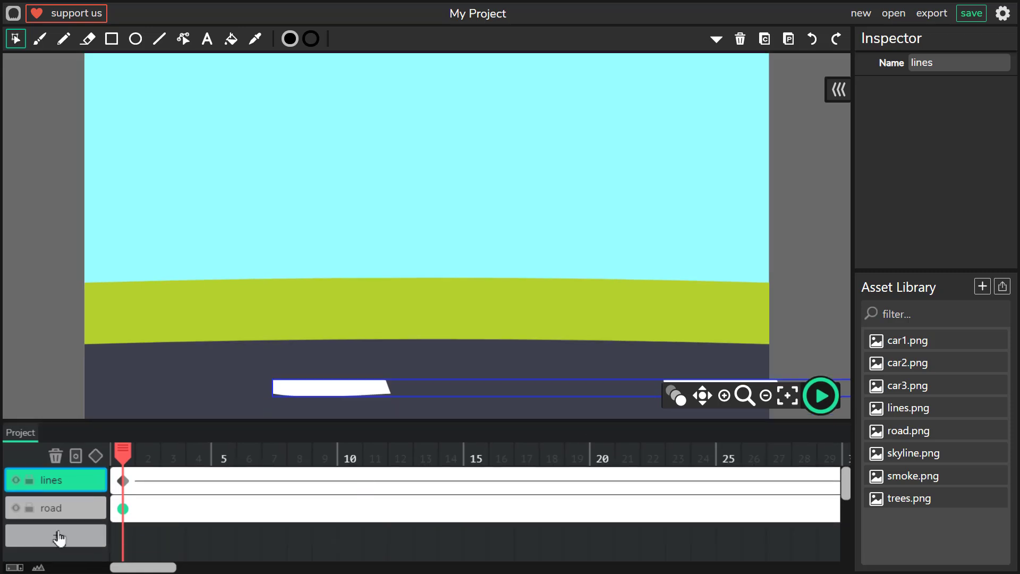
Step: Add a layer named 'car' and place car1.png resting on the road
click(55, 536)
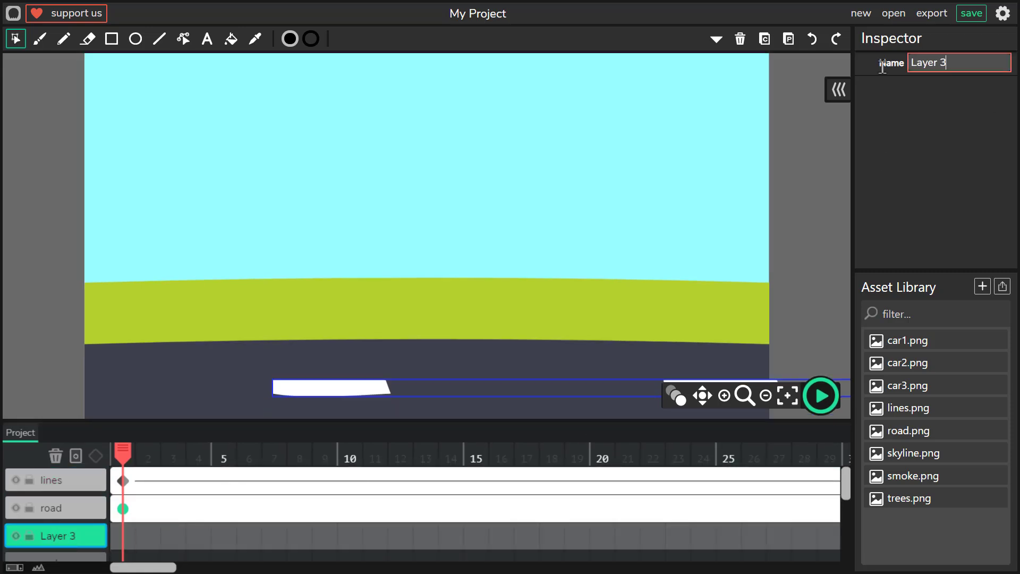
text(car)
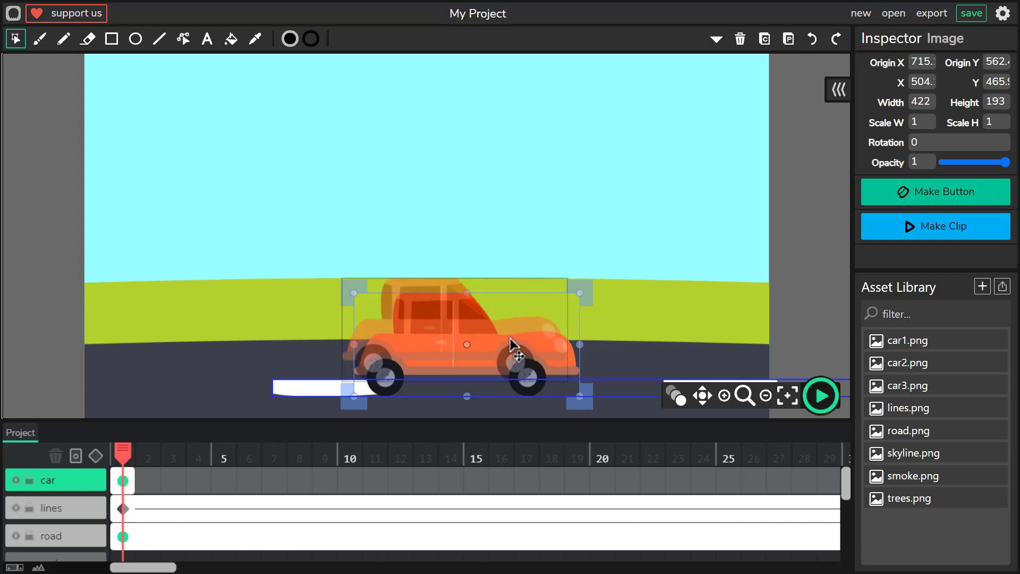
click(765, 396)
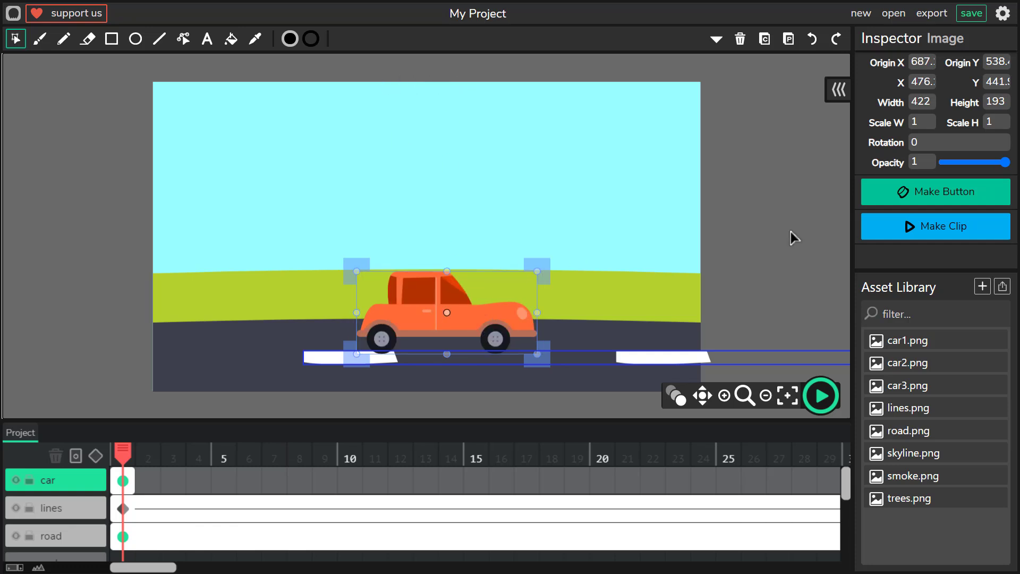
mouse_move(968, 234)
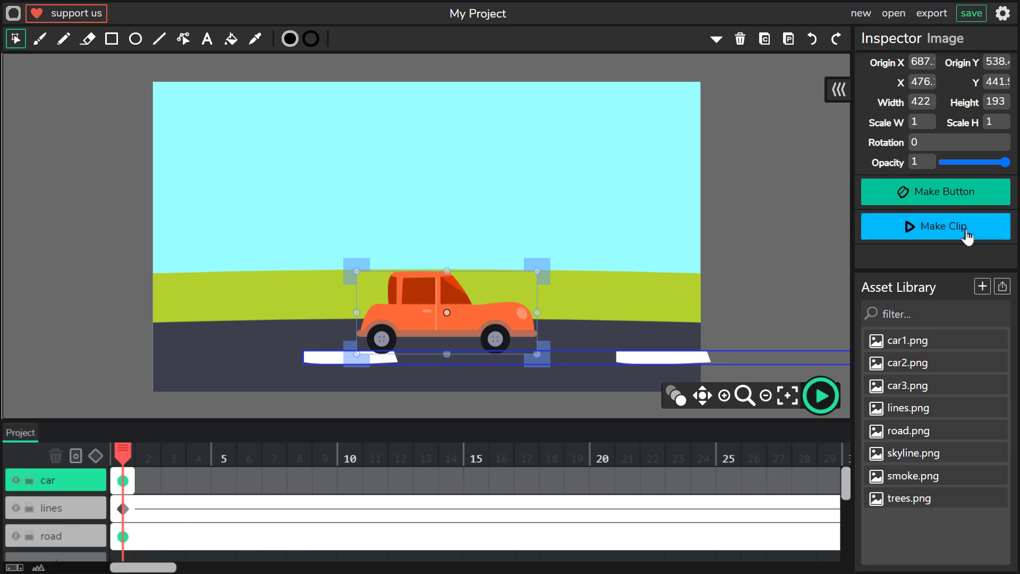
Step: Make the car image a clip and, inside its timeline, stretch frame 1 to two frames
click(934, 225)
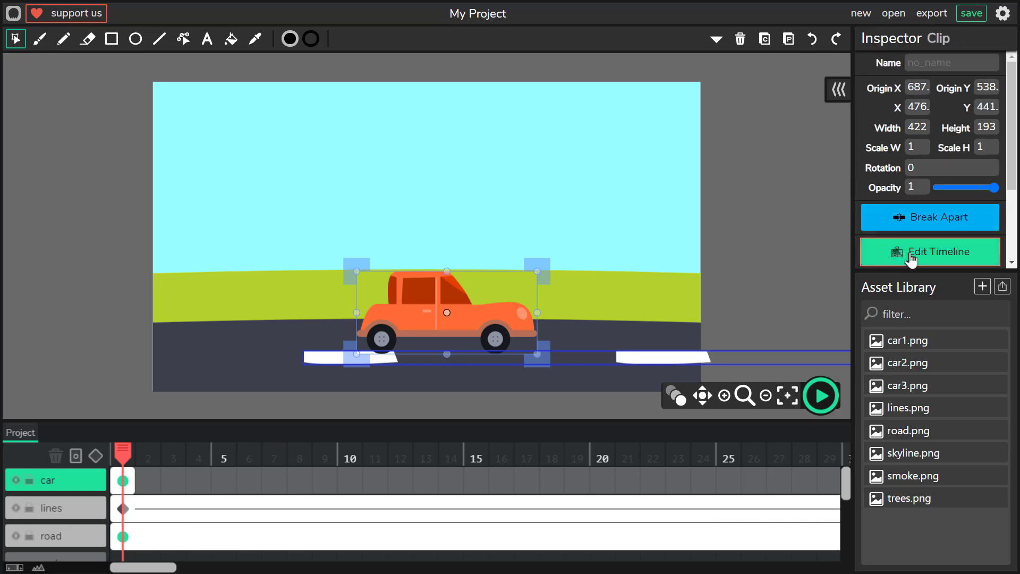
click(928, 252)
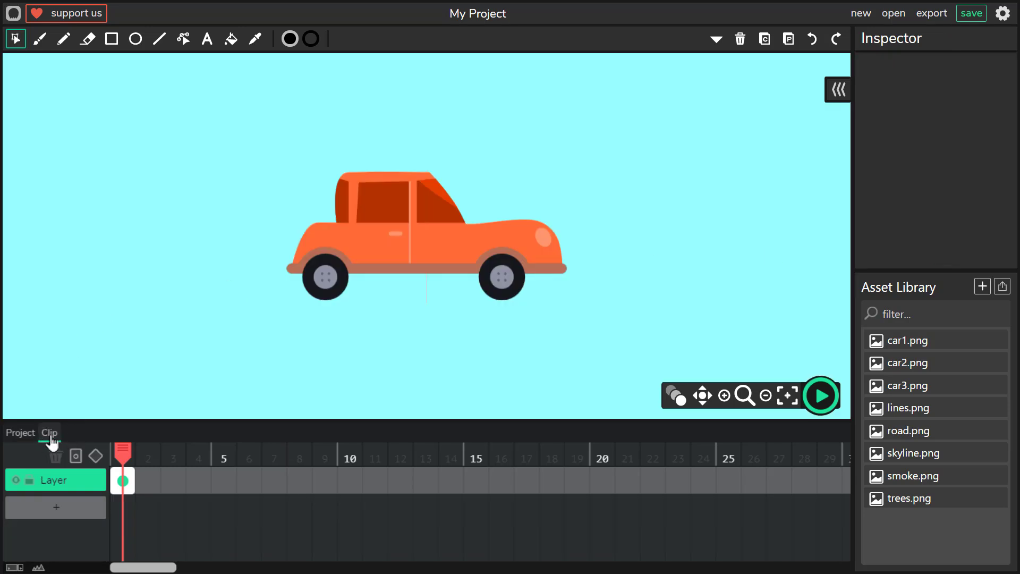
click(49, 432)
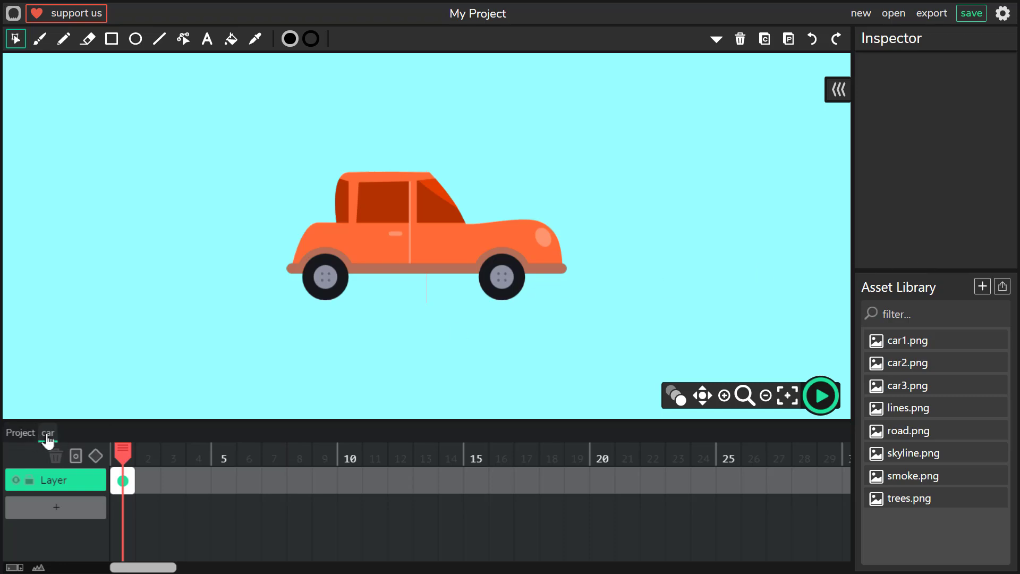
click(55, 480)
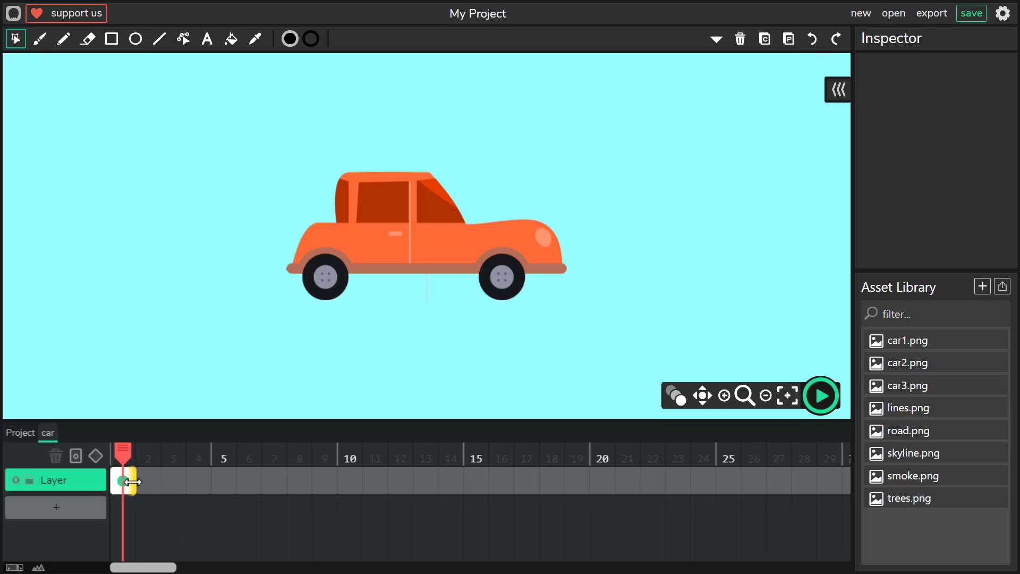
click(123, 482)
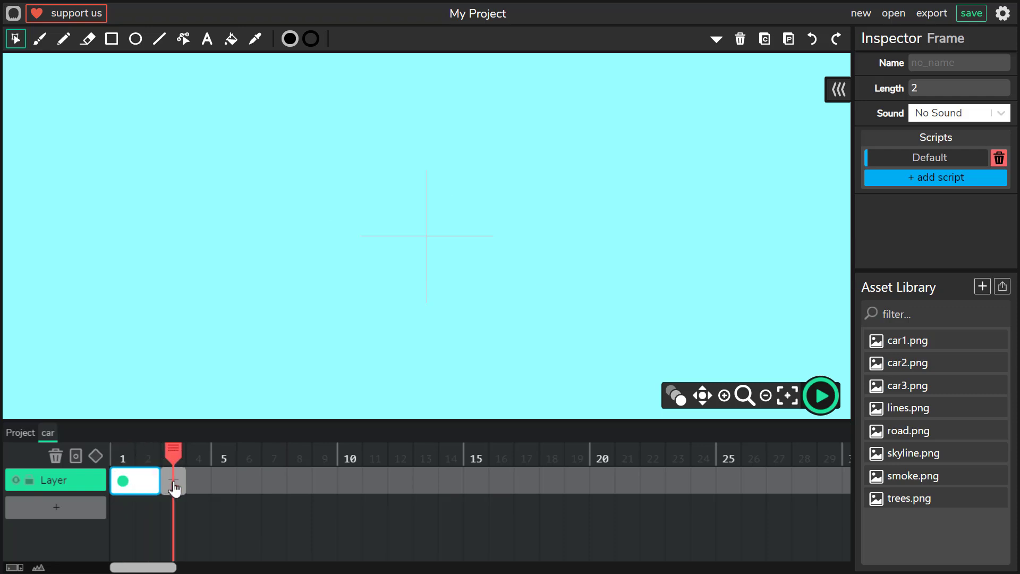
Step: Add two-frame car2.png and car3.png frames, aligning the cars at Y 95.5
click(173, 480)
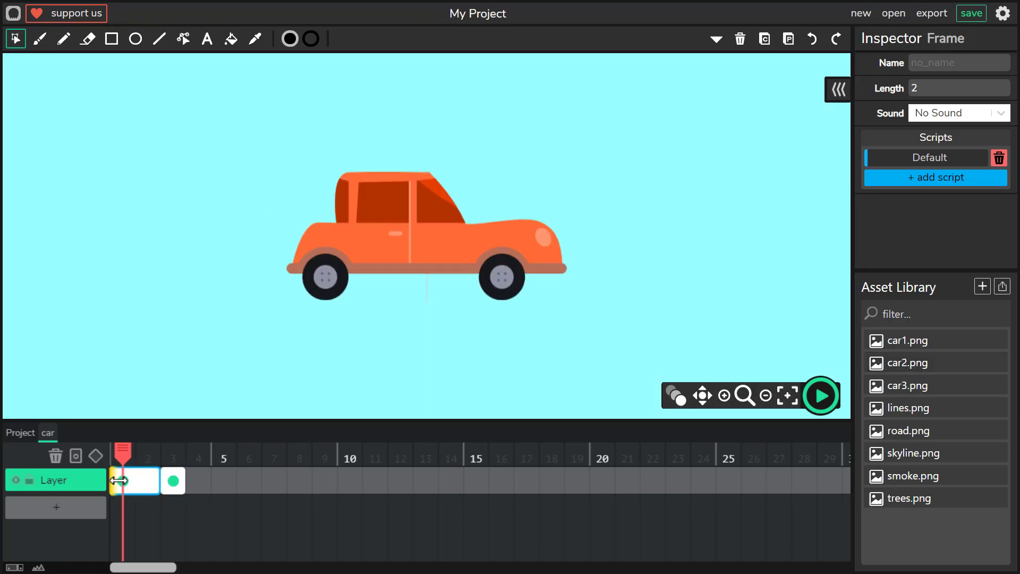
click(426, 254)
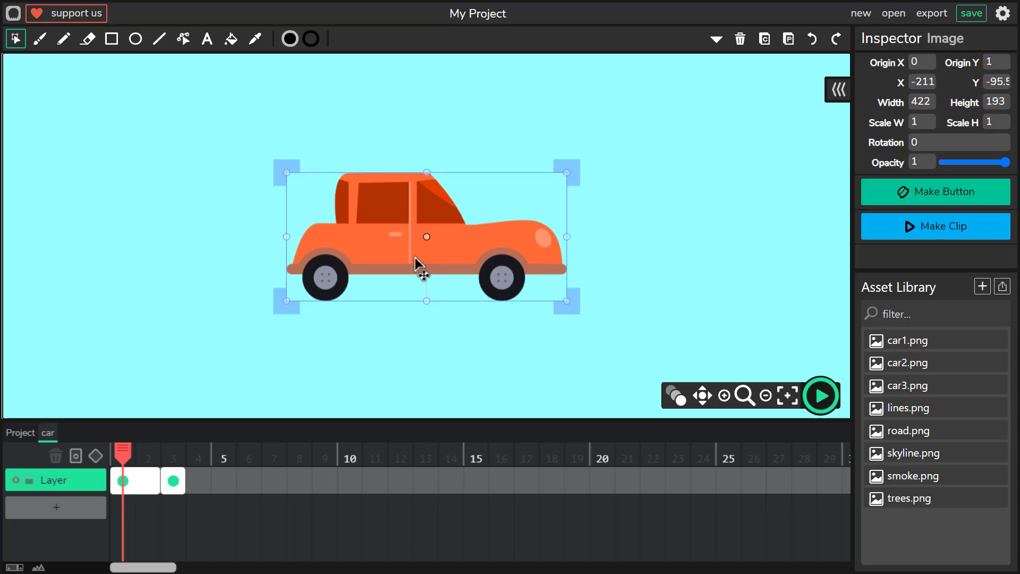
mouse_move(379, 293)
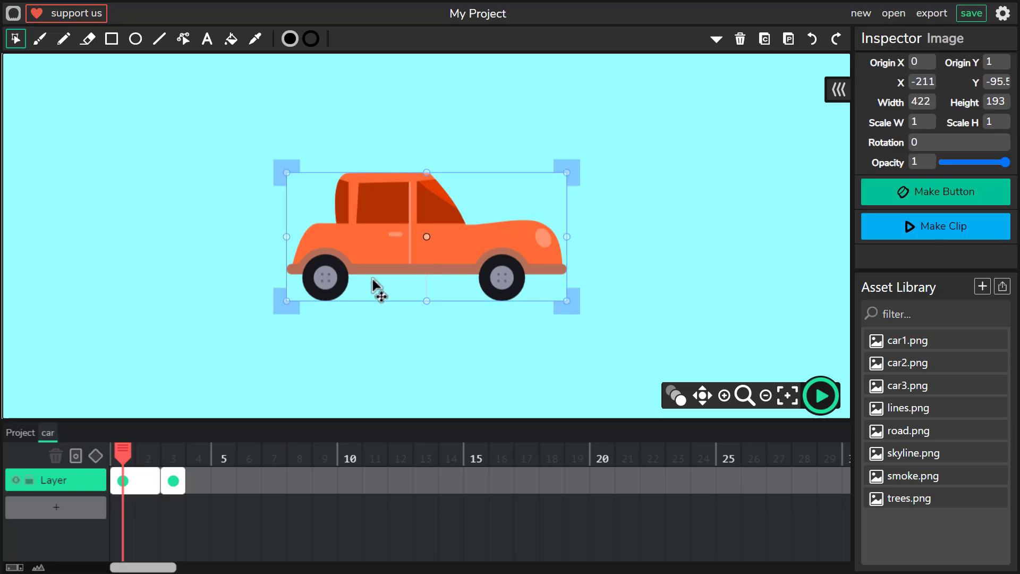
mouse_move(357, 306)
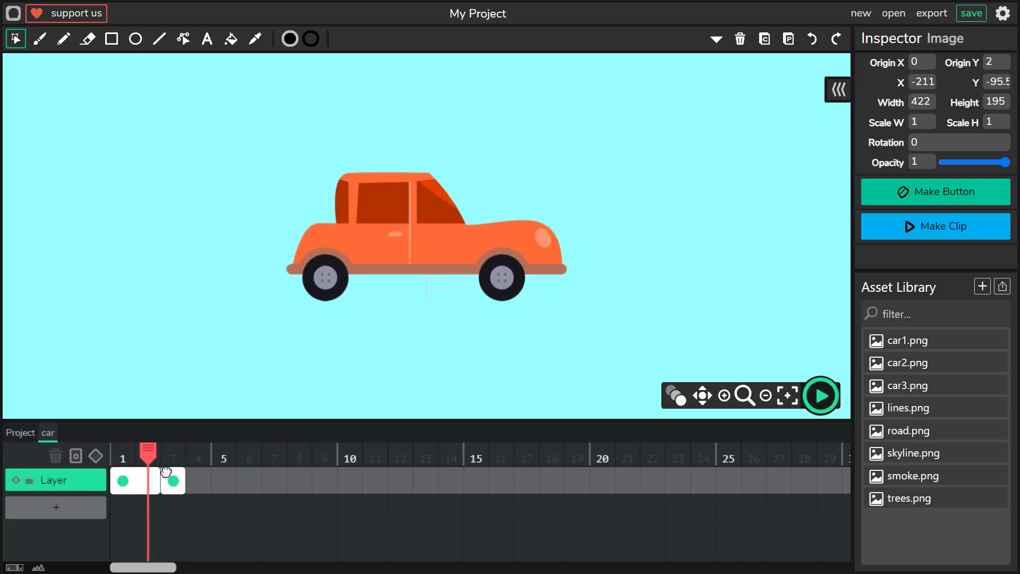
click(173, 480)
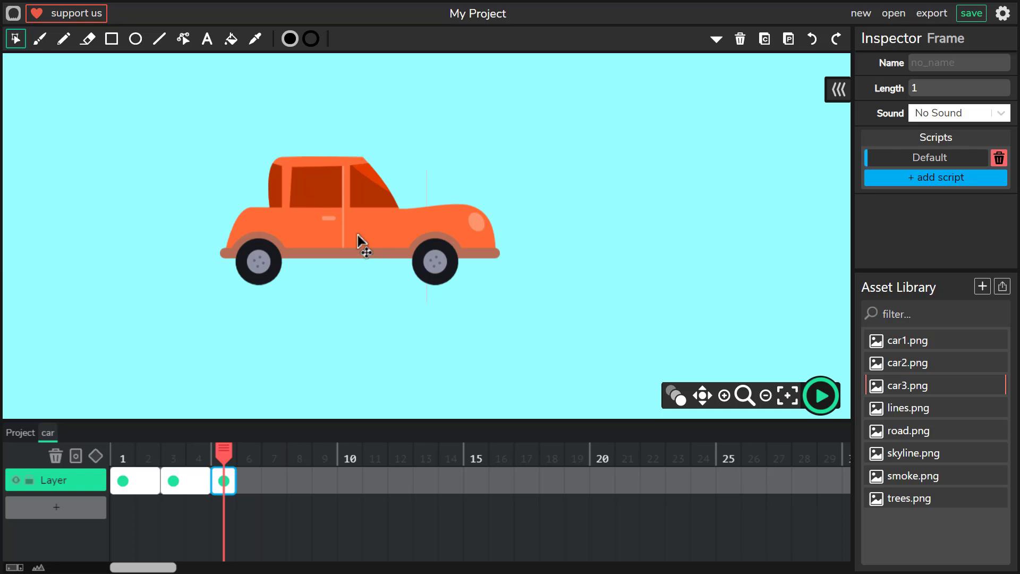
click(358, 239)
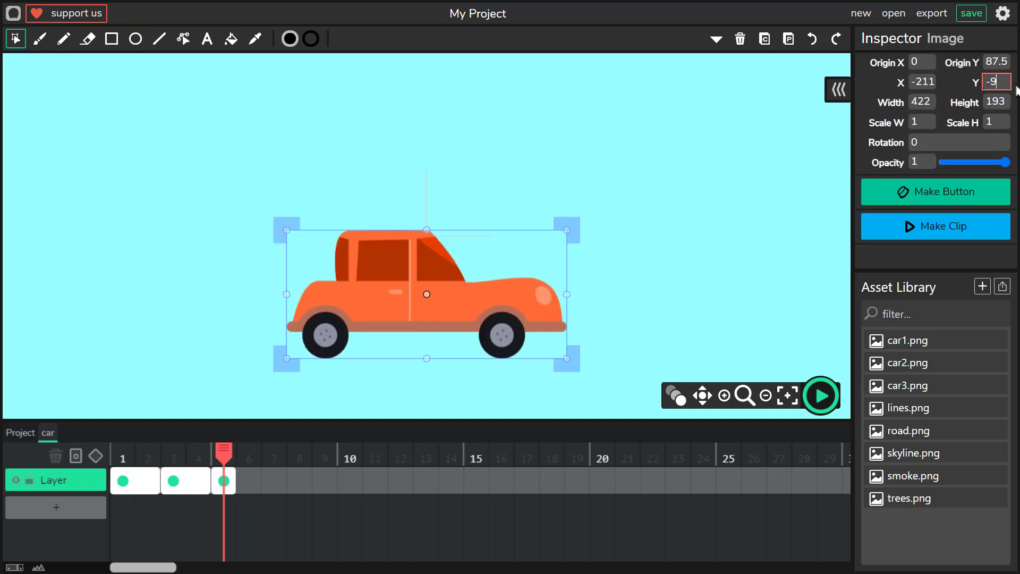
text(95.5)
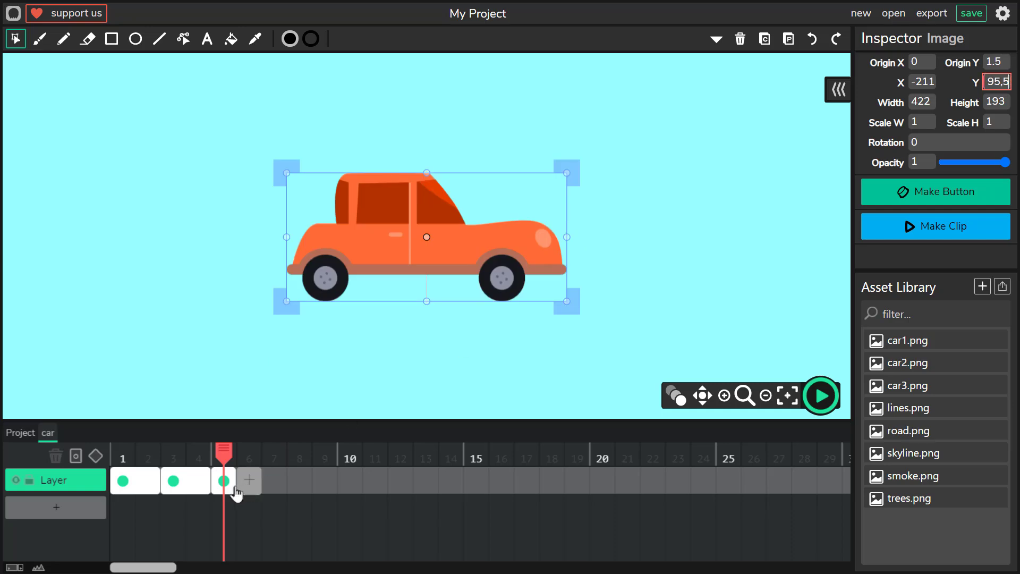
click(248, 479)
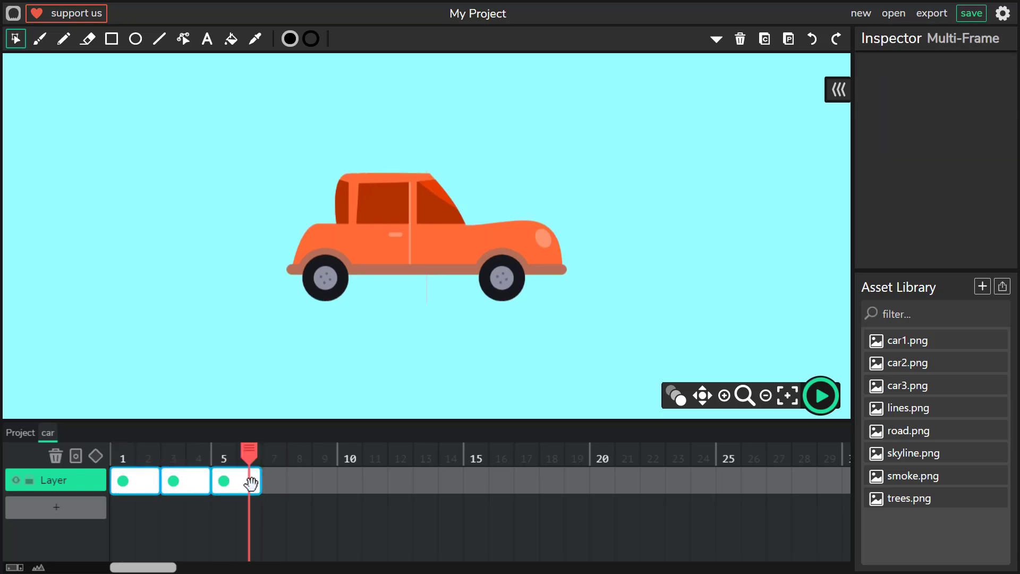
Step: Copy and paste the three car frames to fill frames 1 to 12
click(274, 481)
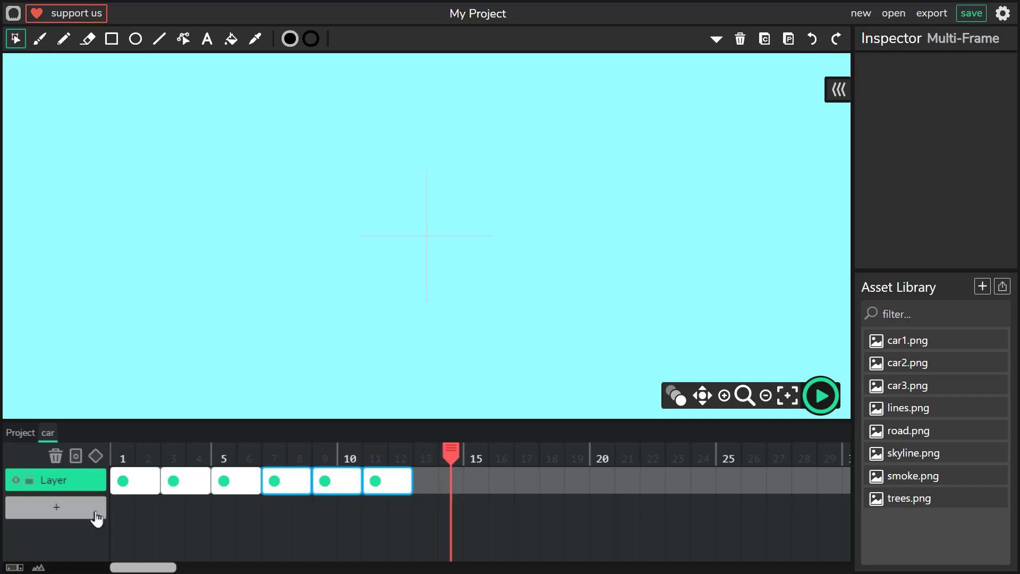
Step: Add a second layer in the car clip holding a half-size smoke puff behind the rear bumper
click(55, 507)
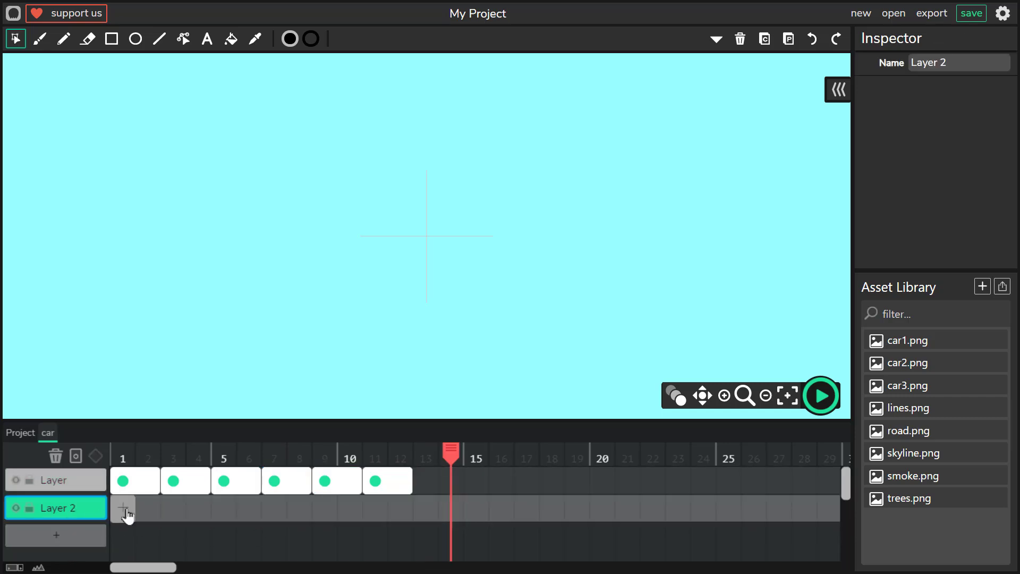
click(123, 507)
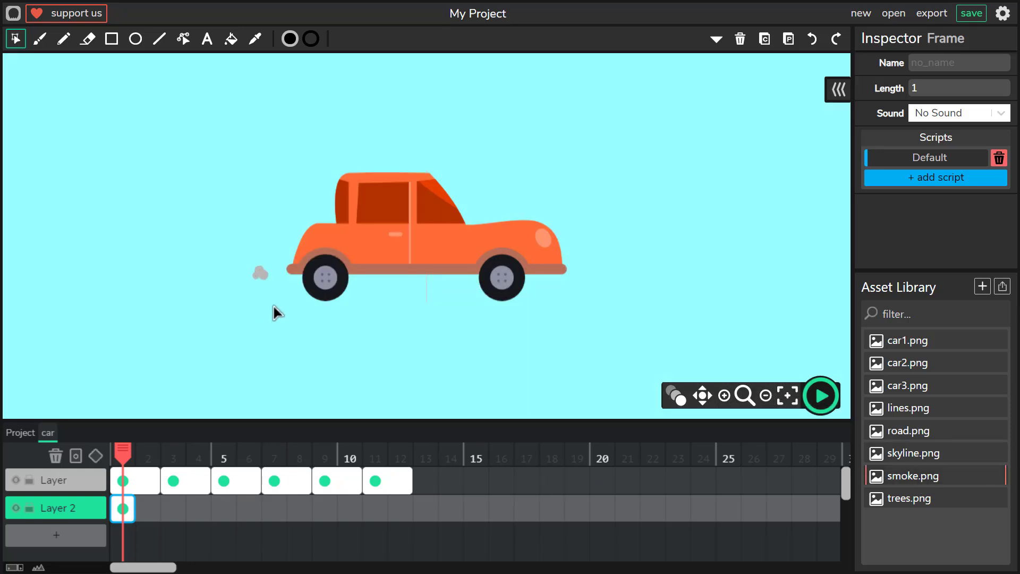
click(724, 395)
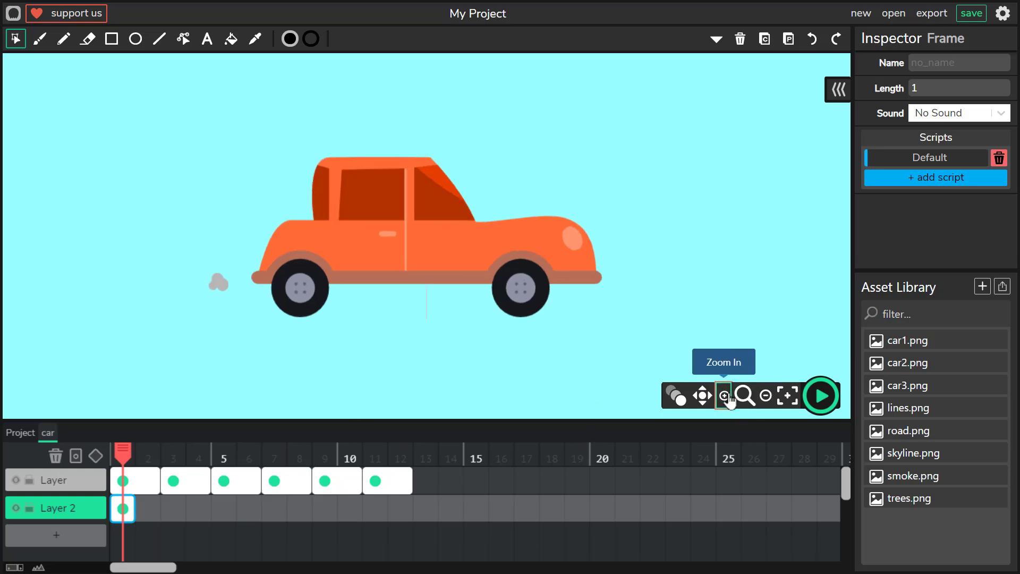
click(722, 395)
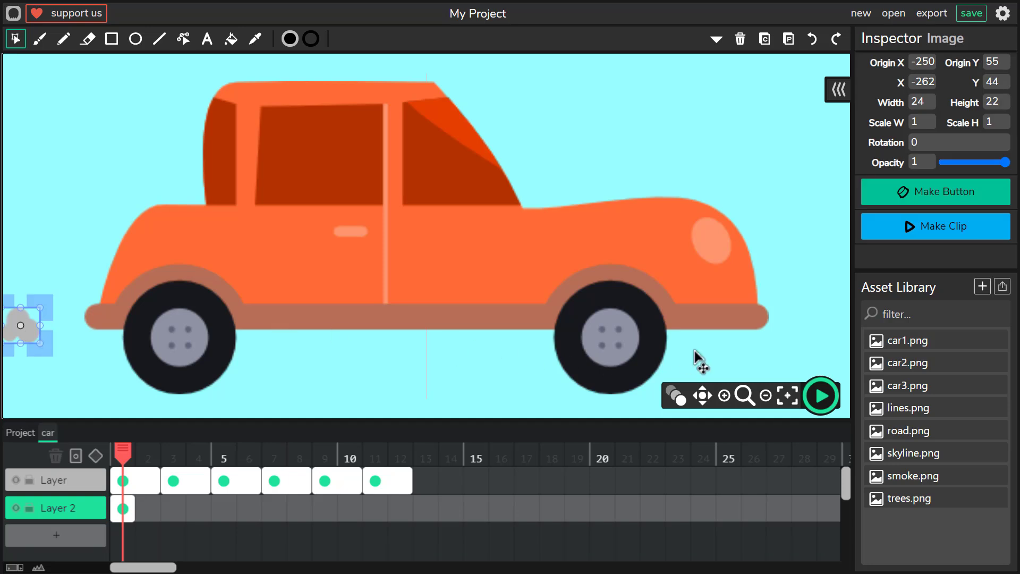
mouse_move(516, 348)
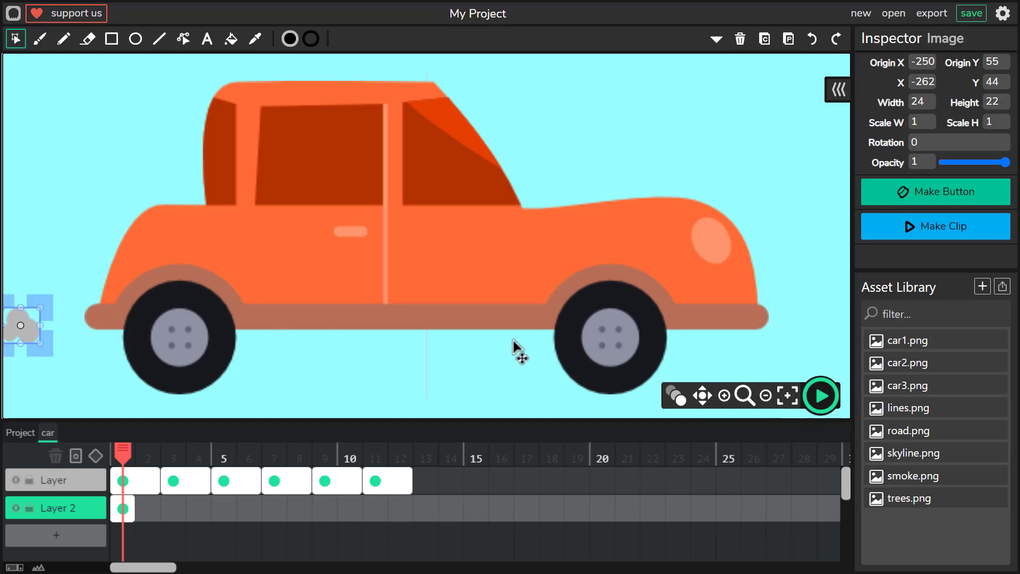
mouse_move(429, 351)
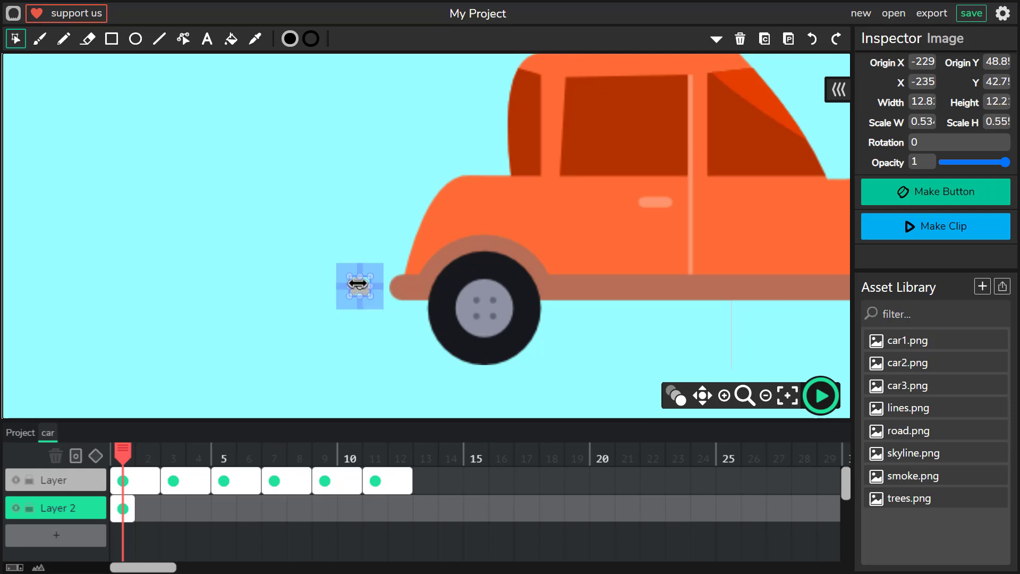
mouse_move(71, 59)
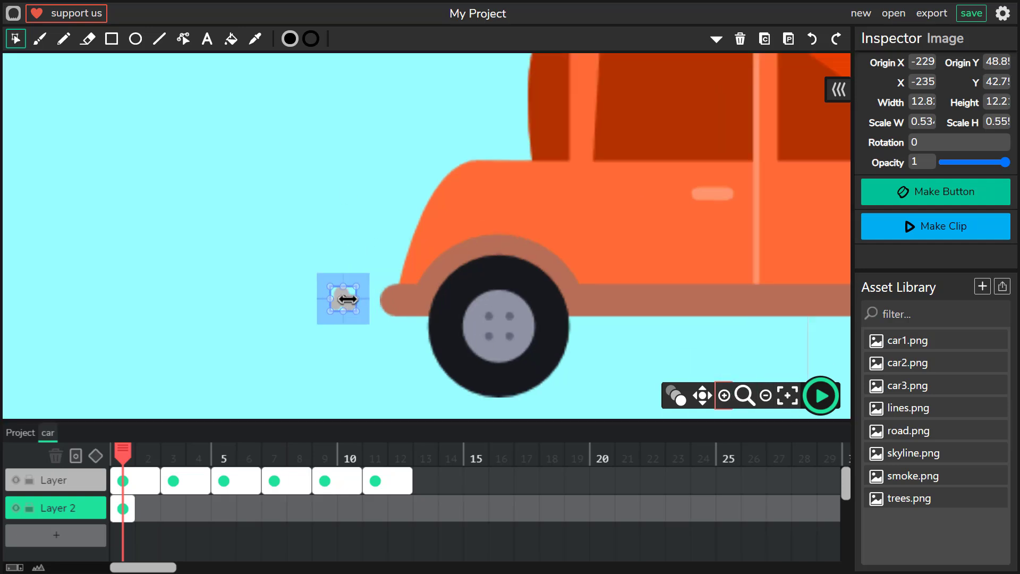
mouse_move(722, 395)
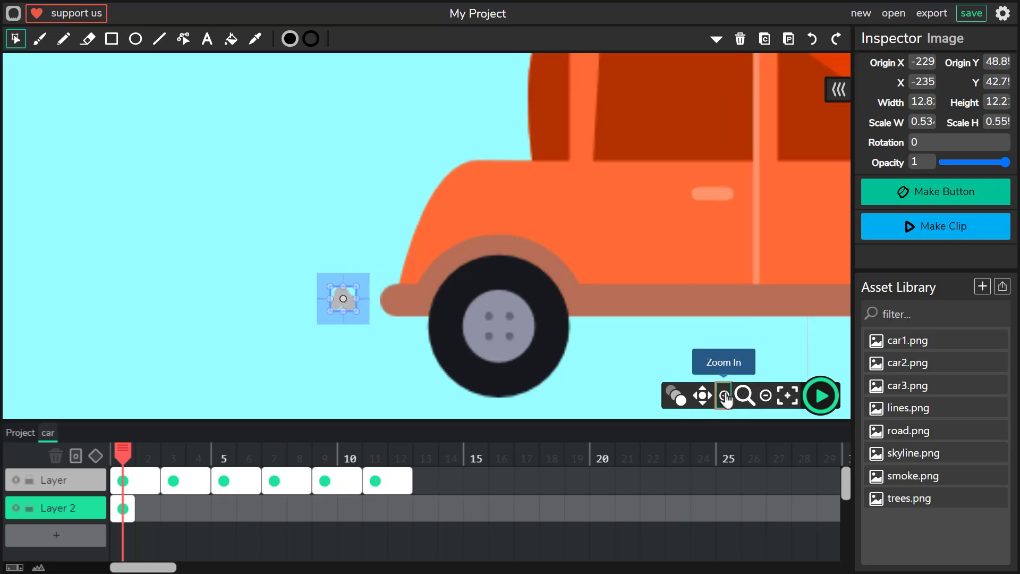
Step: Tween the smoke clip over frames 1–12 to grow, rotate and fade, then return to the main scene
click(723, 396)
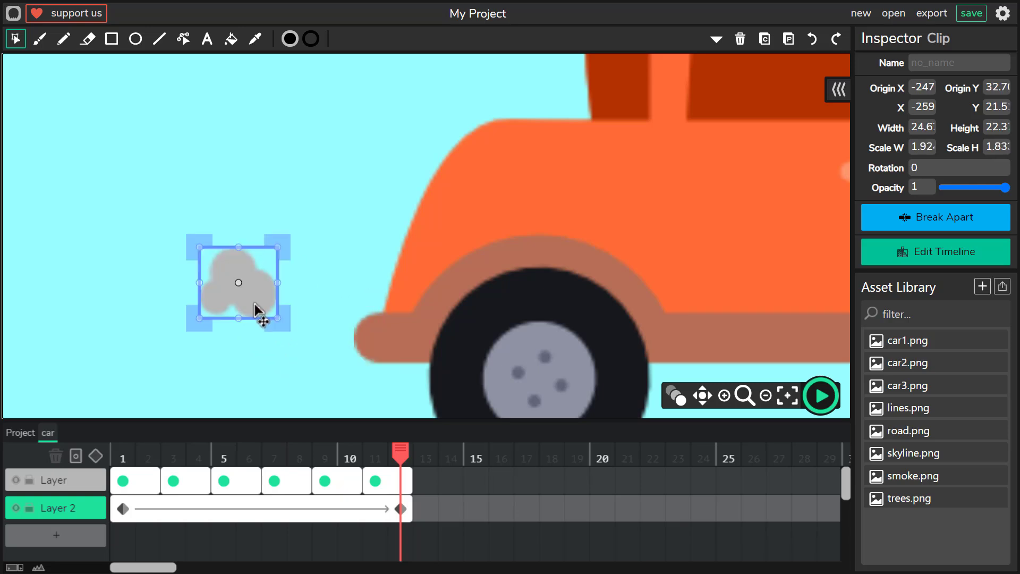
mouse_move(273, 309)
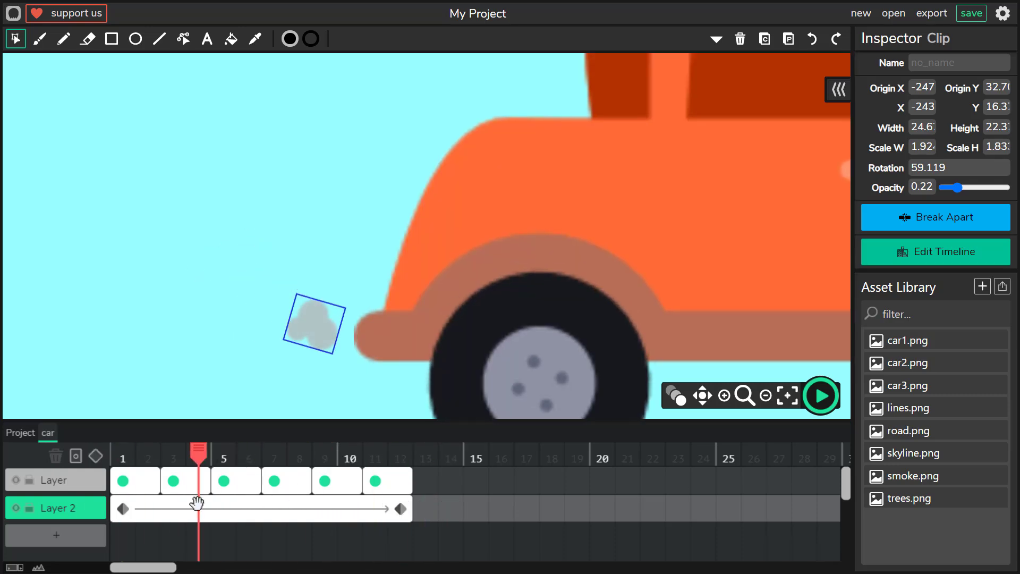
click(19, 433)
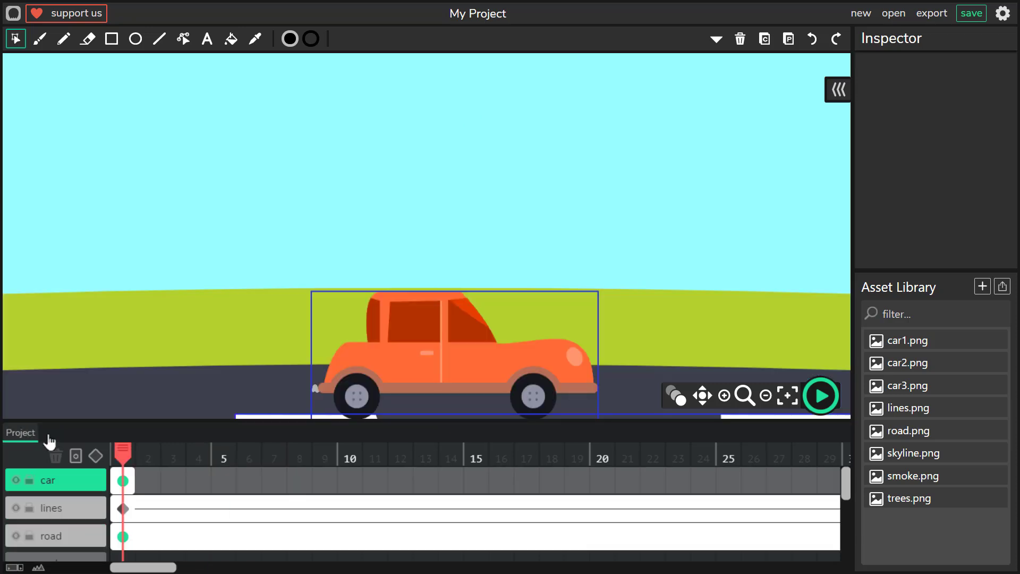
Step: Recentre the stage and run a quick preview of the scene animation
click(786, 395)
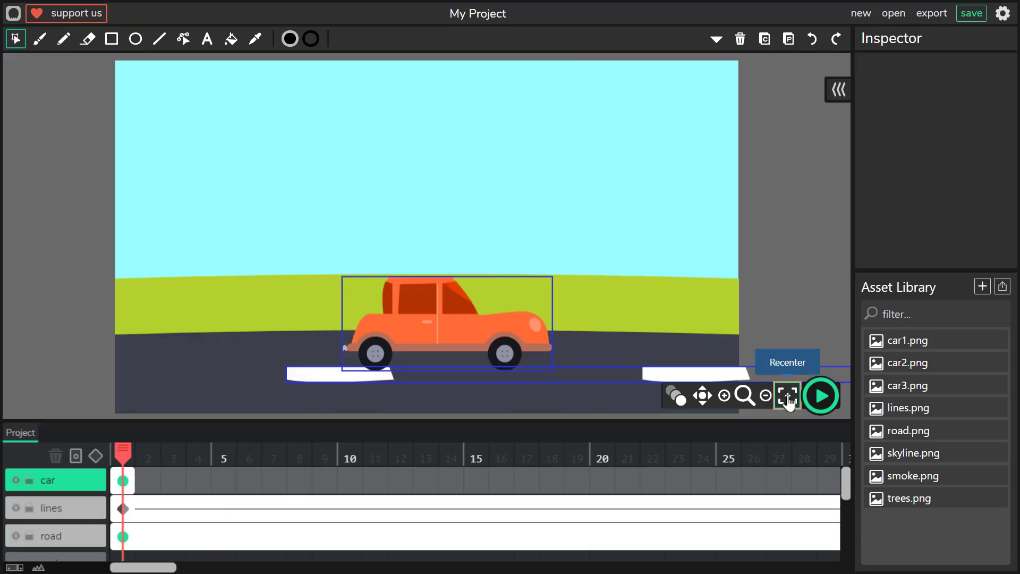
click(819, 395)
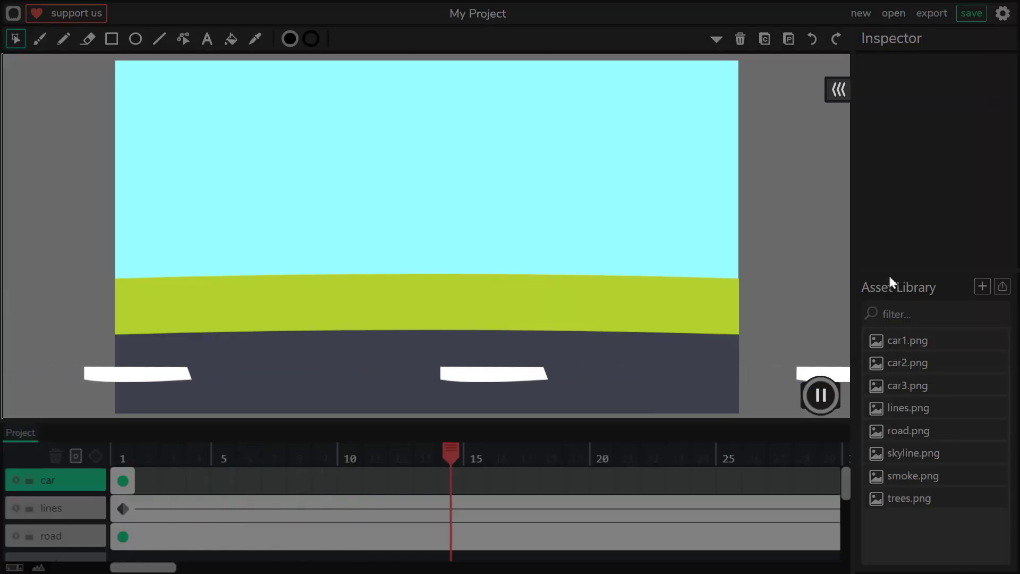
click(820, 396)
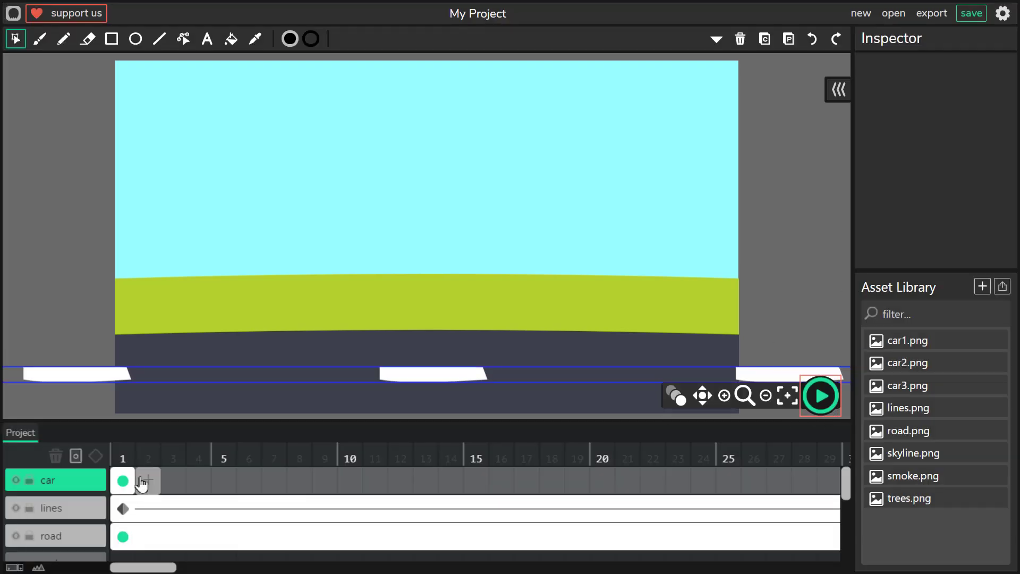
Step: Select the car layer's first frame as the starting key of a movement tween
click(123, 480)
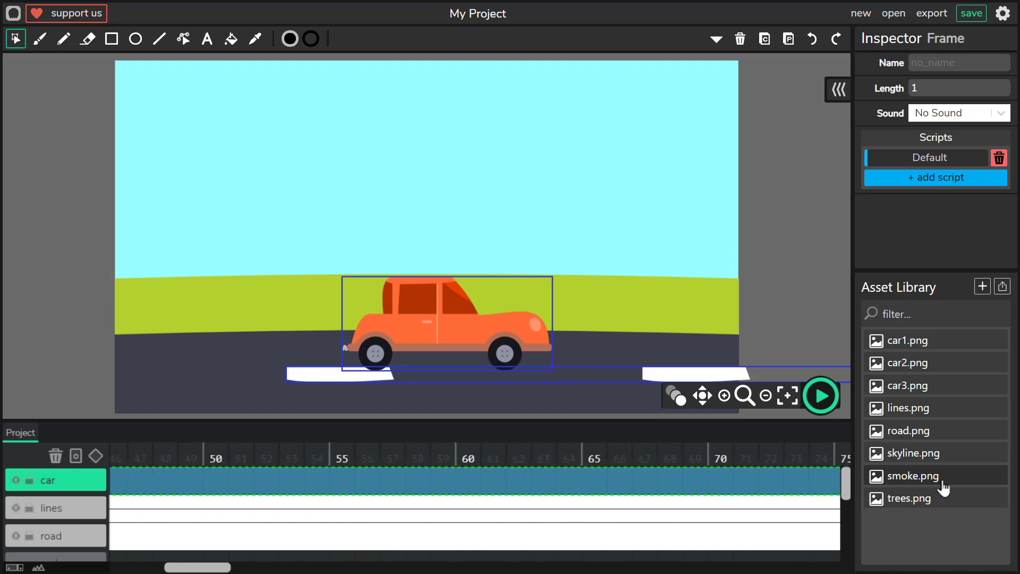
scroll(right, 3)
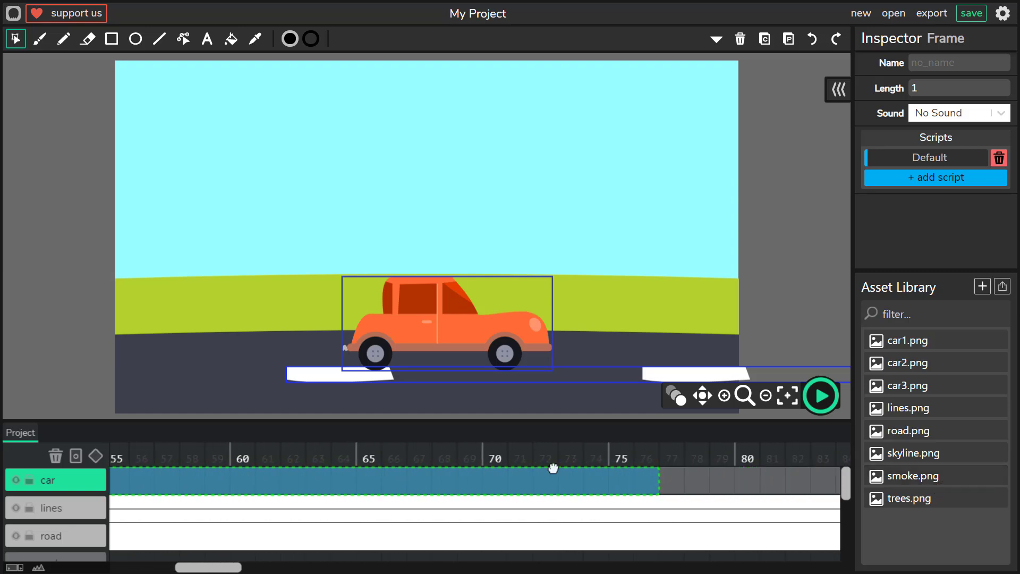
scroll(left, 3)
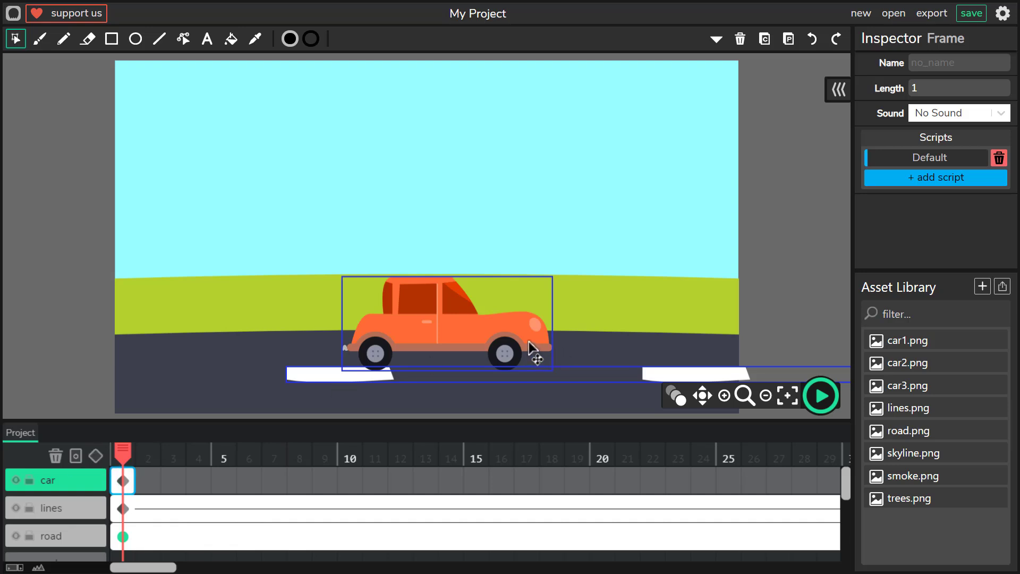
Step: Move the car off-stage left on frame 1 and key it centred on the road at frame 12
click(447, 323)
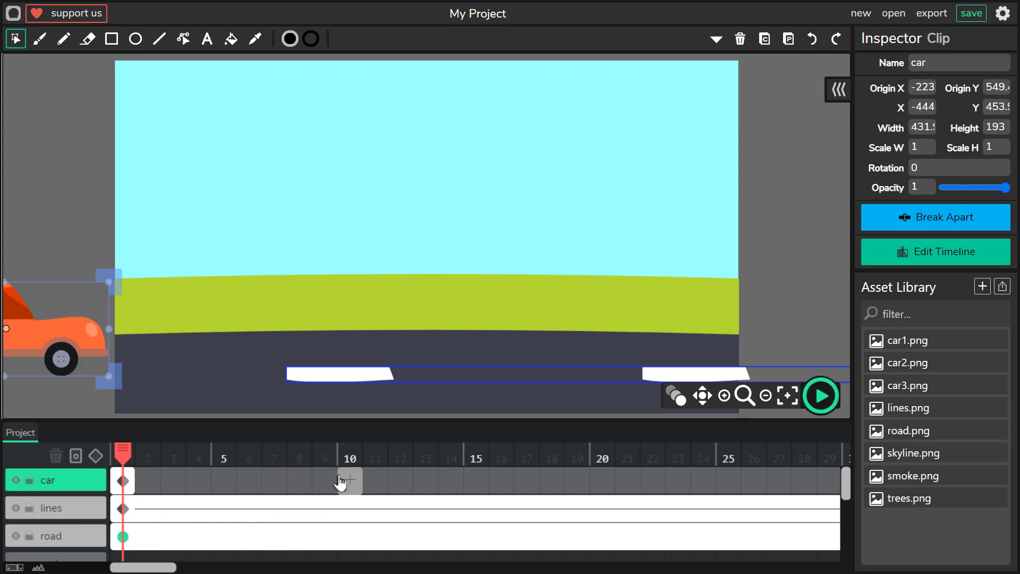
click(399, 480)
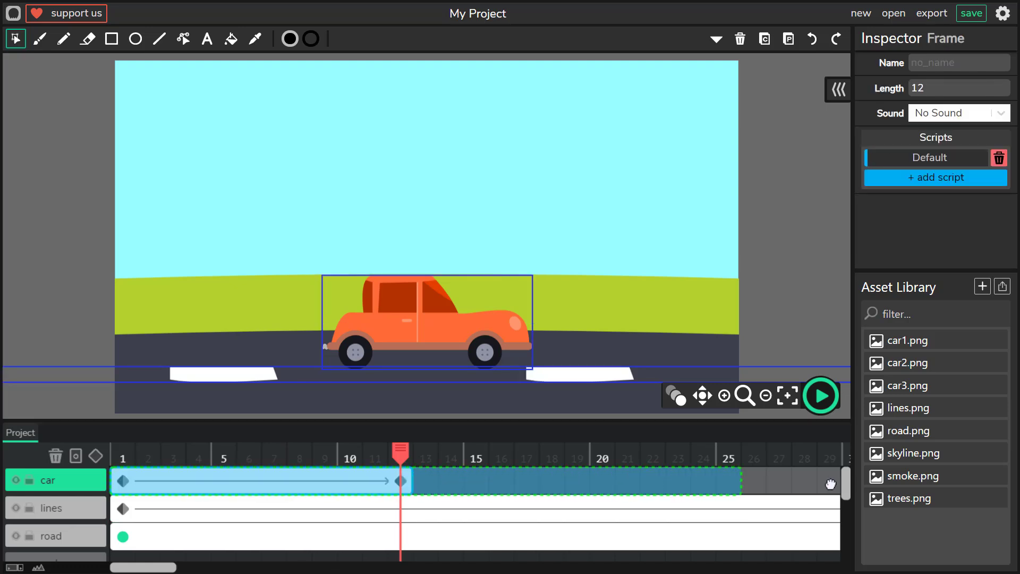
scroll(right, 3)
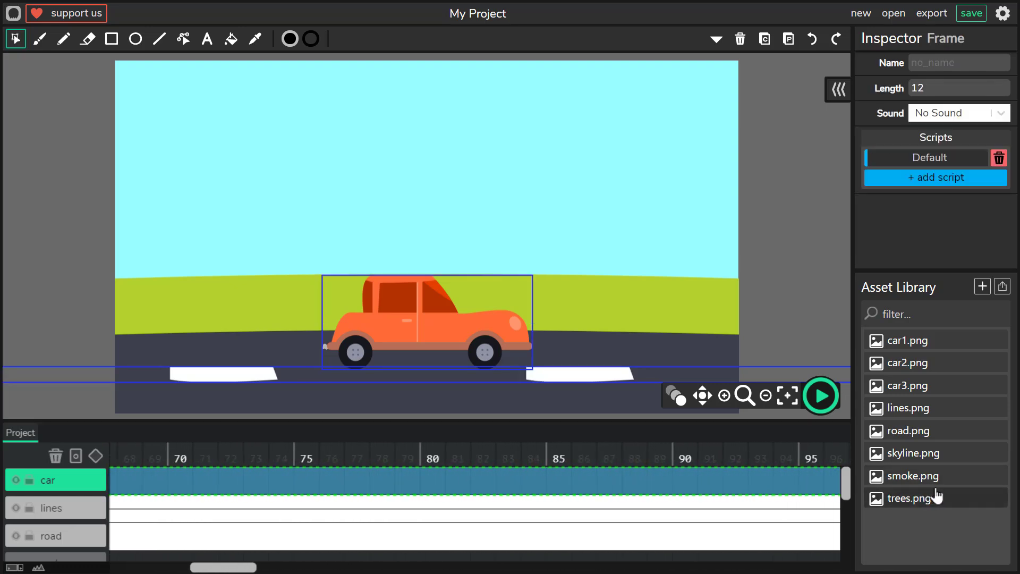
scroll(right, 3)
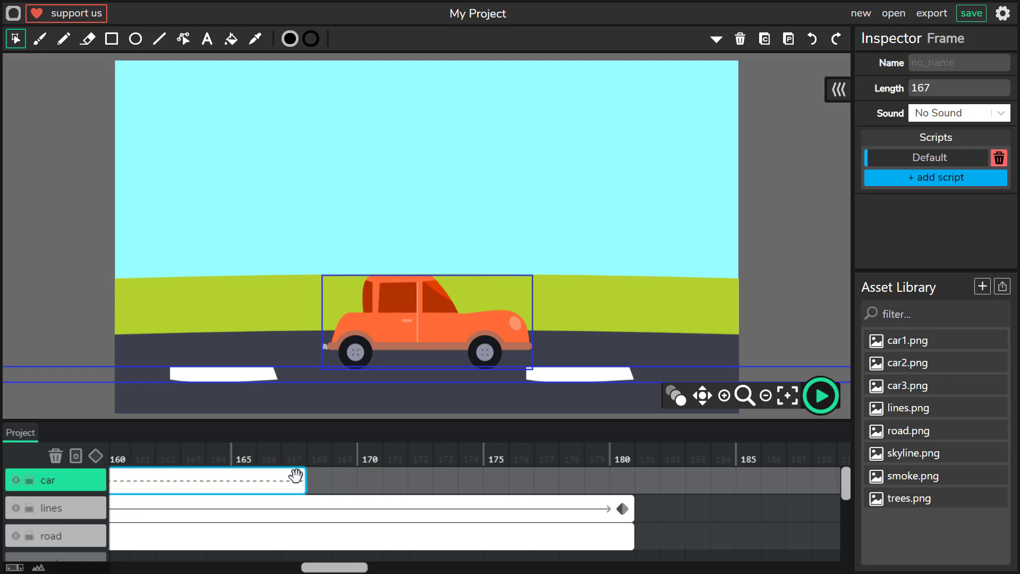
Step: Extend the car layer to frame 180 and return to the start of the timeline
click(293, 480)
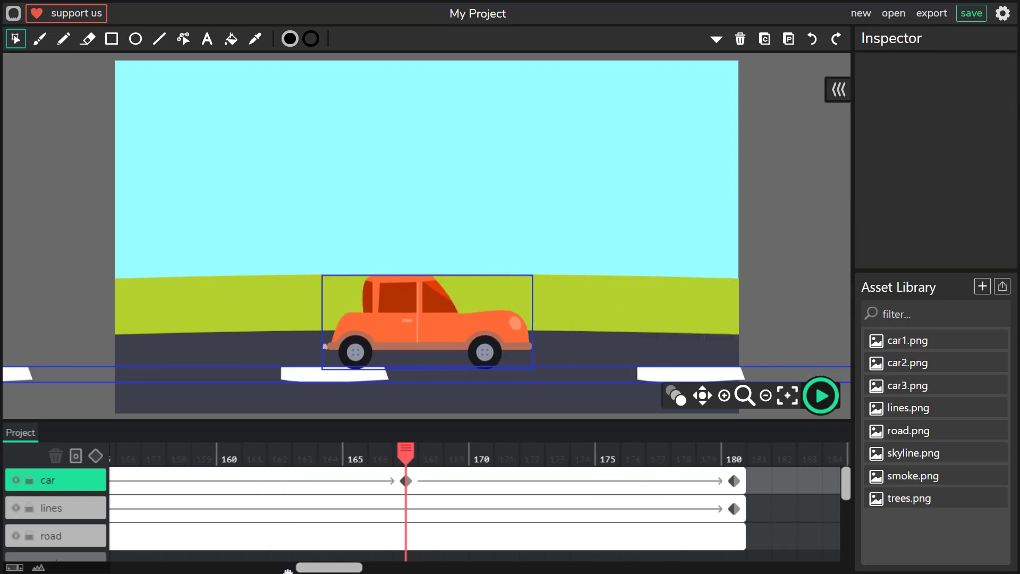
click(723, 395)
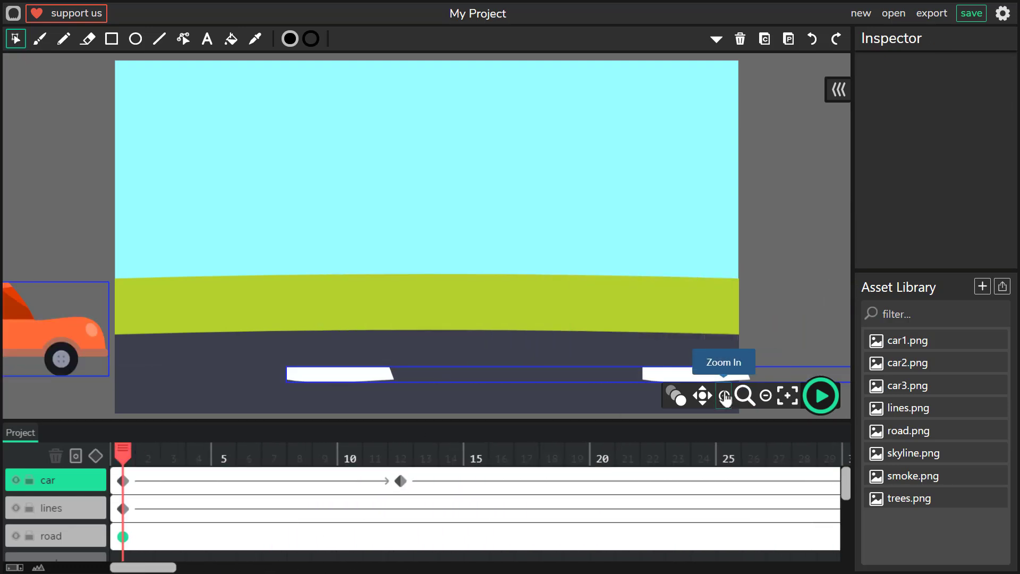
click(820, 395)
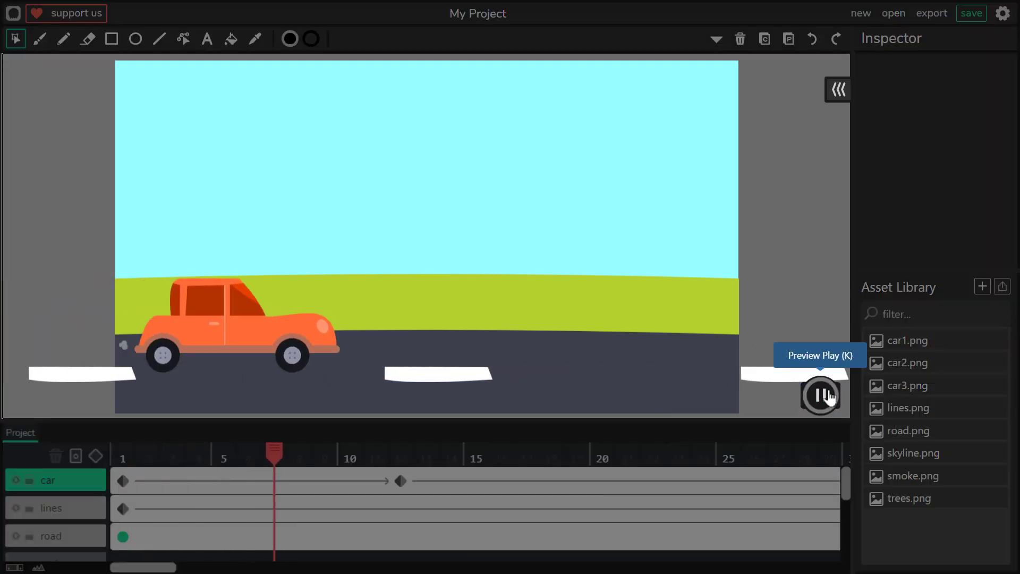
click(820, 396)
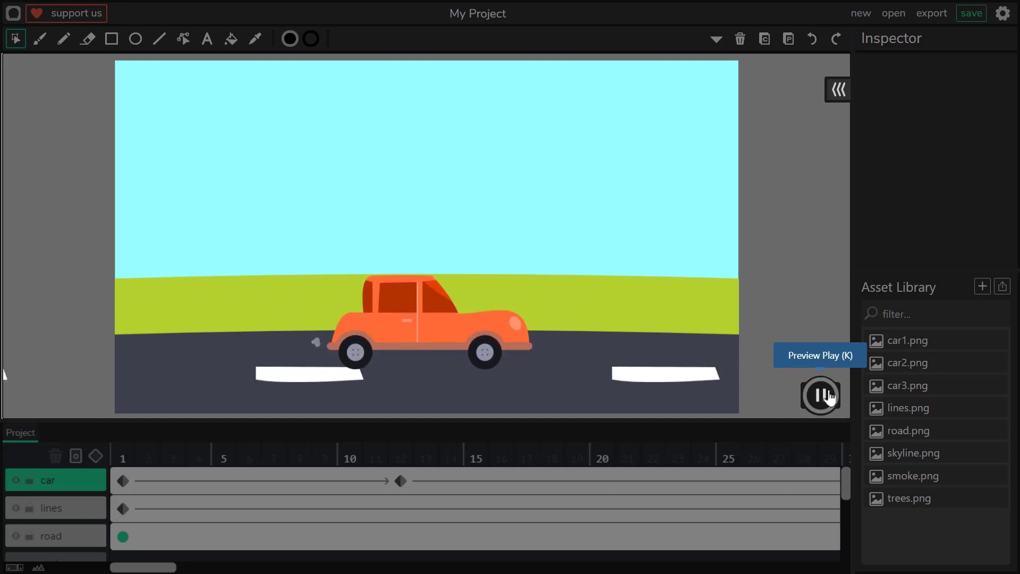
click(820, 396)
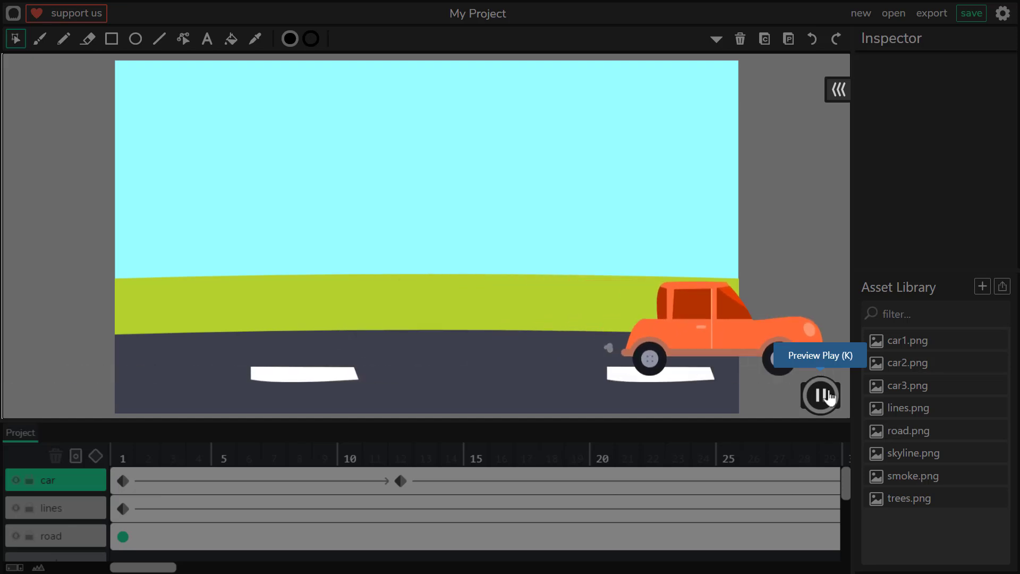
click(820, 395)
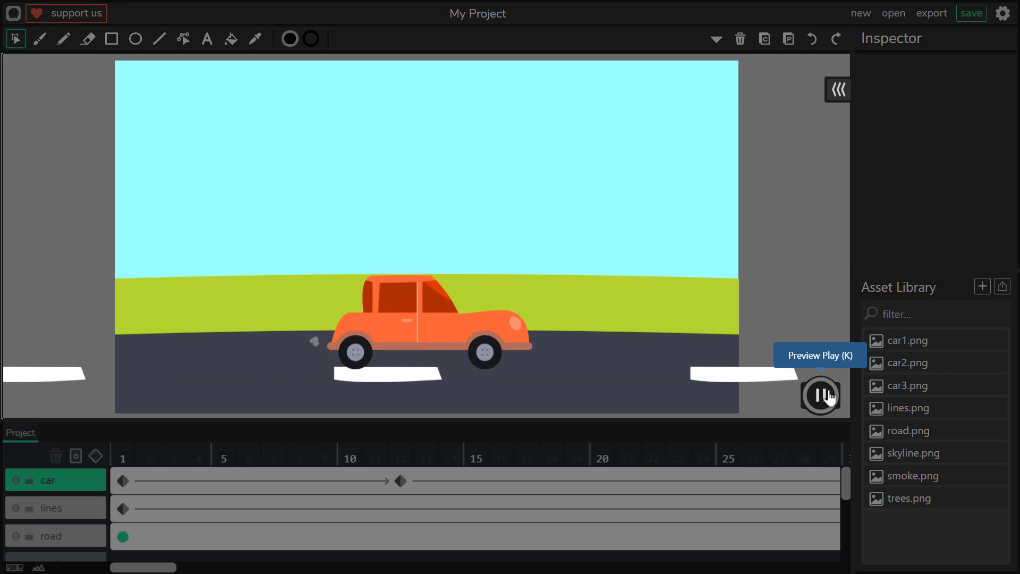
click(820, 395)
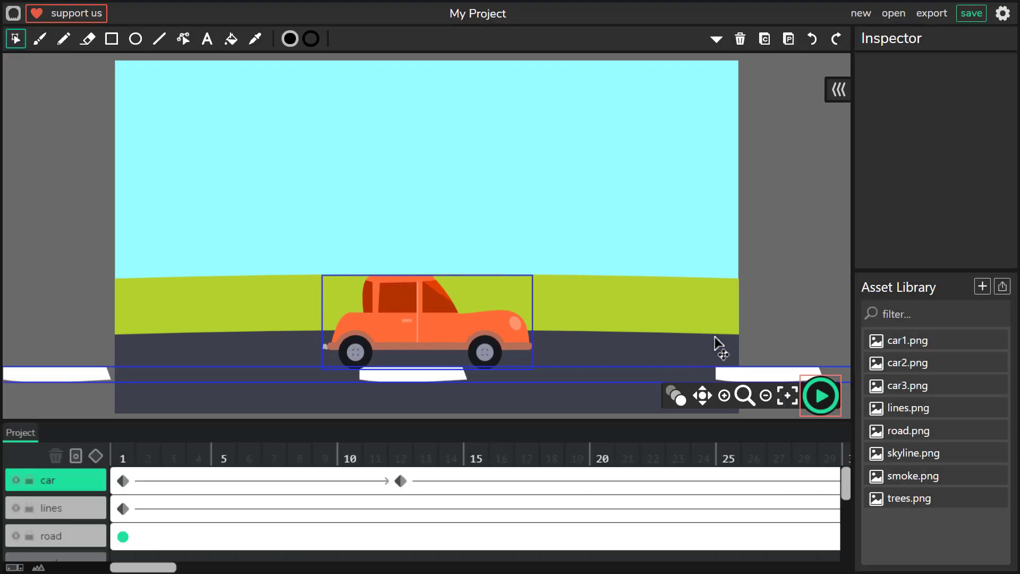
mouse_move(518, 341)
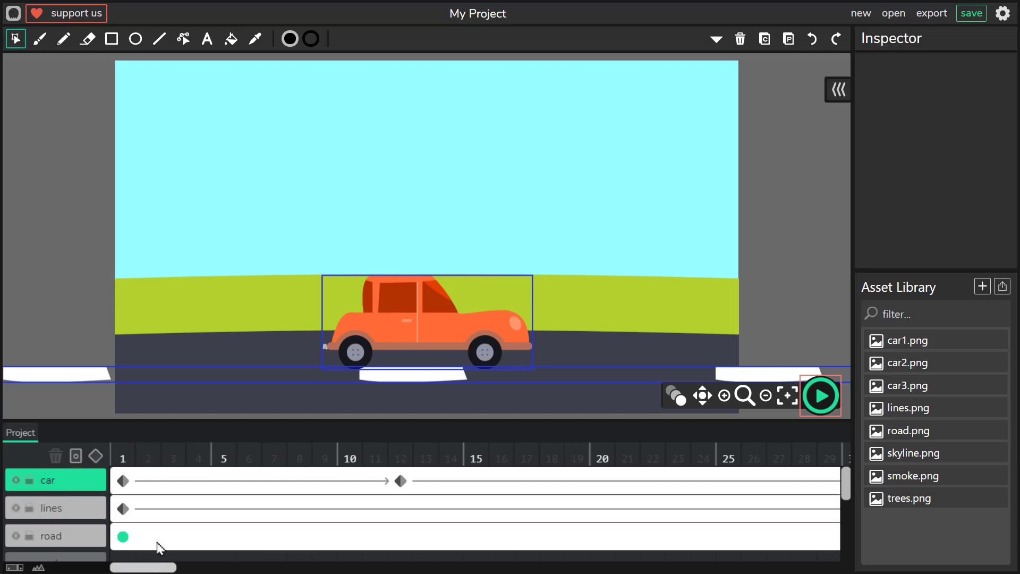
mouse_move(382, 341)
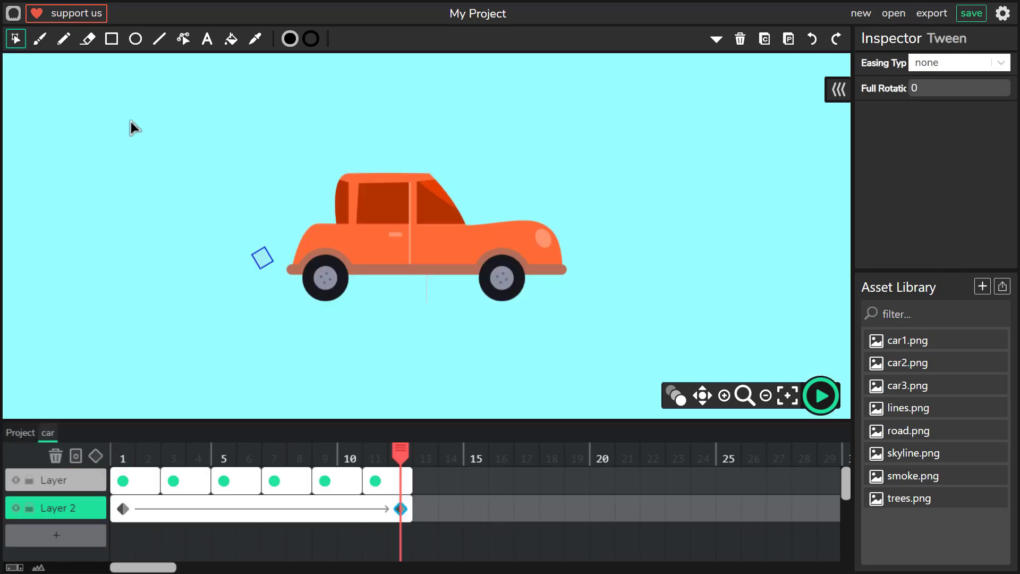
Step: Inside the car clip, zoom in and check the smoke puff on its last frame
click(723, 396)
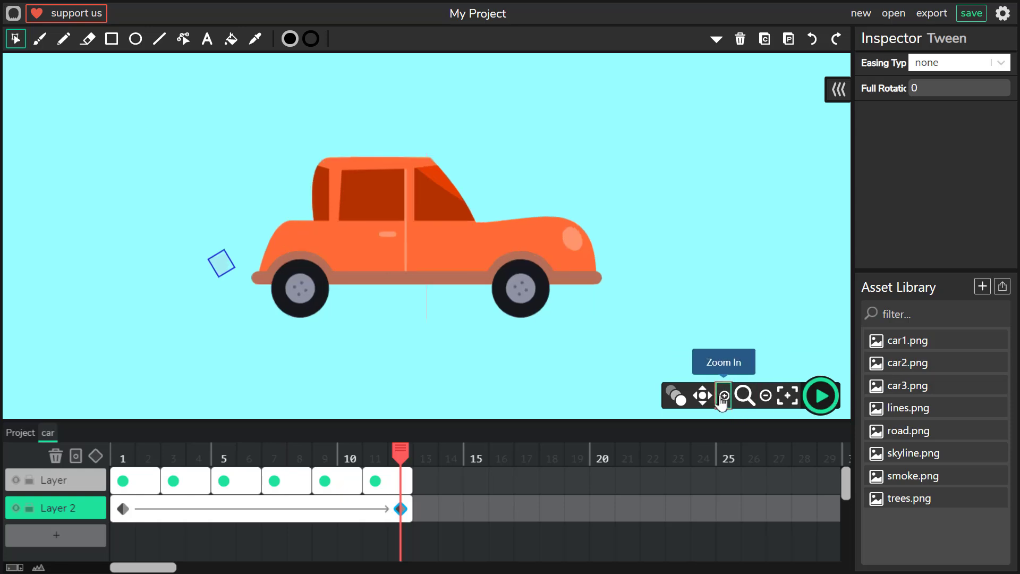
click(723, 396)
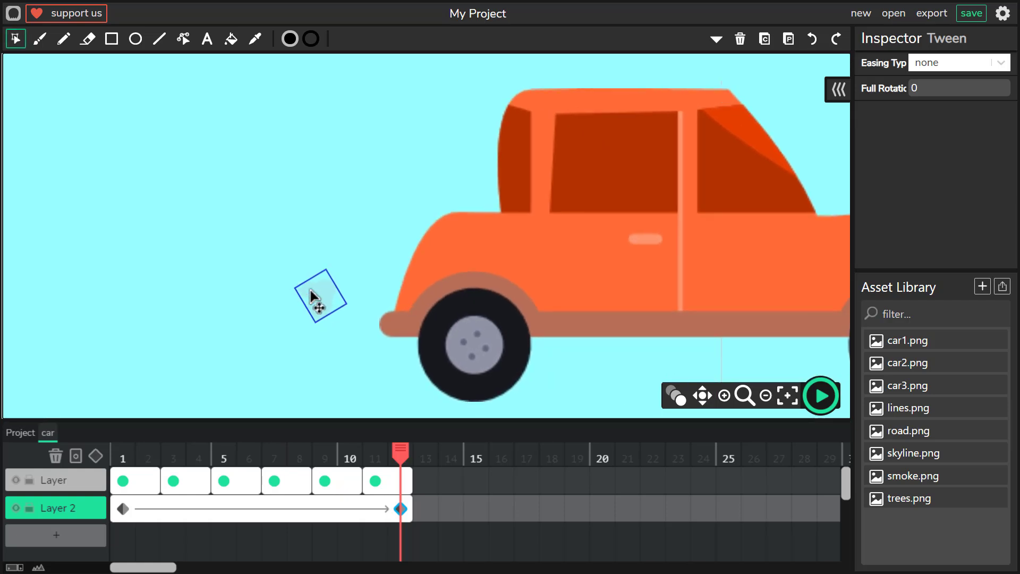
click(319, 296)
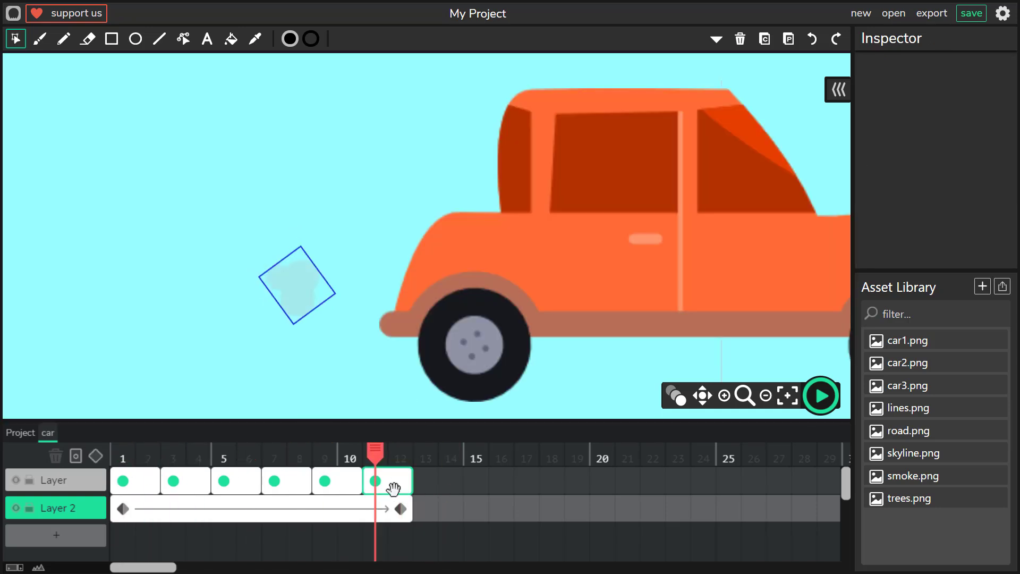
Step: Return to the main scene, zoom out to the whole stage and select the car layer
click(743, 395)
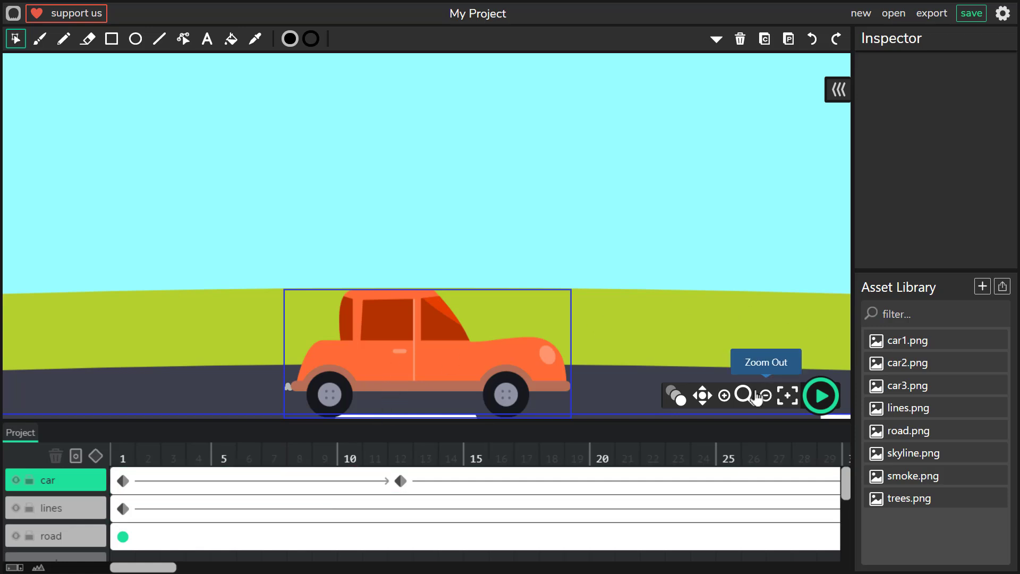
click(766, 395)
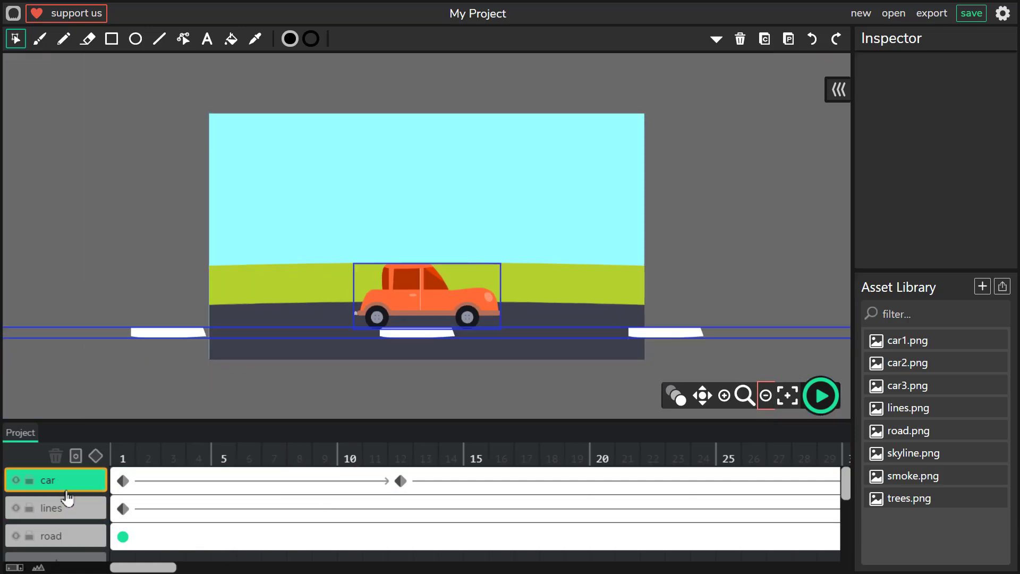
click(51, 535)
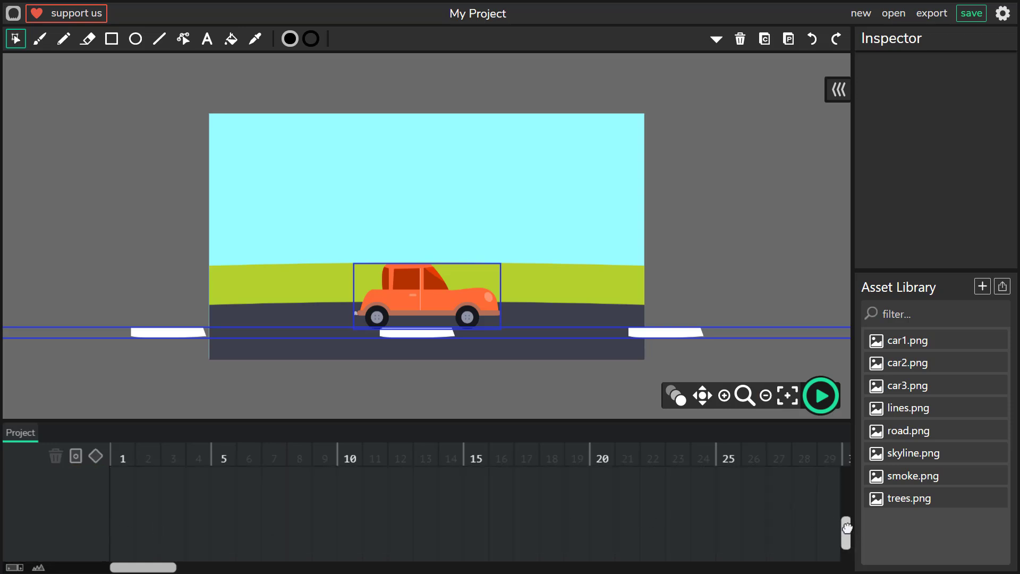
Step: Add a layer named trees and place trees.png as a strip across the scene on frame 1
click(55, 552)
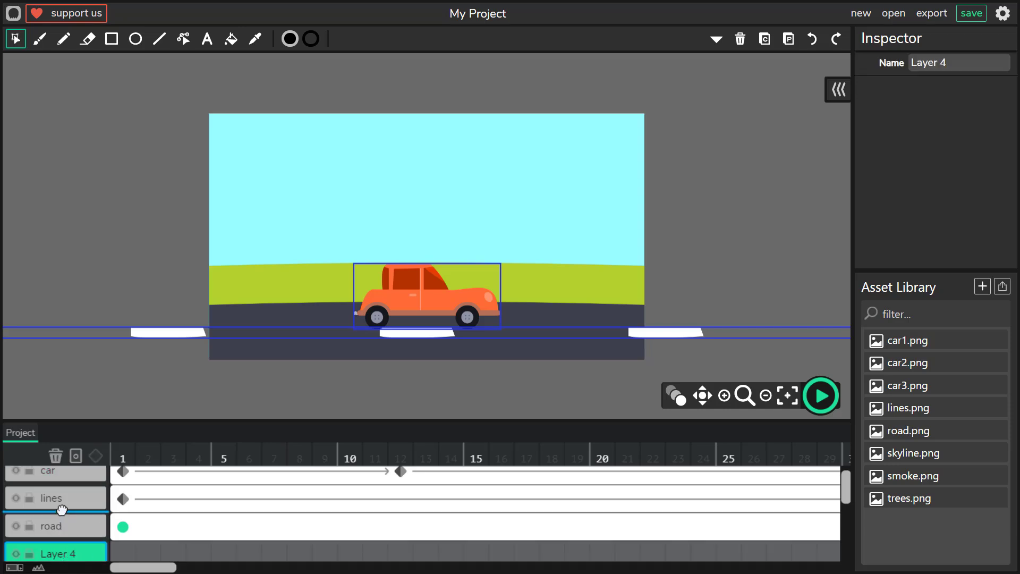
mouse_move(61, 553)
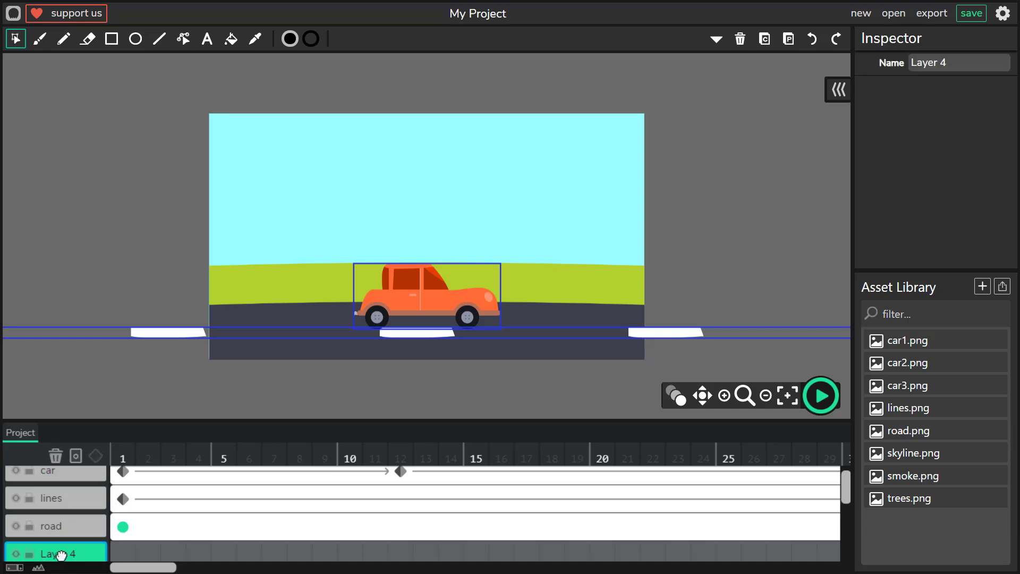
mouse_move(65, 519)
text(t)
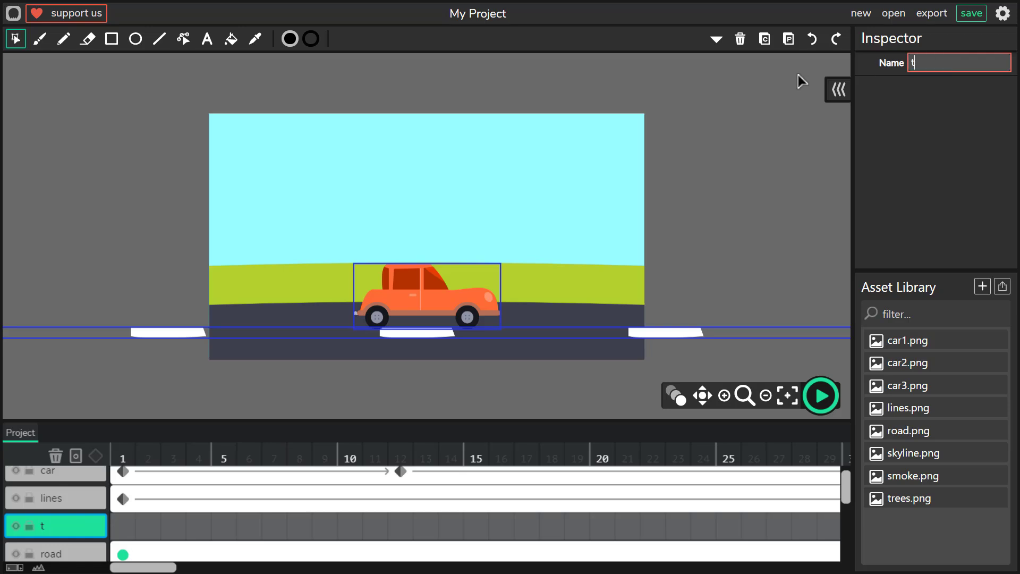
text(rees)
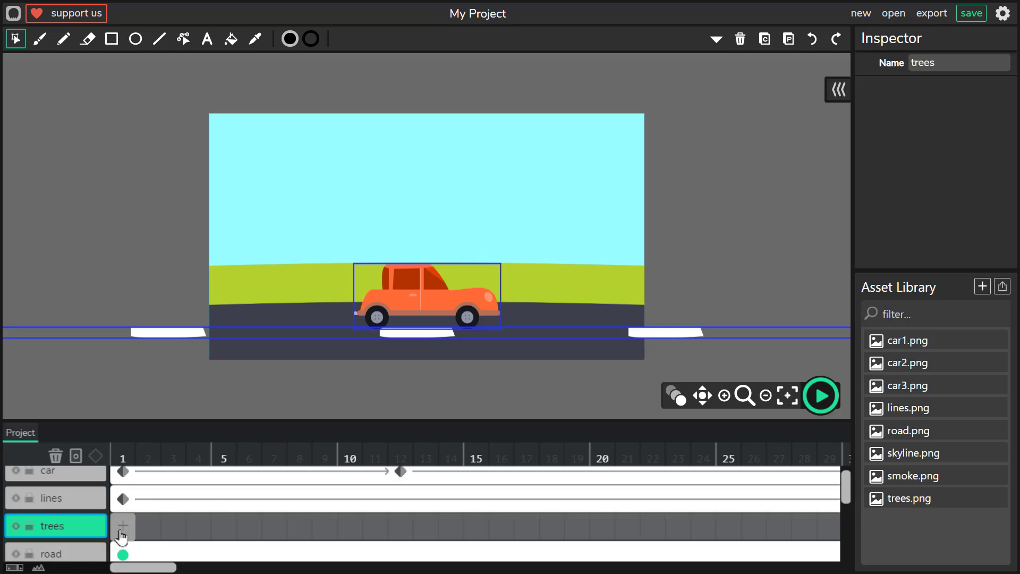
click(121, 526)
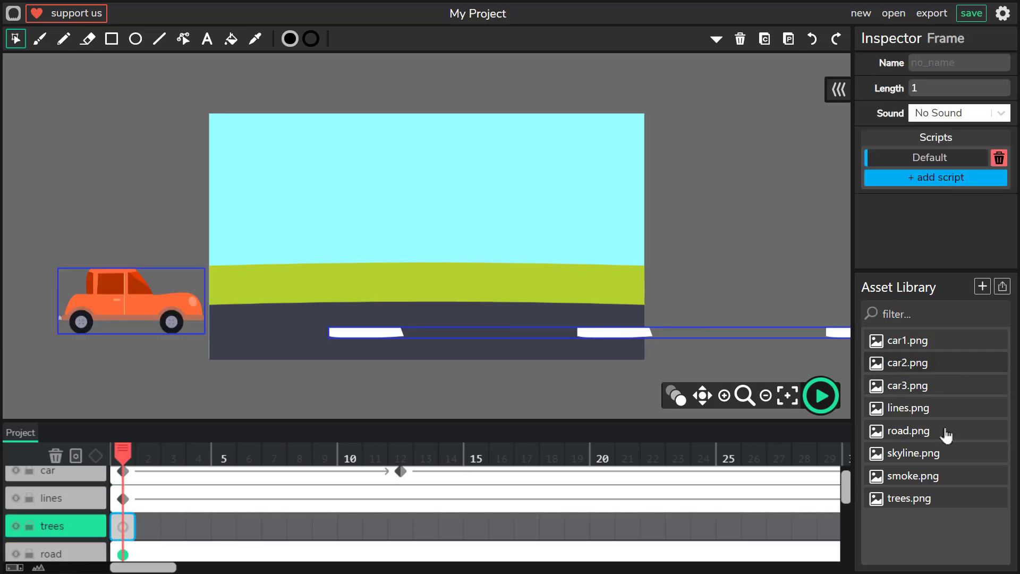
mouse_move(919, 502)
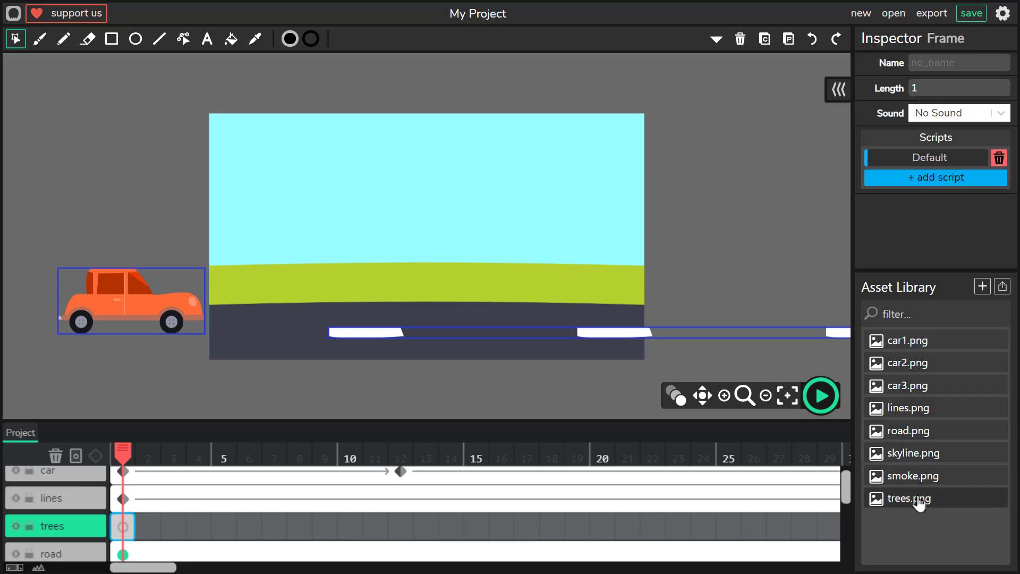
mouse_move(910, 511)
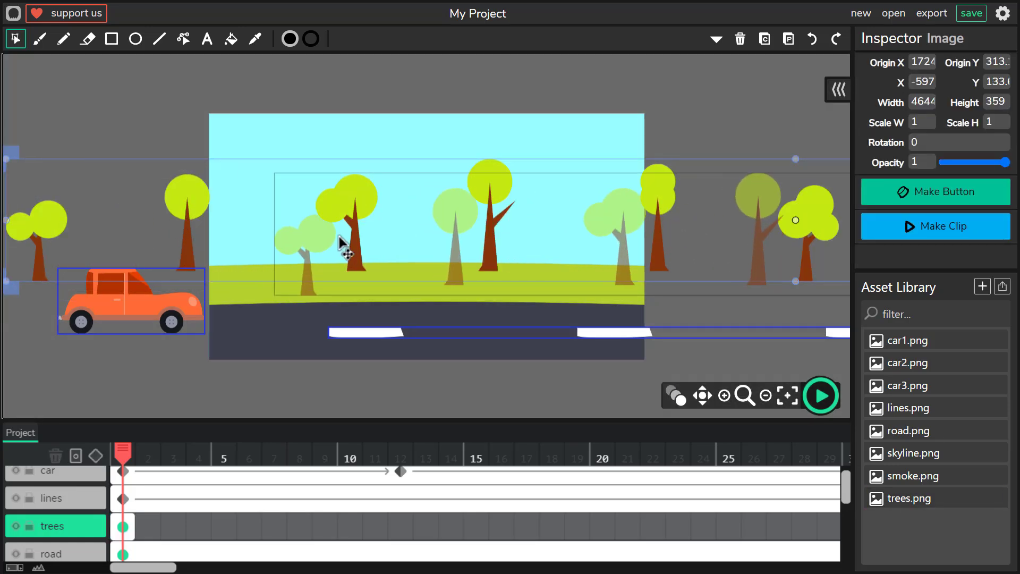
drag(344, 244, 374, 237)
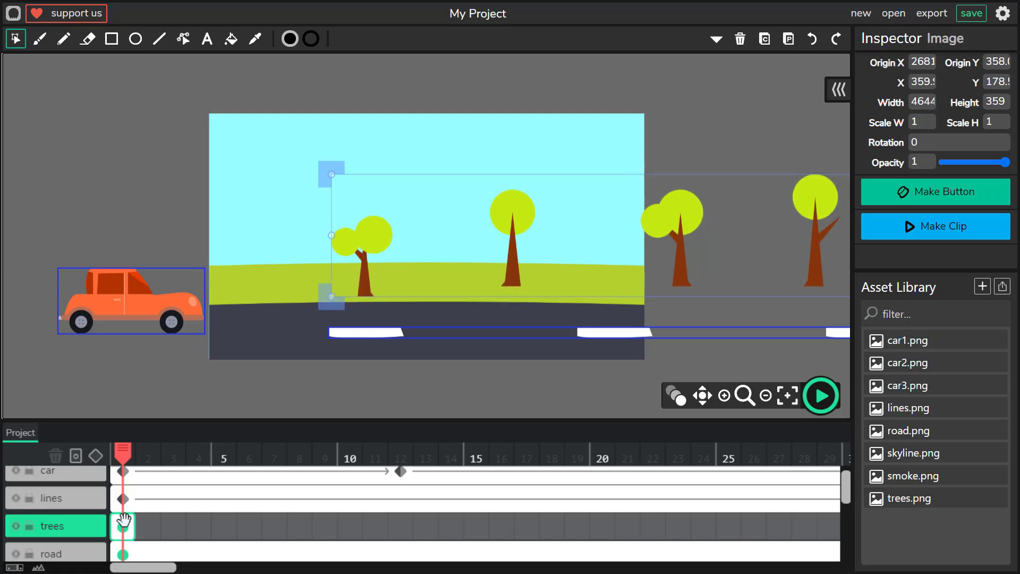
Step: Extend the trees frame to 180 and key the strip shifted left at the end
click(122, 526)
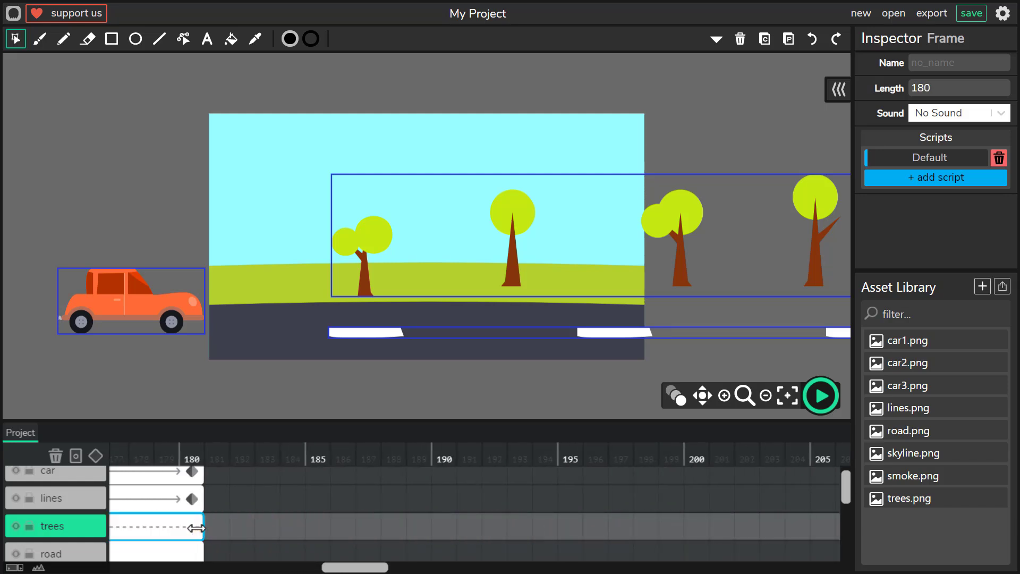
click(95, 456)
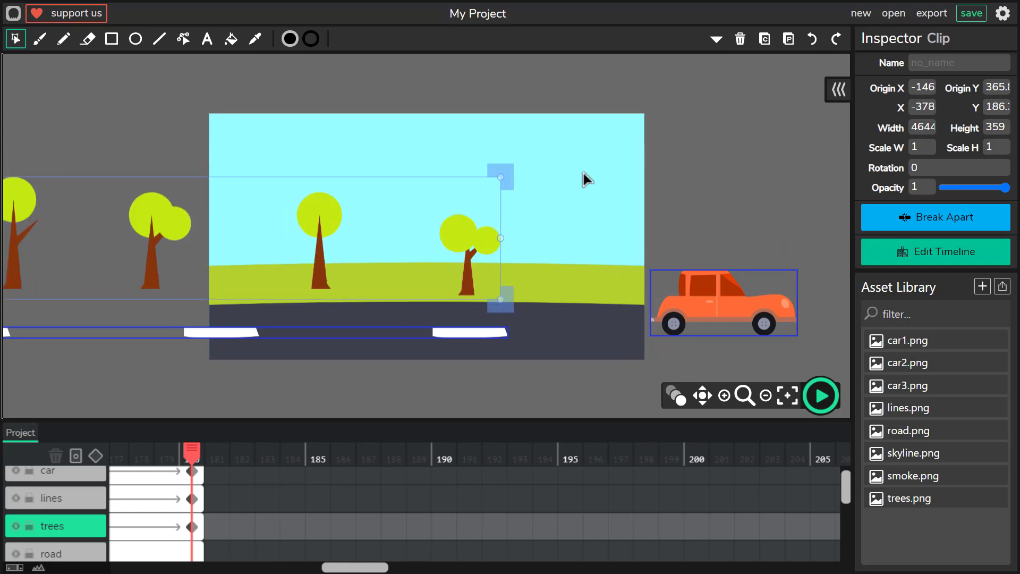
mouse_move(745, 395)
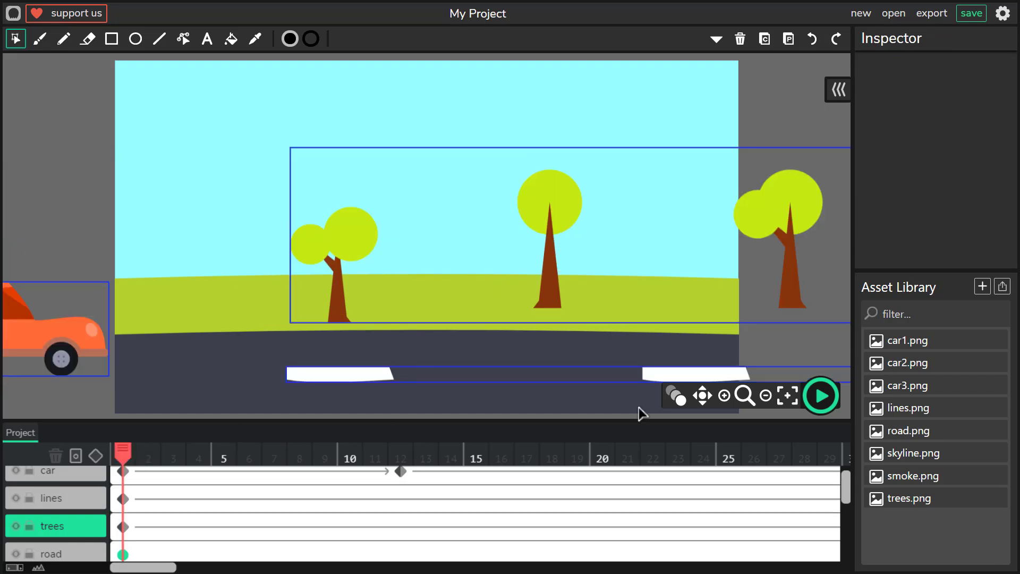
click(819, 395)
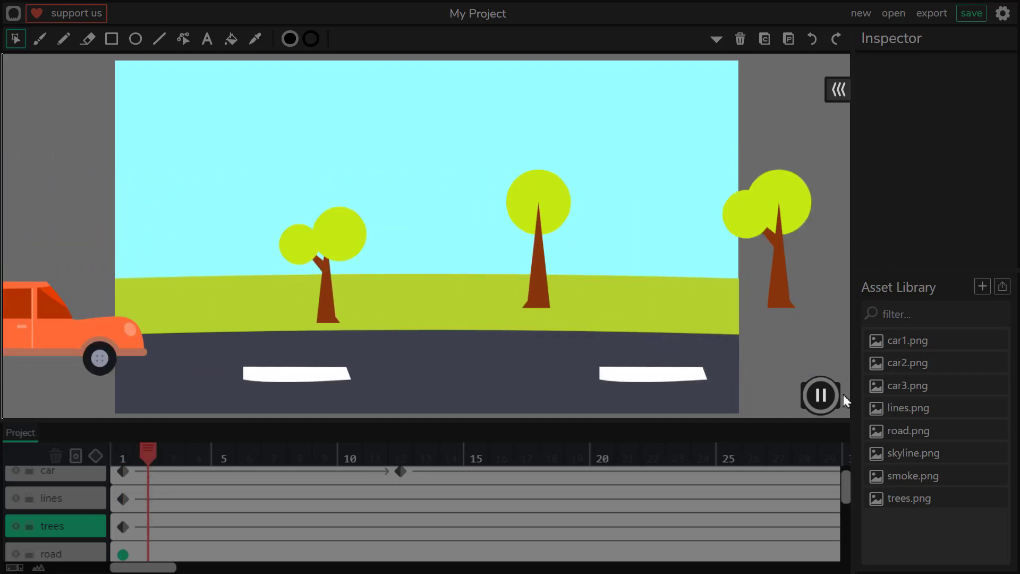
click(820, 395)
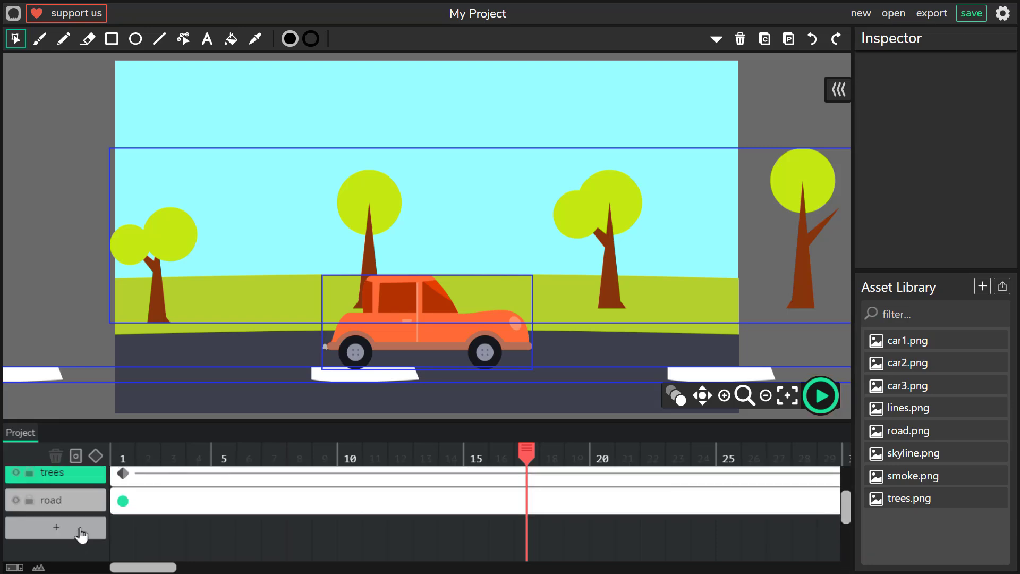
Step: Add a layer named skyline holding skyline.png and zoom out to see the whole strip
click(55, 527)
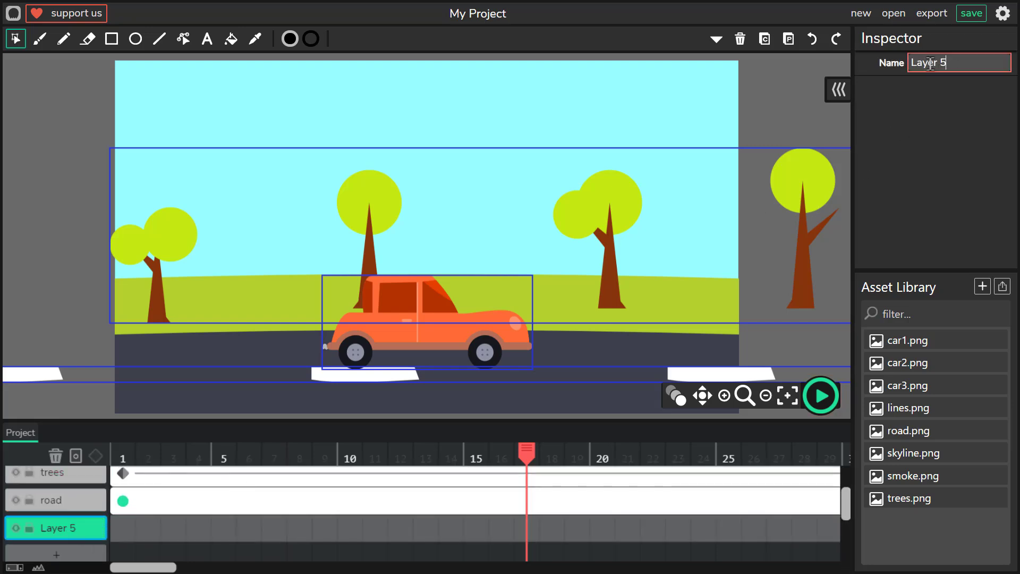
text(skyl)
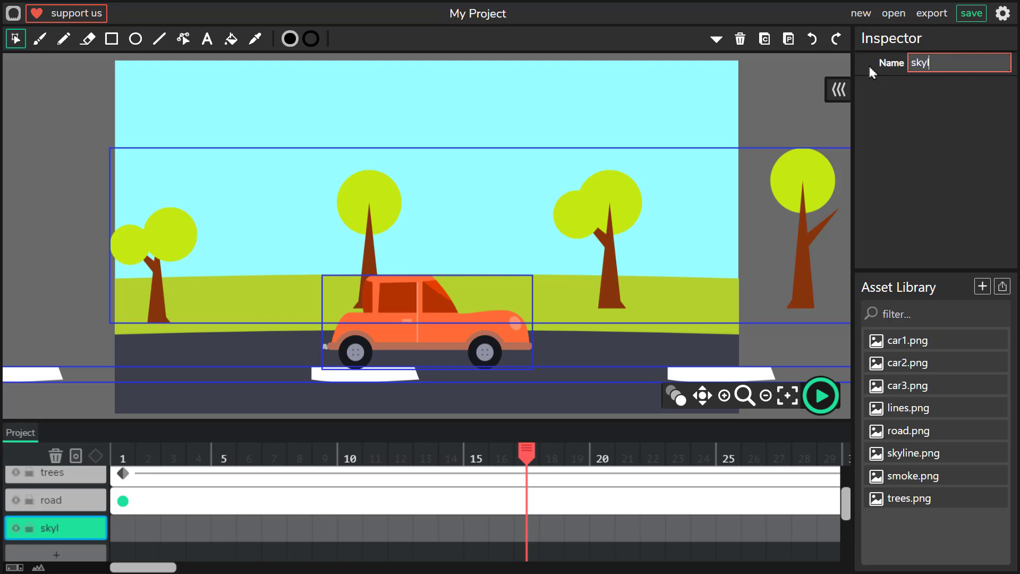
text(ine)
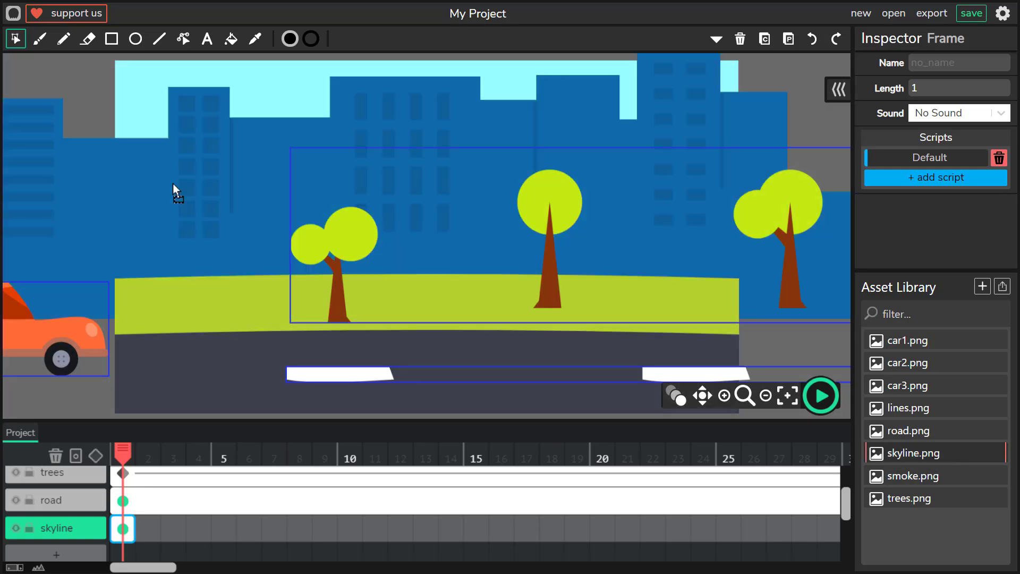
mouse_move(745, 395)
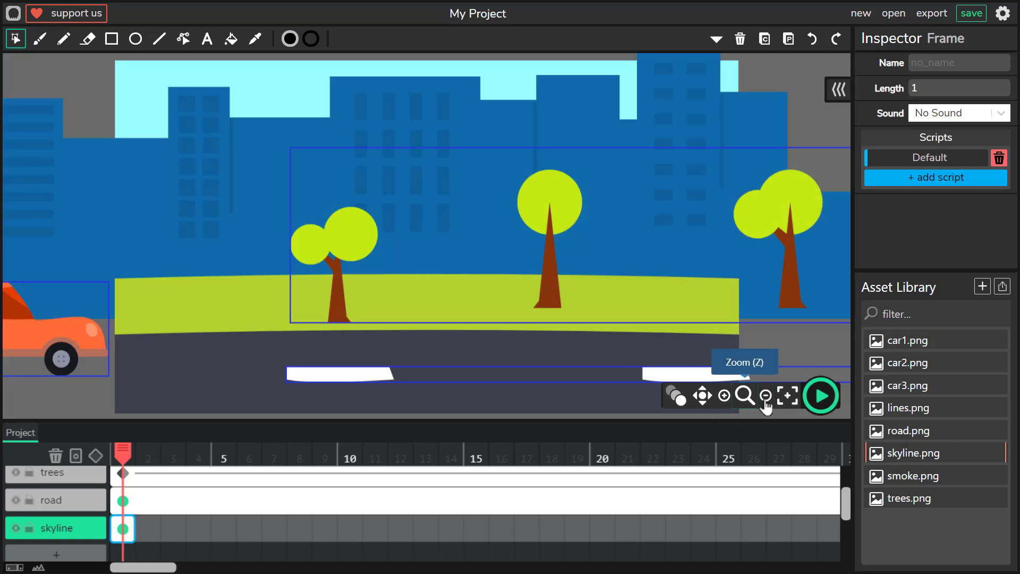
click(766, 395)
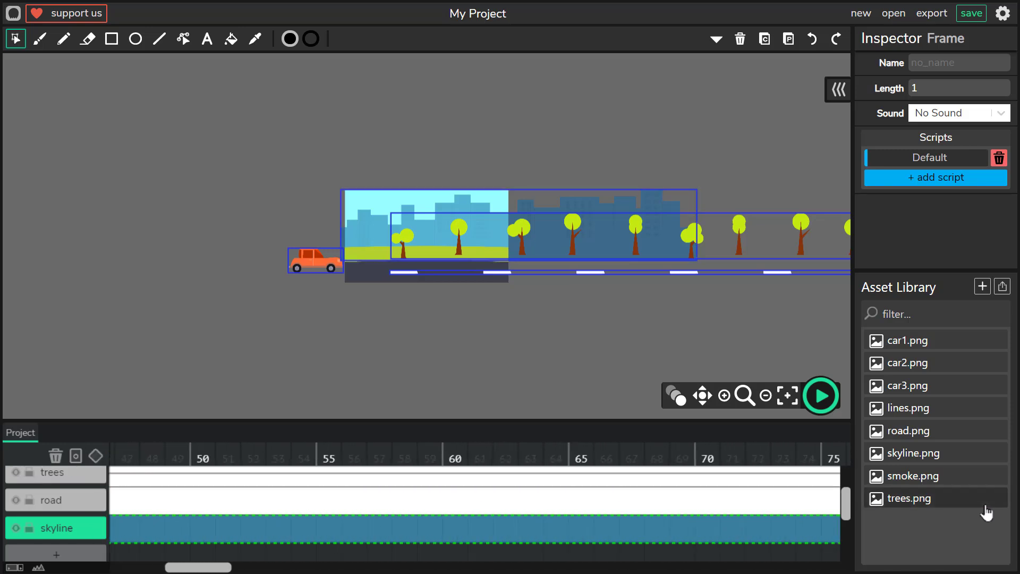
Step: Tween the skyline left to frame 180 behind the trees and lower its opacity
scroll(right, 3)
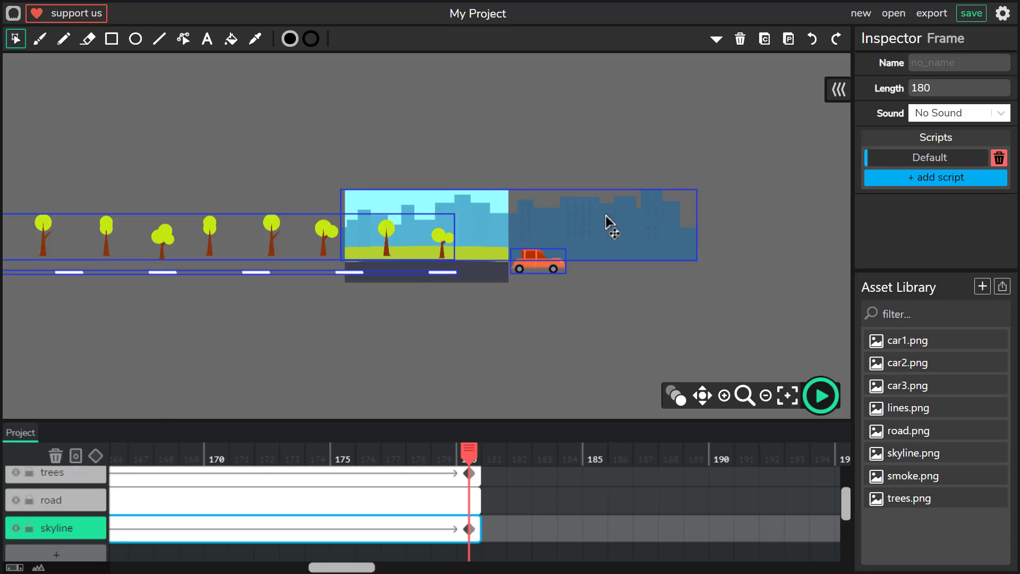
click(612, 221)
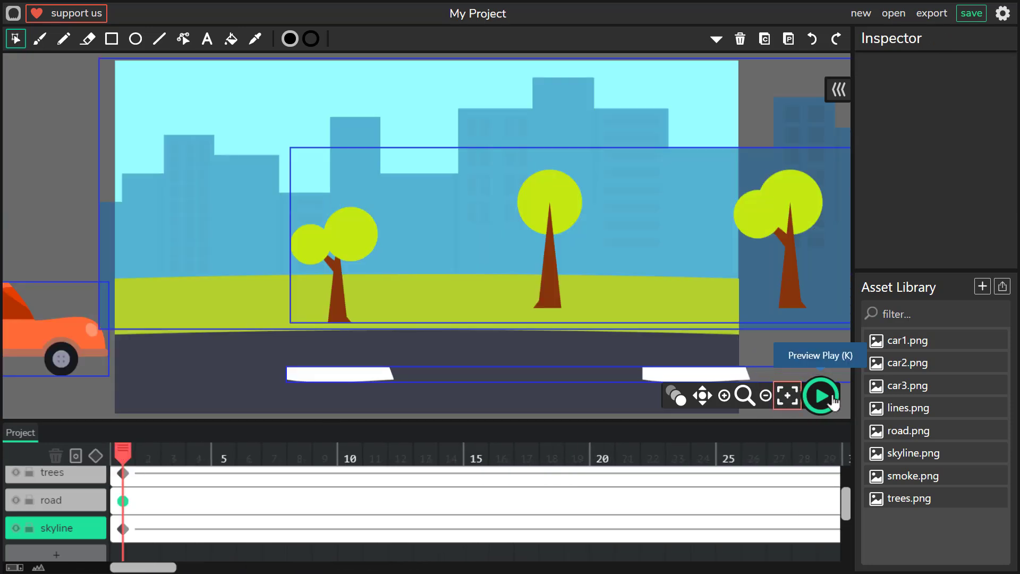
click(820, 395)
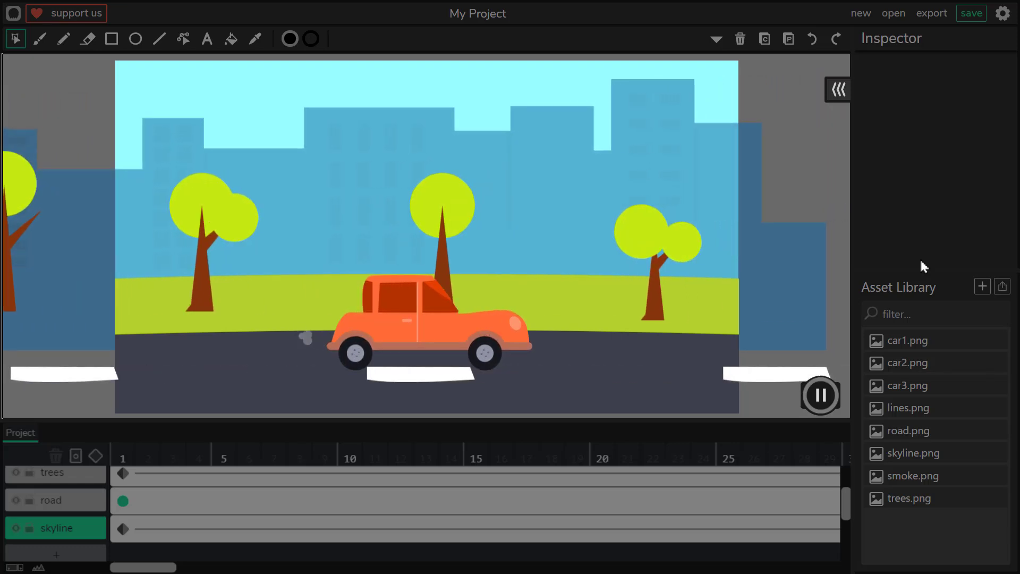
click(324, 456)
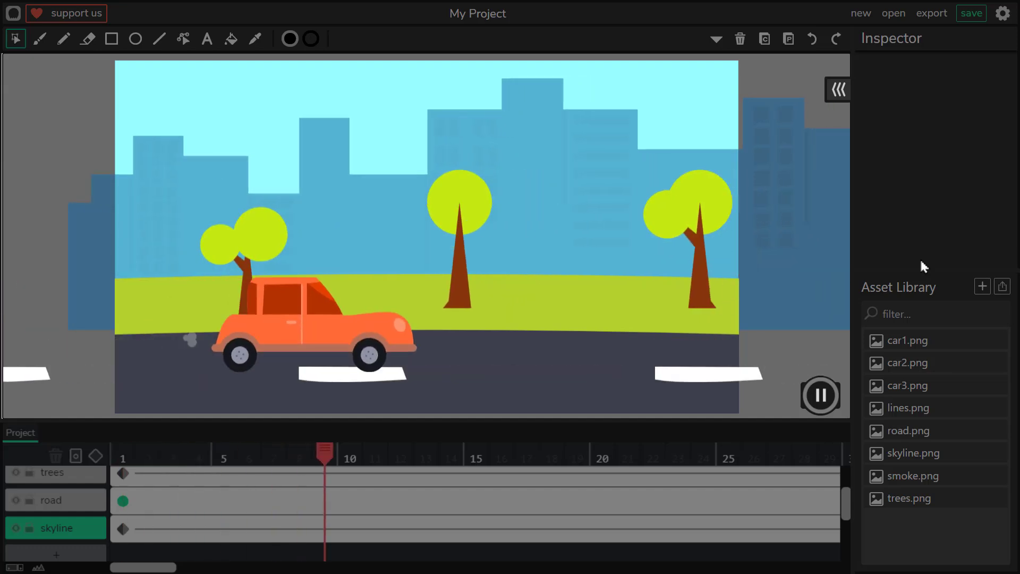
click(819, 395)
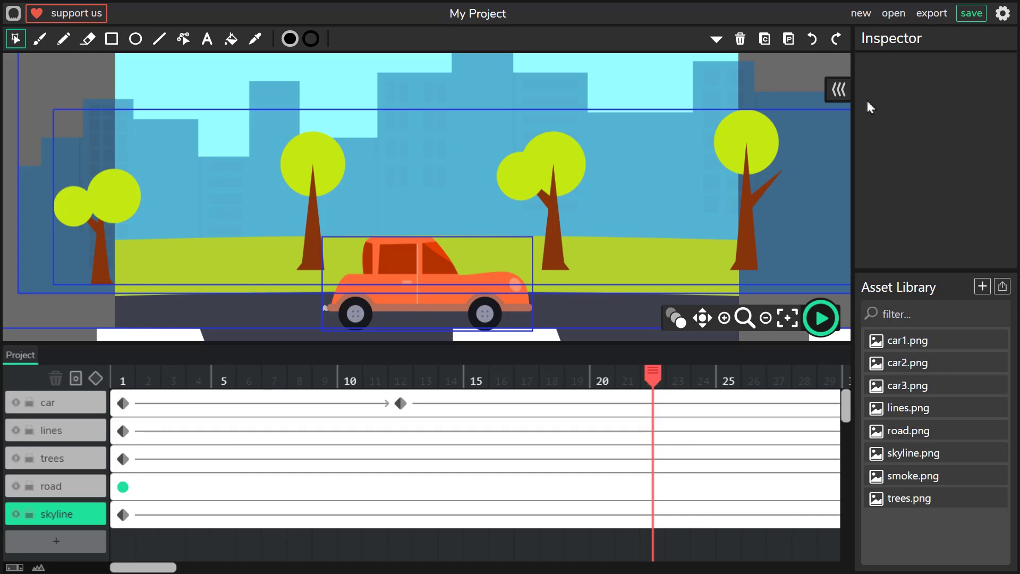
mouse_move(931, 13)
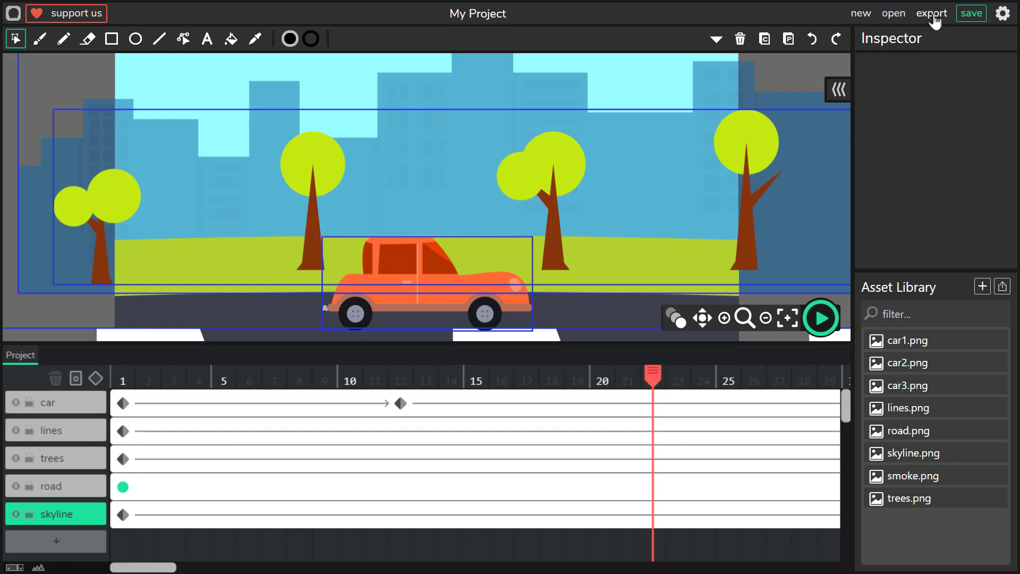
Step: Save the project as a .wick file, then bring up the Export dialog
click(970, 13)
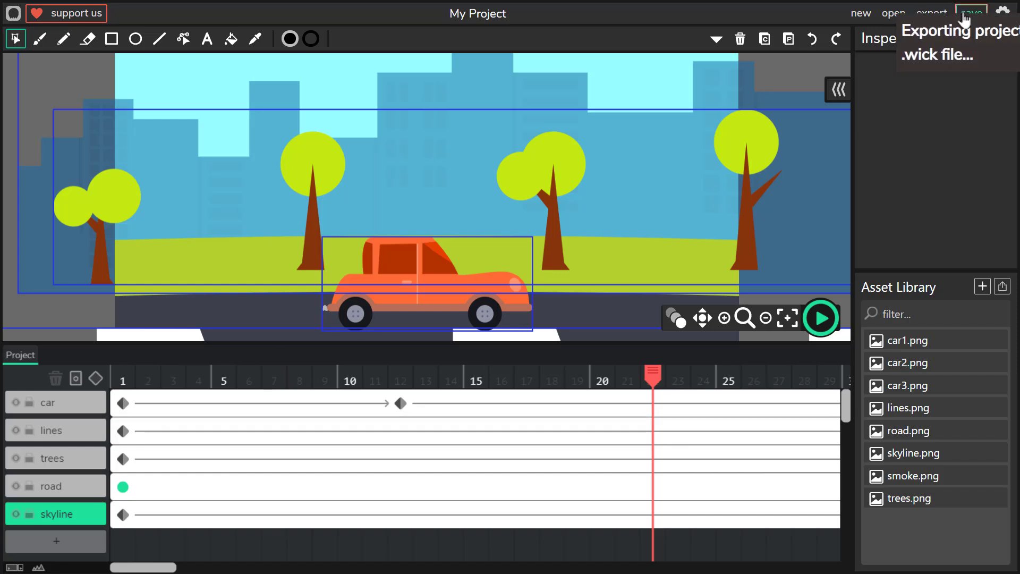
click(969, 12)
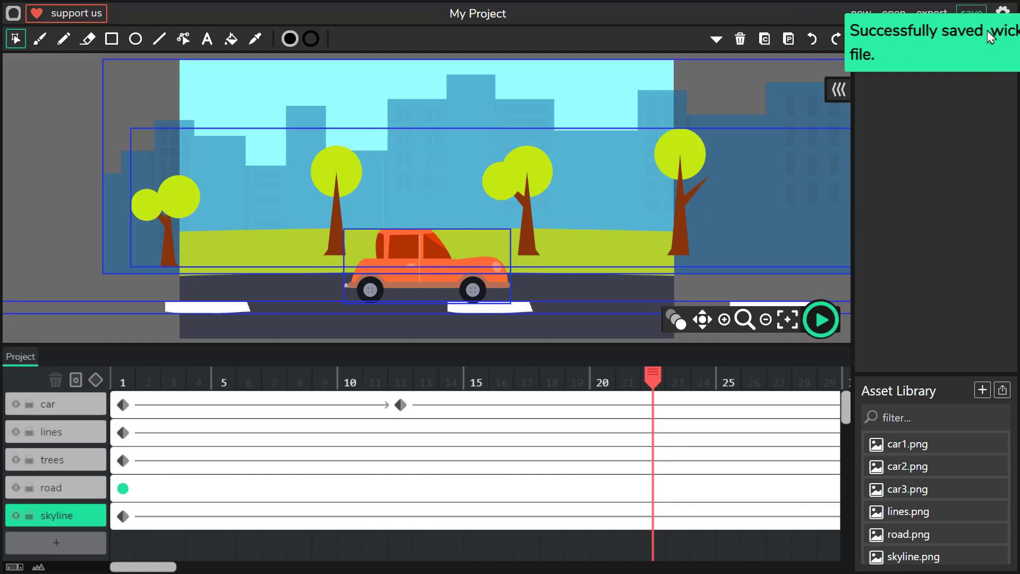
click(931, 12)
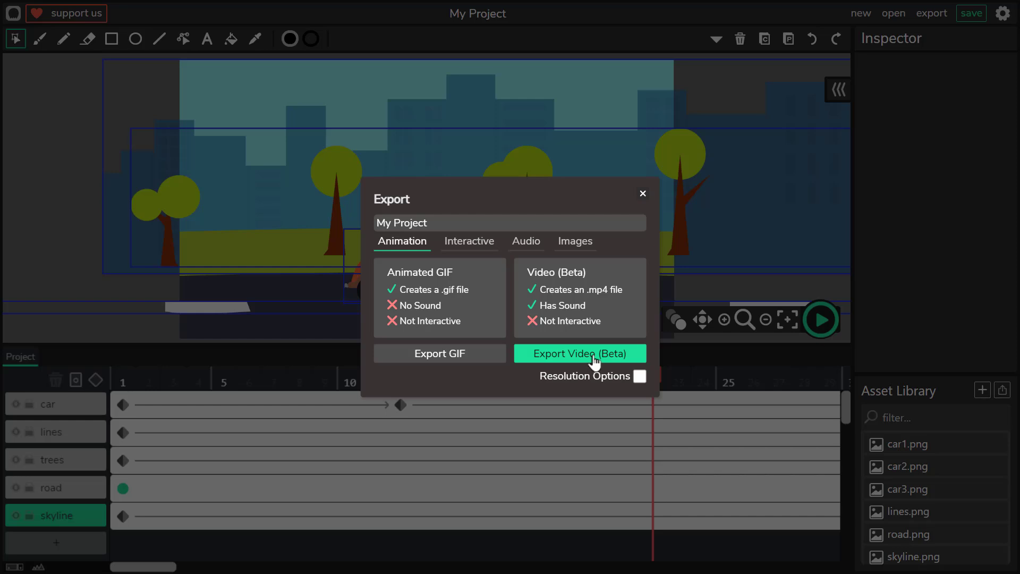
Step: Export the 180-frame animation as My Project.mp4 via Export Video (Beta)
click(578, 353)
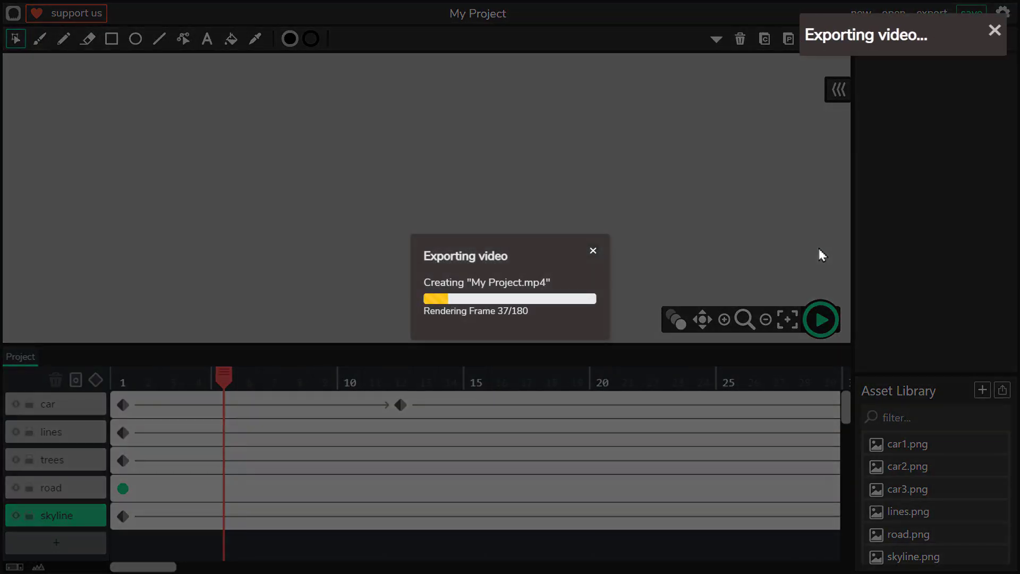